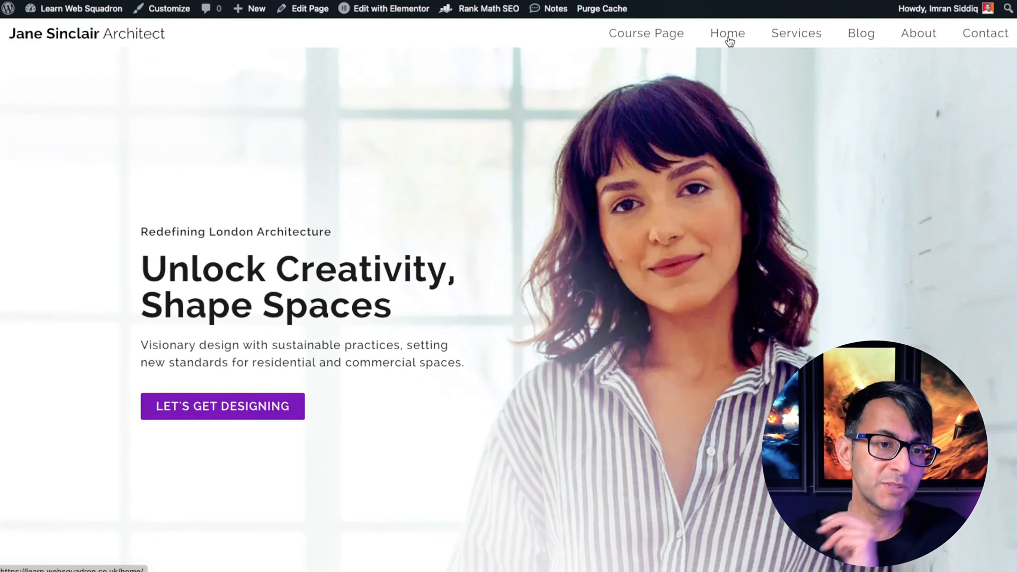
mouse_move(795, 33)
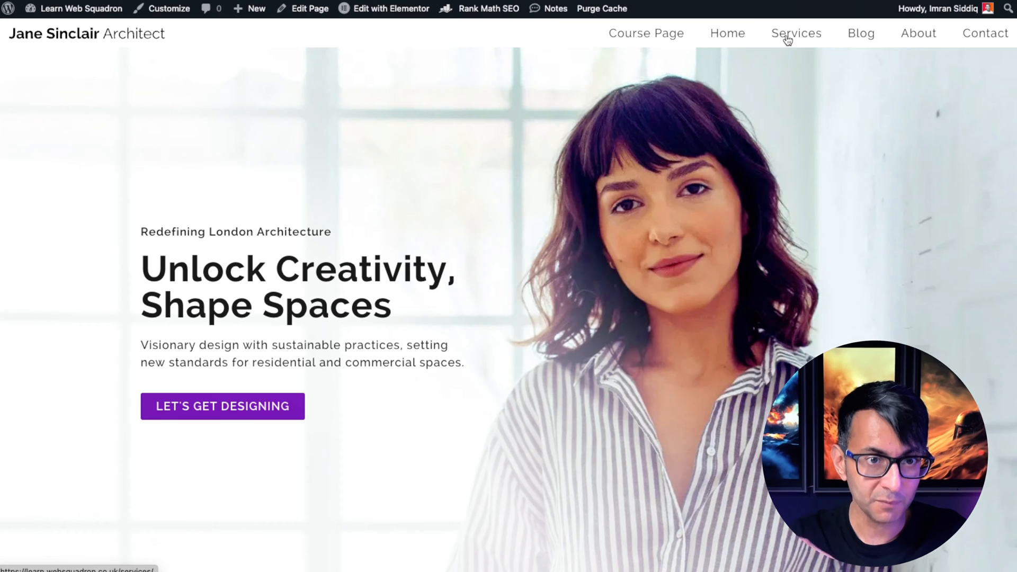
Step: Go from the live home page's admin bar to Templates > Saved Templates
click(796, 33)
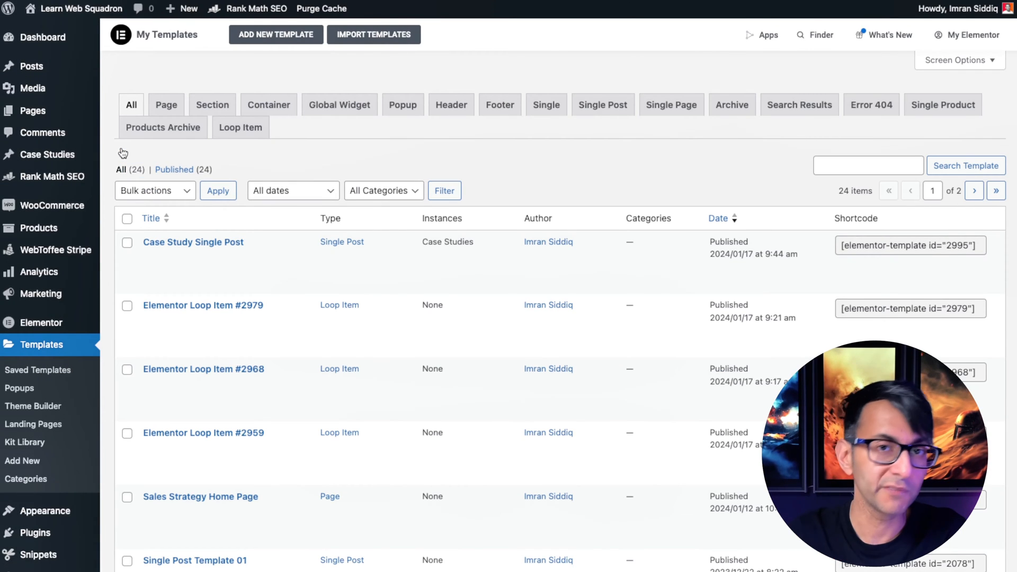
mouse_move(401, 104)
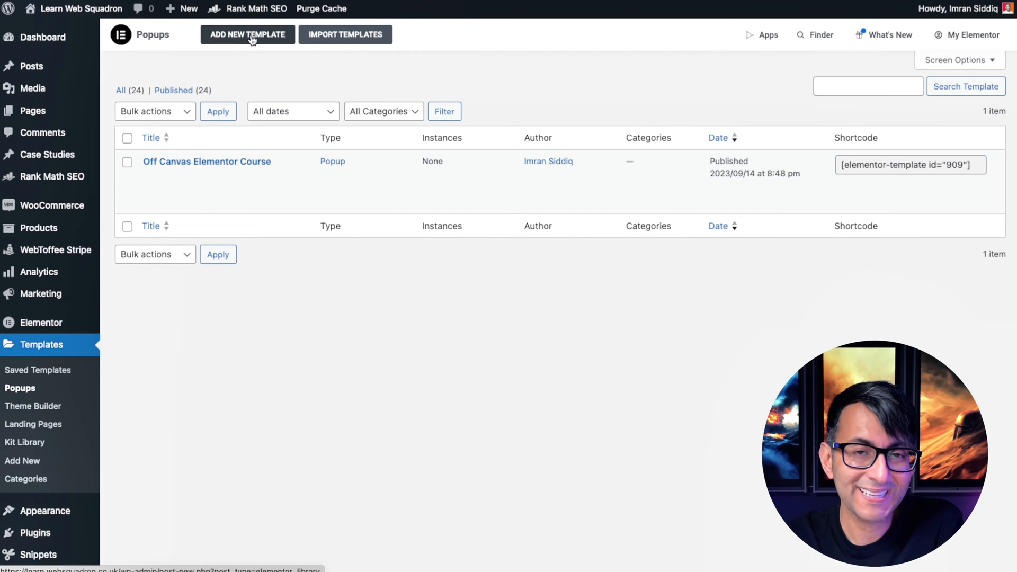
Step: Add a new Popup-type template named 'Welcome Popup'
click(247, 34)
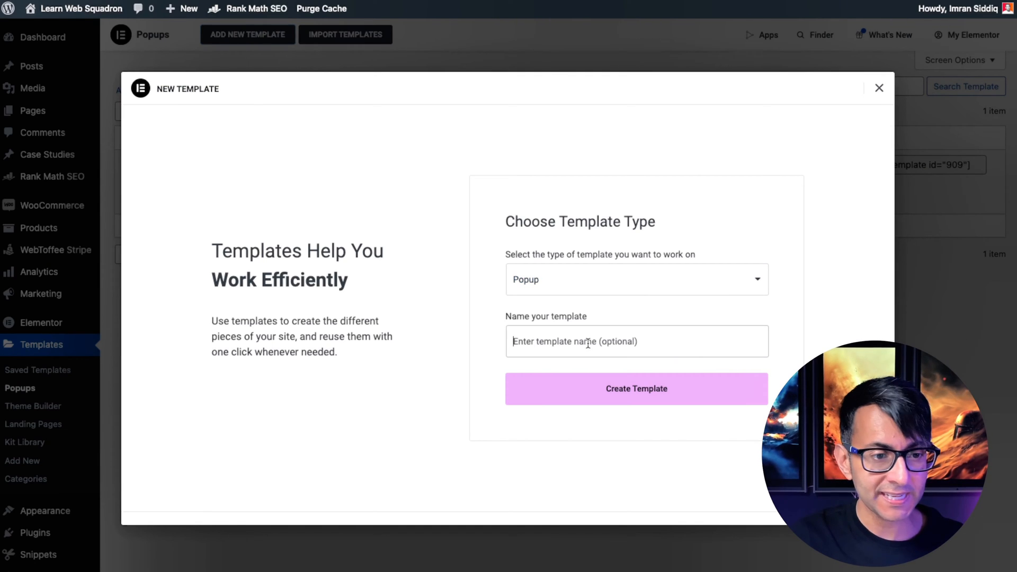
text(Welcome Popup)
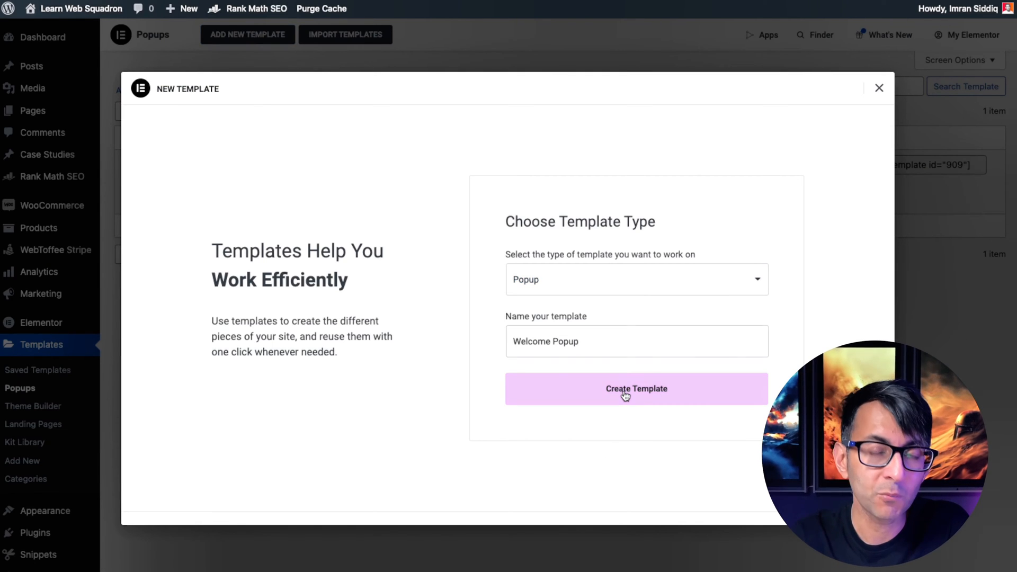
click(636, 389)
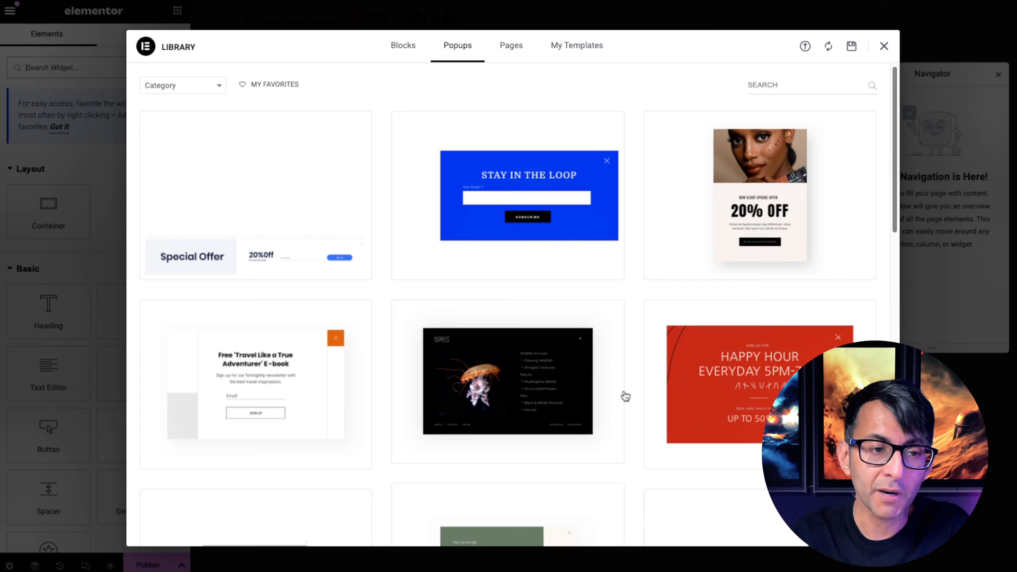
Step: Browse the library's ready-made popup designs, then close it without inserting one
scroll(down, 3)
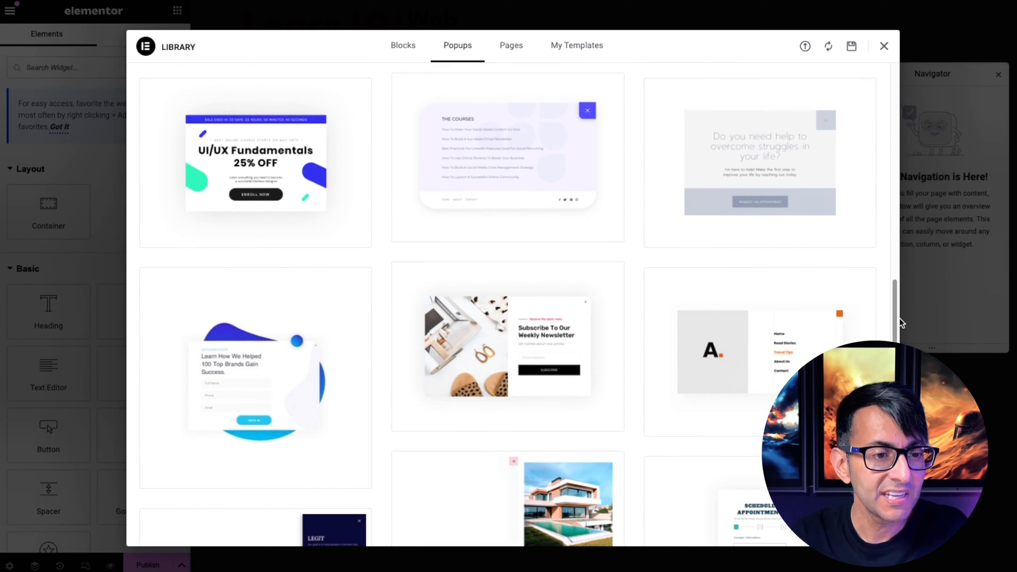
scroll(down, 3)
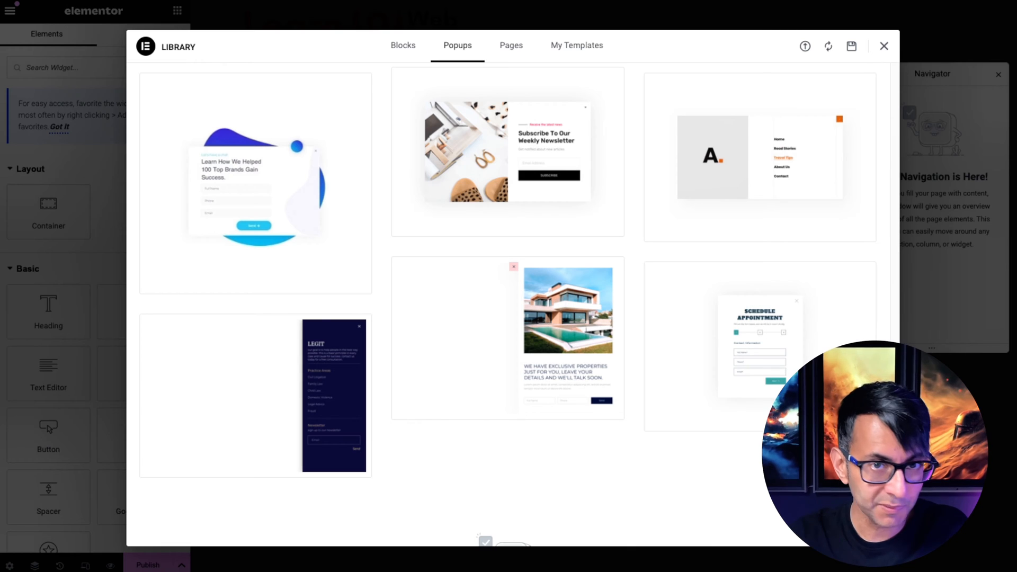
mouse_move(270, 211)
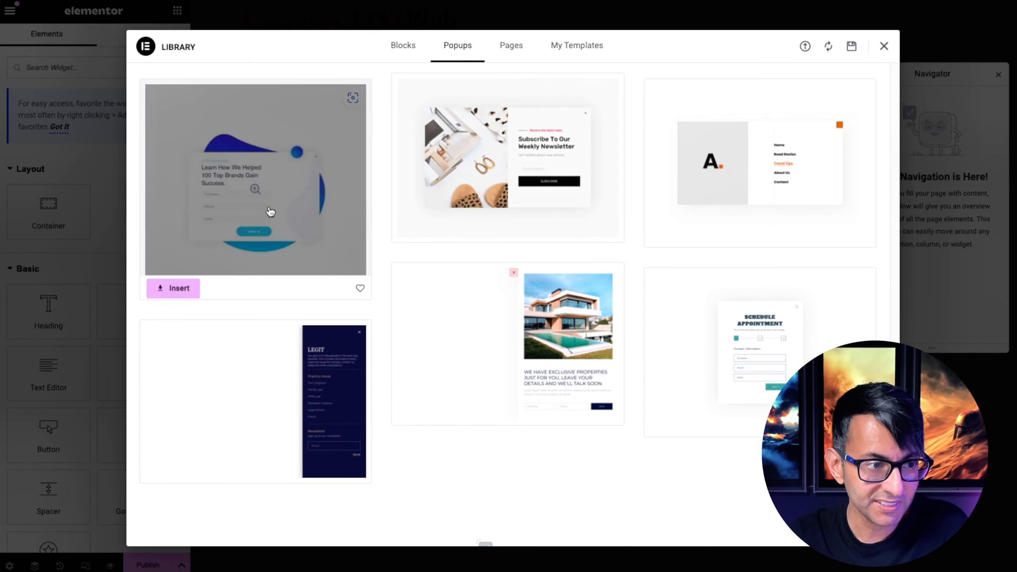
mouse_move(579, 208)
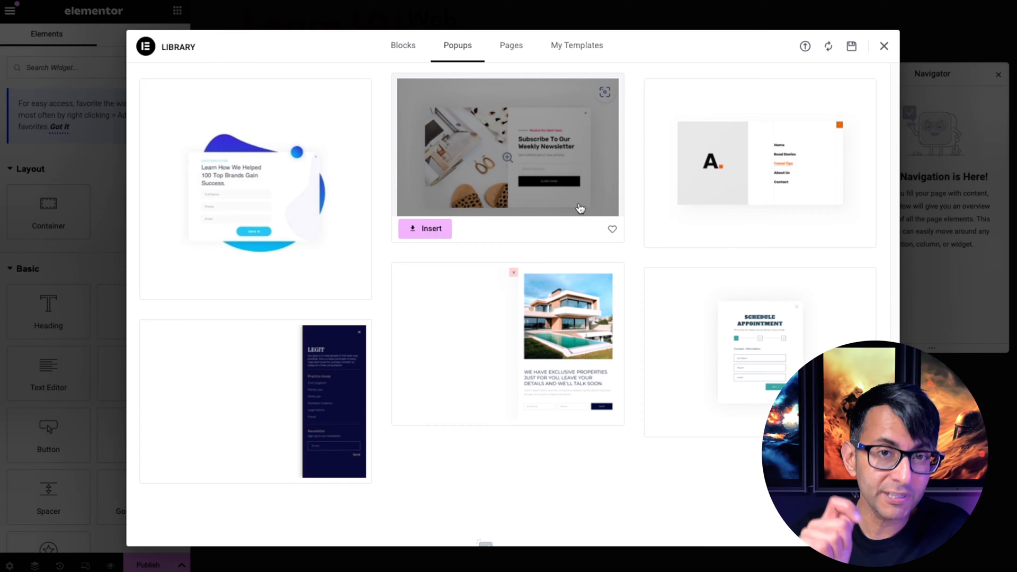
scroll(down, 3)
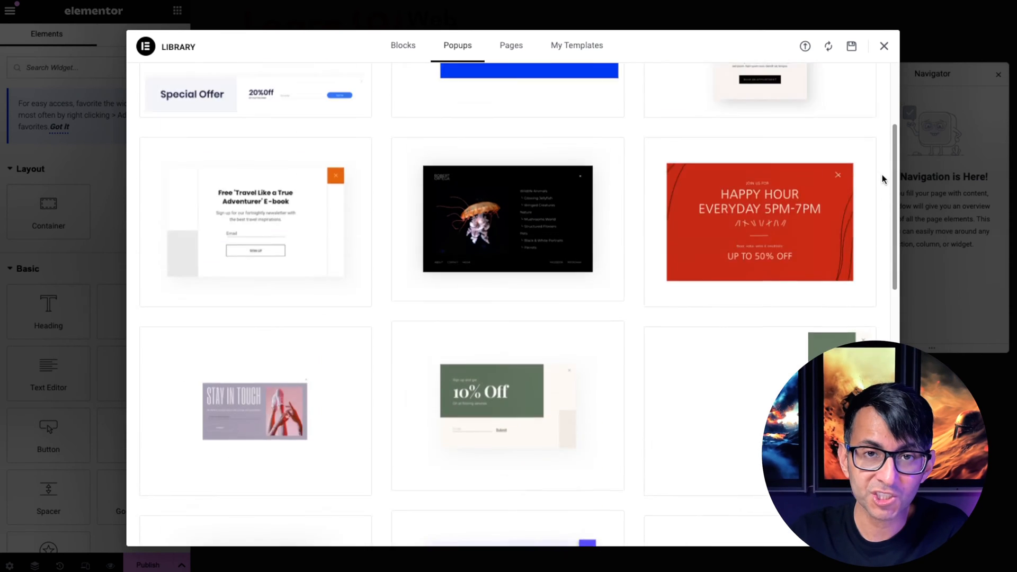
scroll(up, 3)
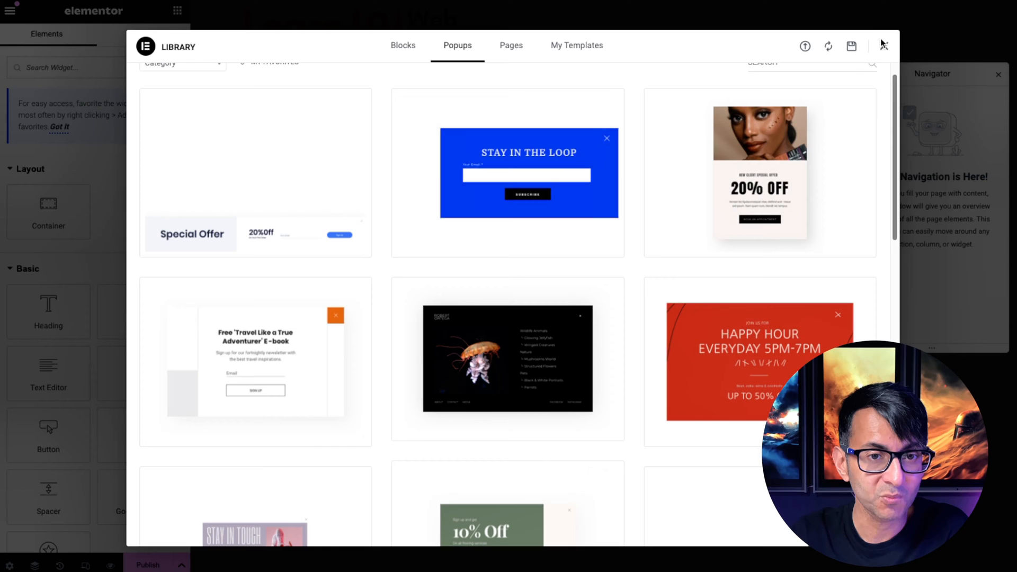
click(883, 46)
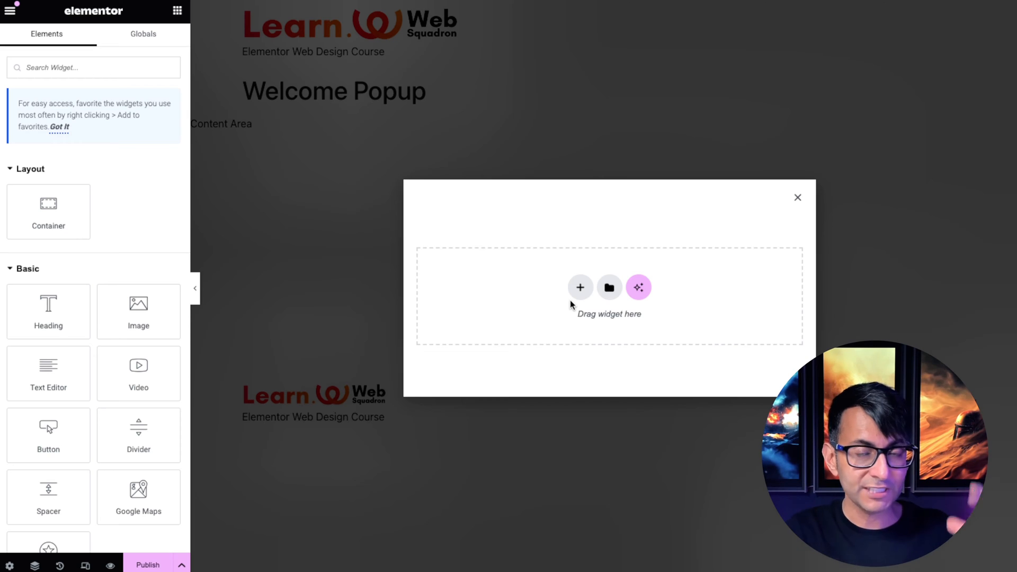
Step: Add a Direction Column container from the popup's + drop zone
click(579, 286)
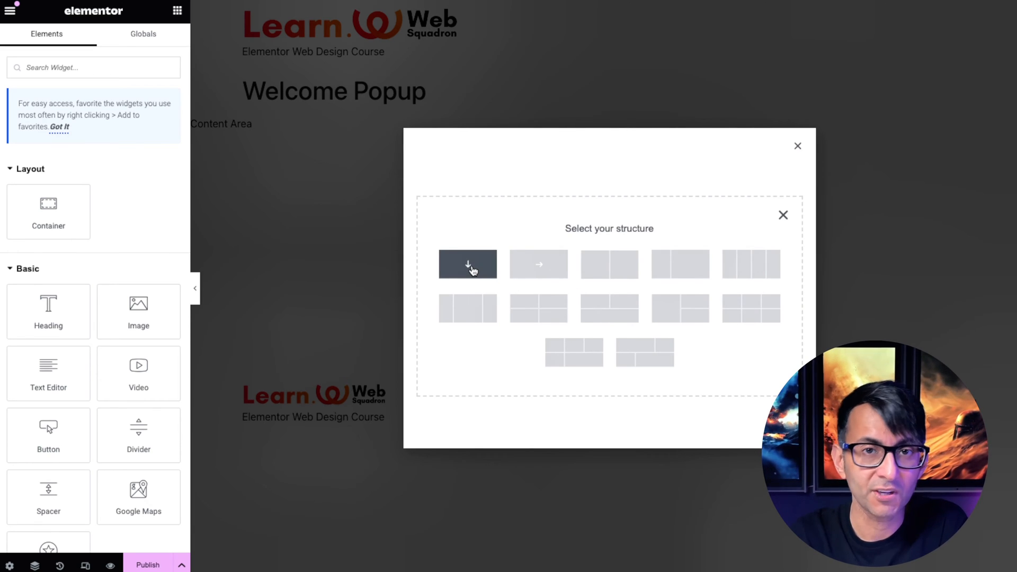
mouse_move(468, 264)
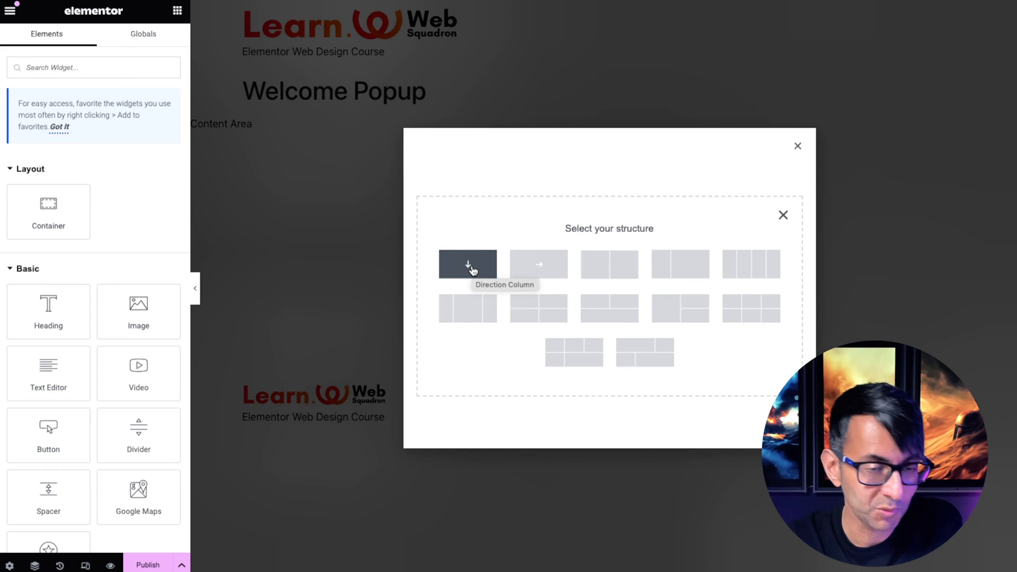
click(467, 264)
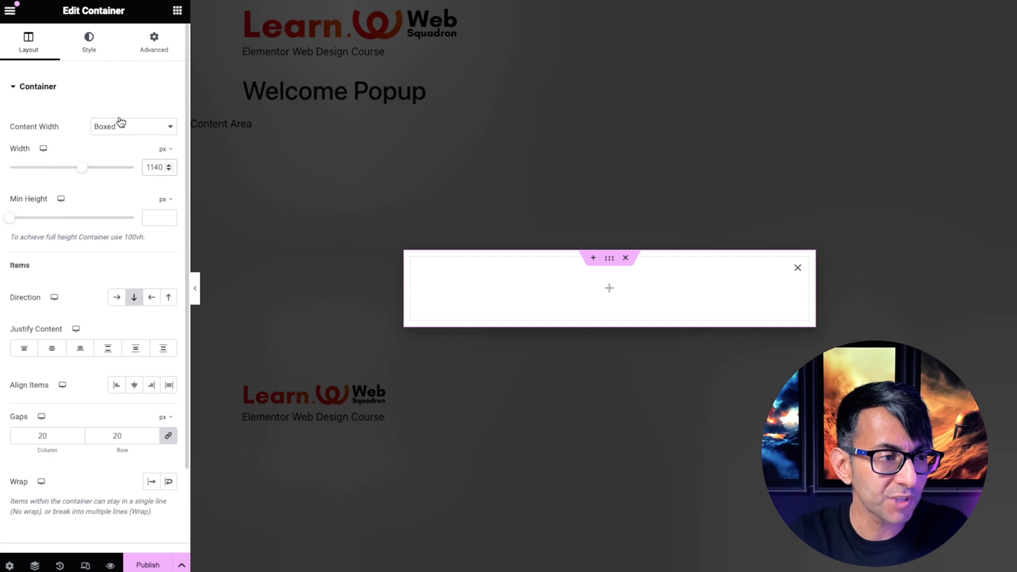
Step: Set the container to Full Width content with centred Justify Content and Align Items
click(129, 126)
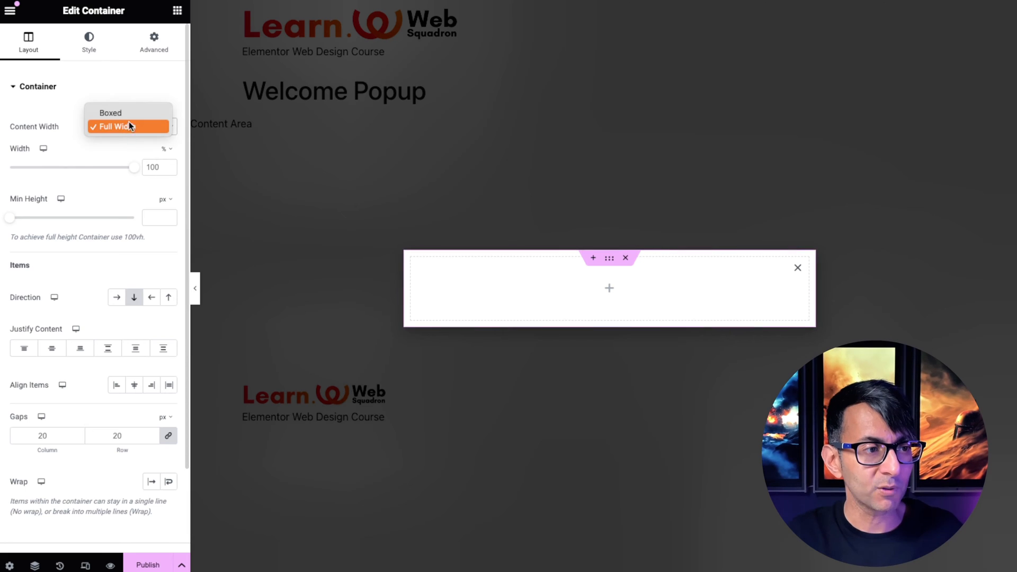
click(110, 126)
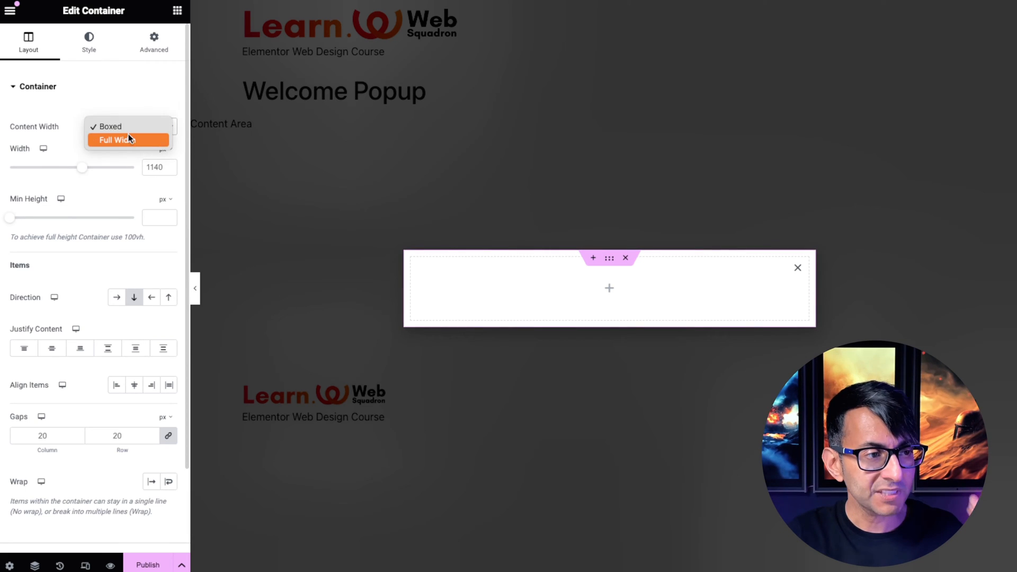
click(115, 139)
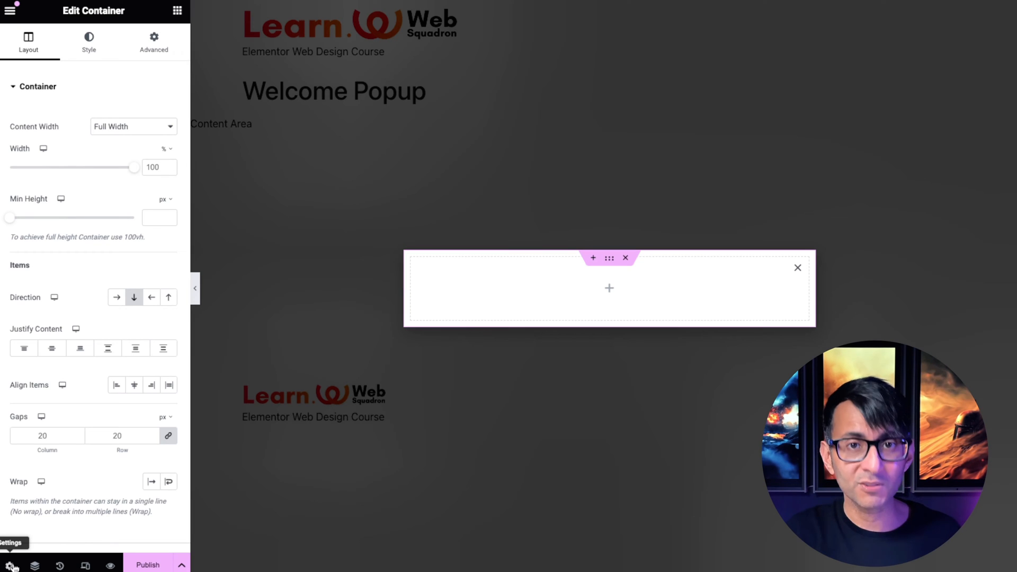
mouse_move(478, 303)
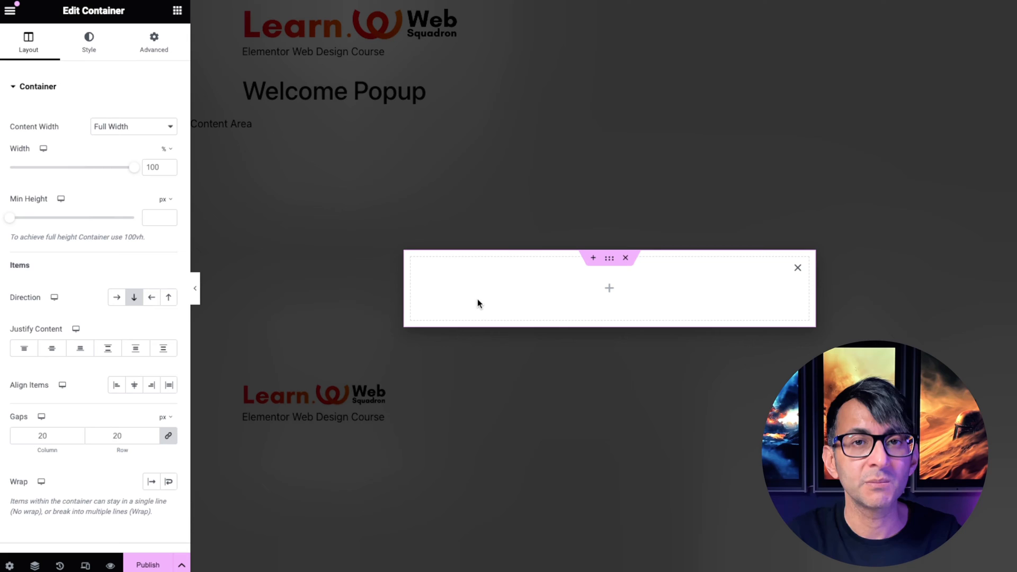
mouse_move(609, 258)
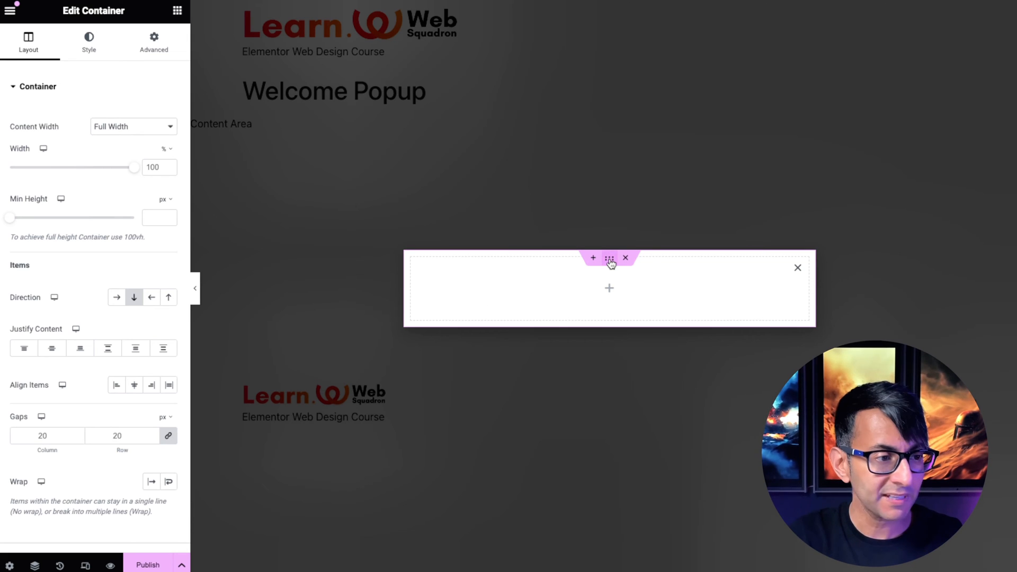
mouse_move(134, 297)
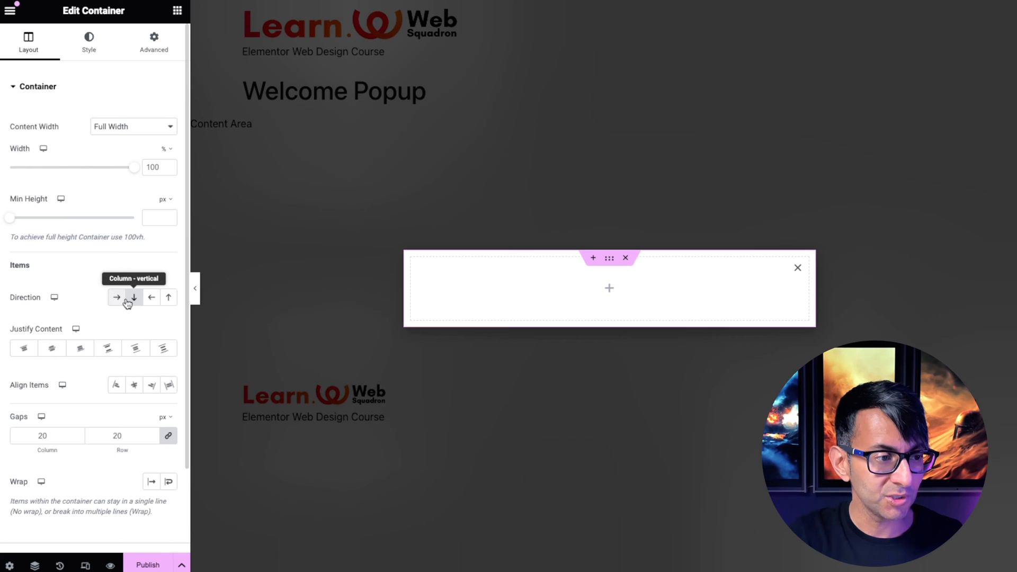
click(134, 298)
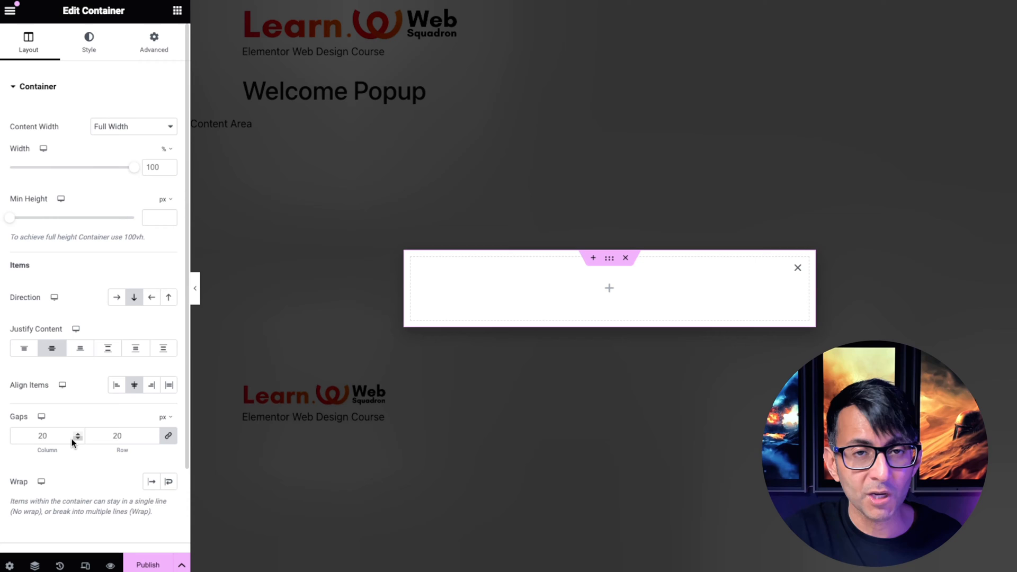
mouse_move(167, 483)
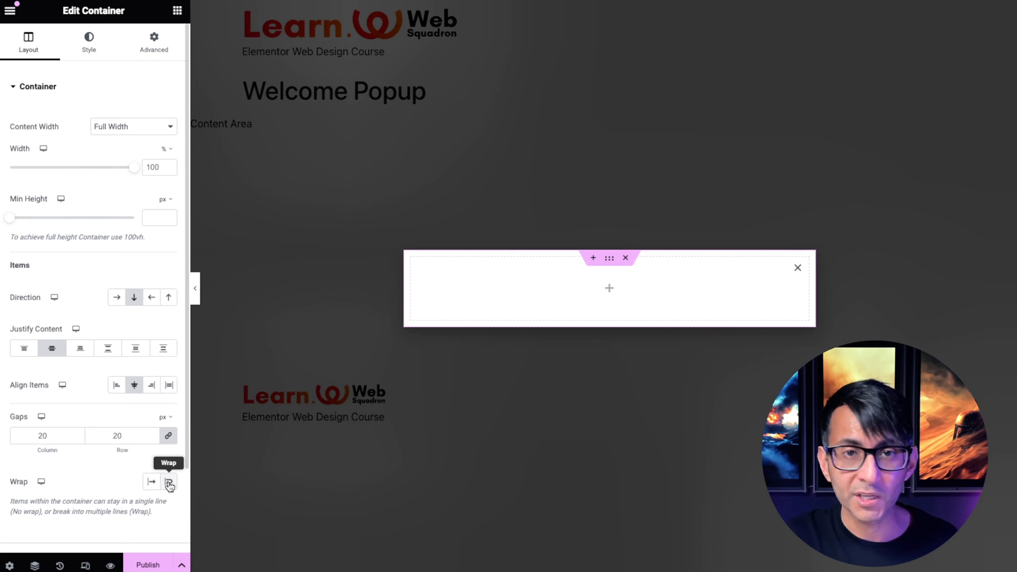
click(153, 41)
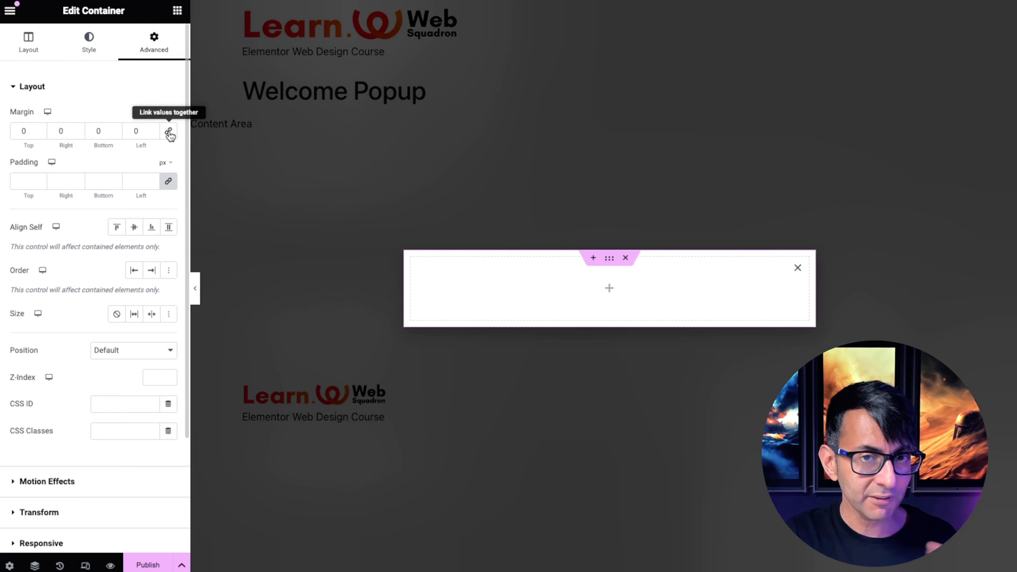
mouse_move(28, 181)
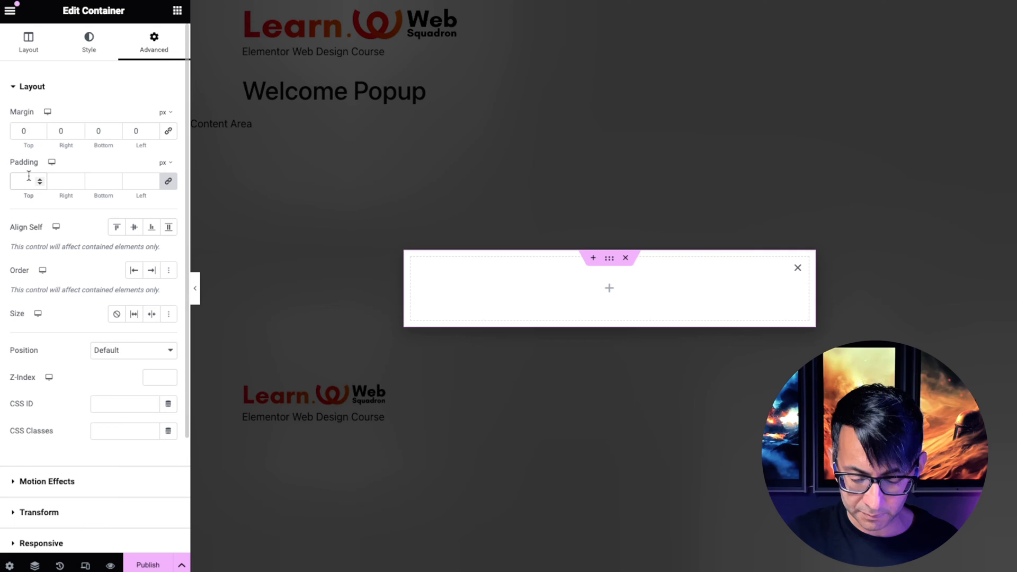
Step: Enter 50 px padding on all sides and begin setting Min Height in vh
text(50)
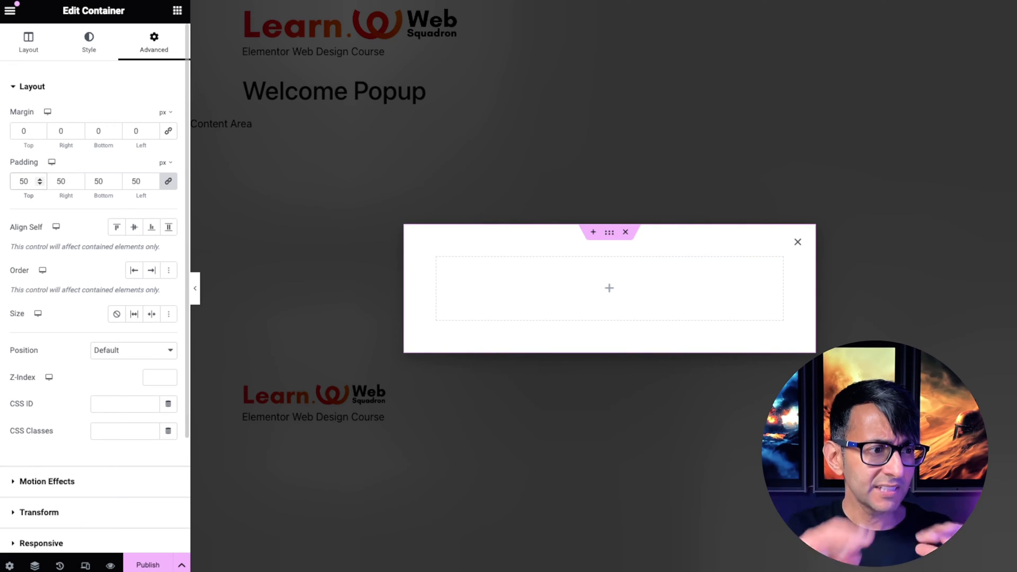
click(28, 41)
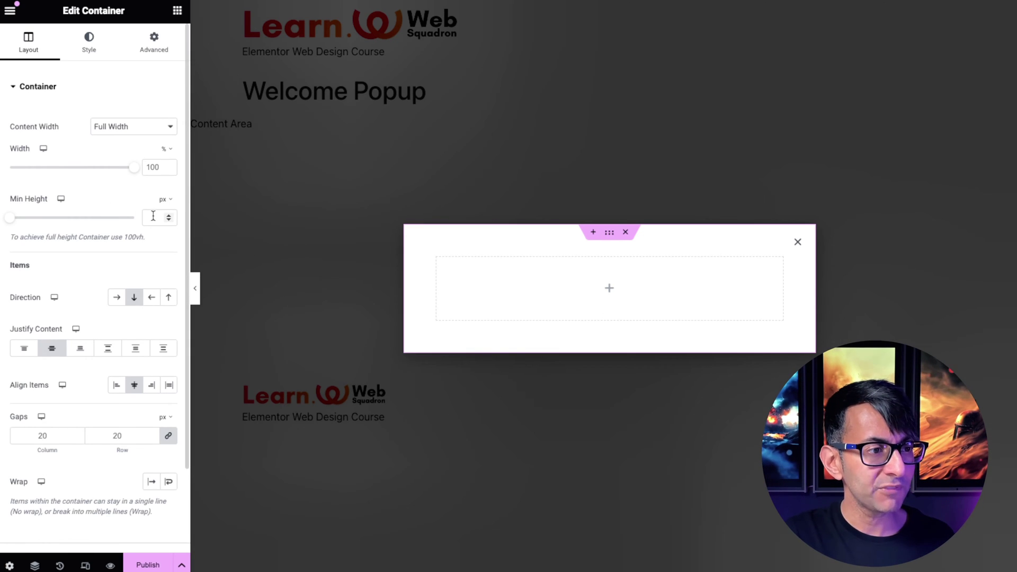
click(165, 199)
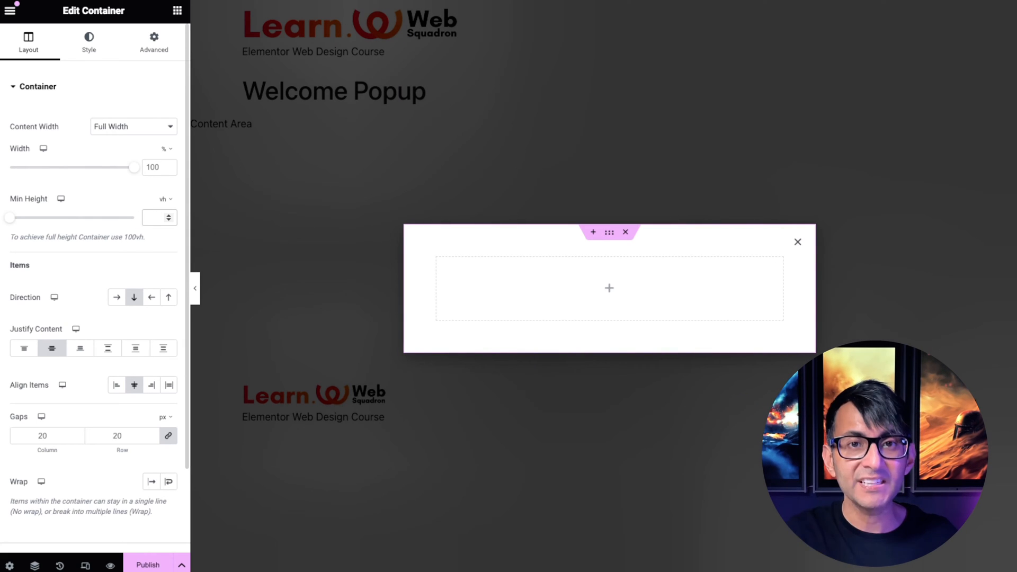
mouse_move(211, 199)
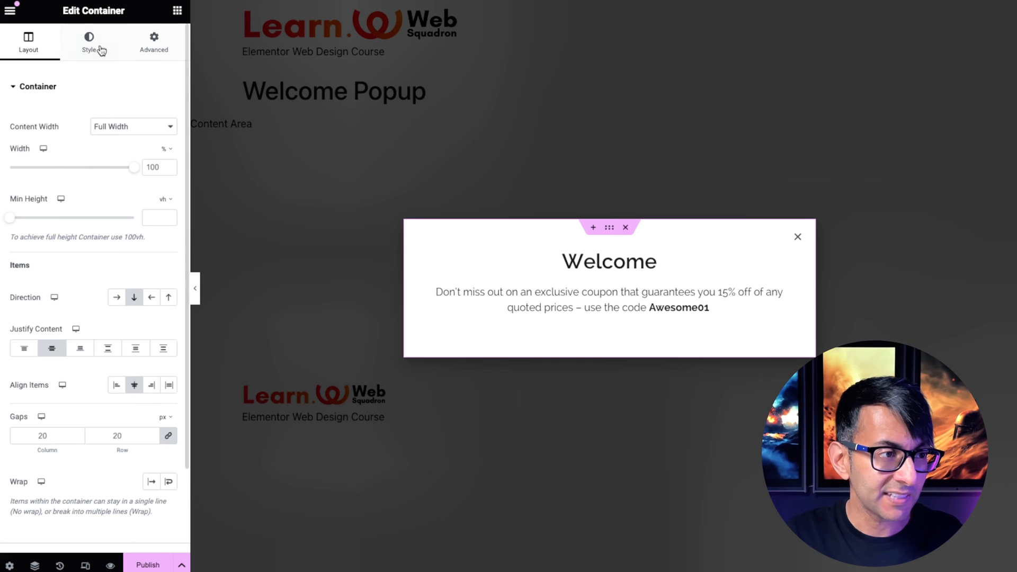
Step: Explore a gradient background in the container's Style settings
click(89, 42)
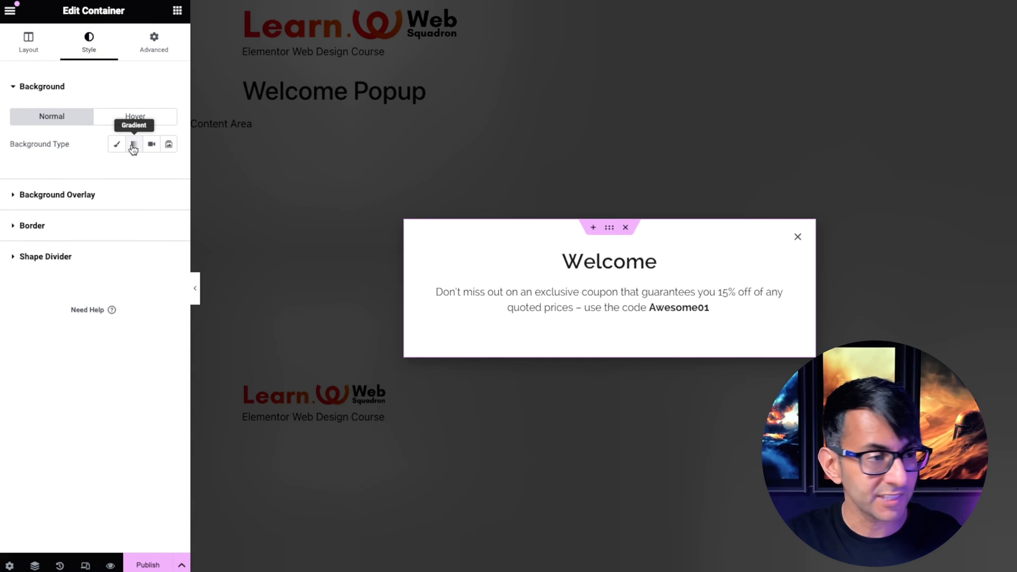
click(177, 12)
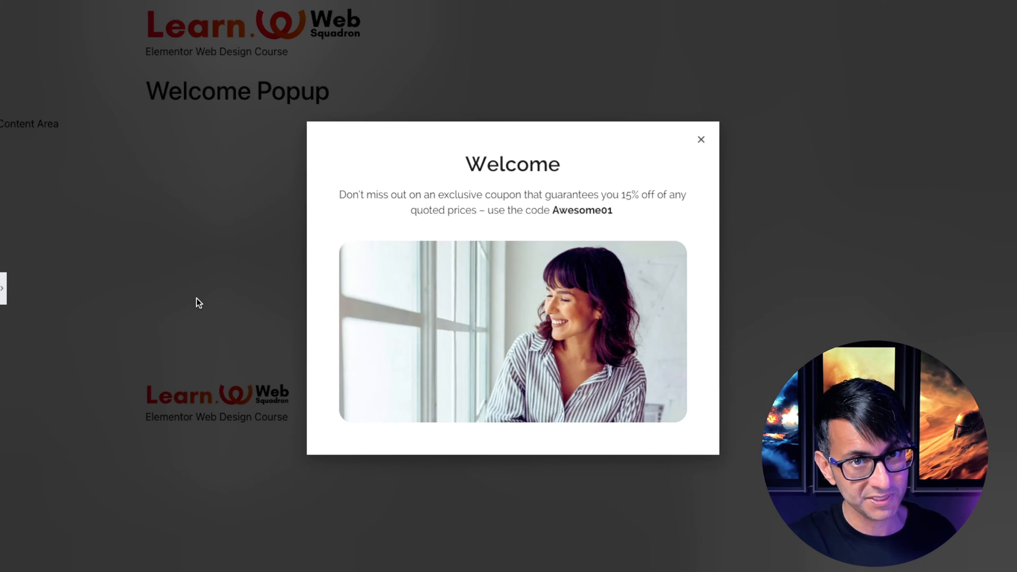
Step: Add a Form widget, remove its Name field and hide the field labels
click(512, 331)
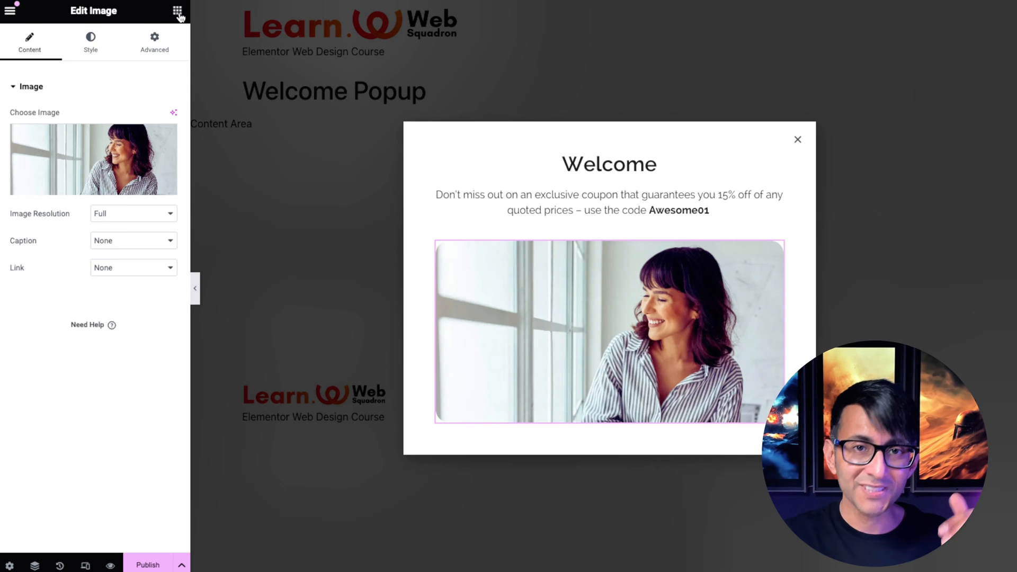
click(178, 12)
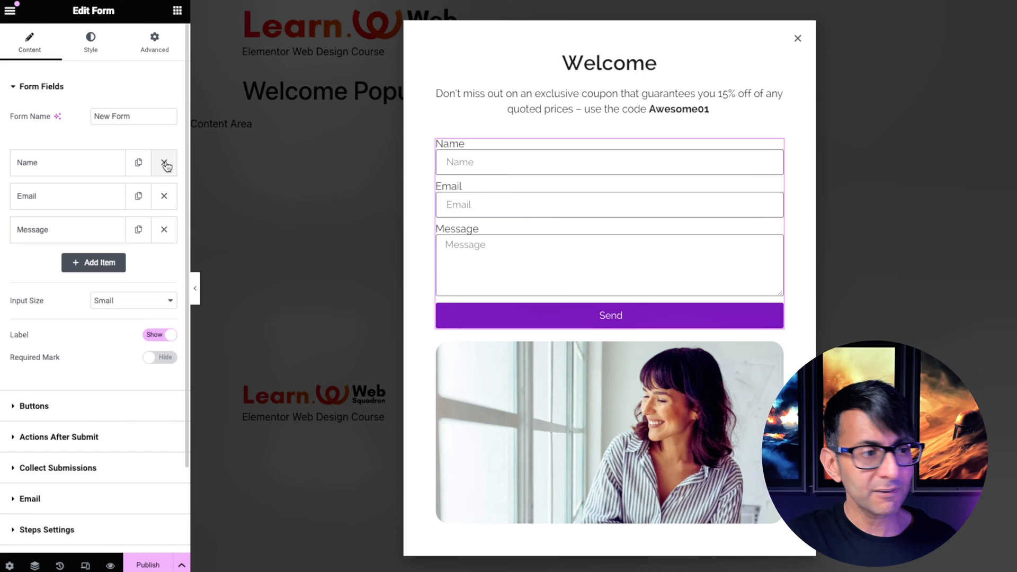
click(164, 162)
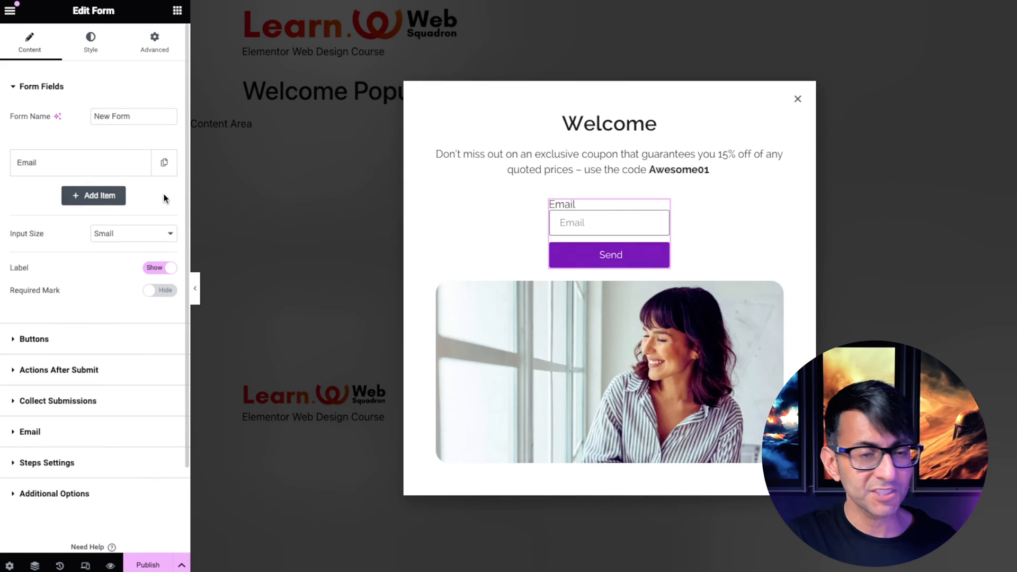
click(171, 267)
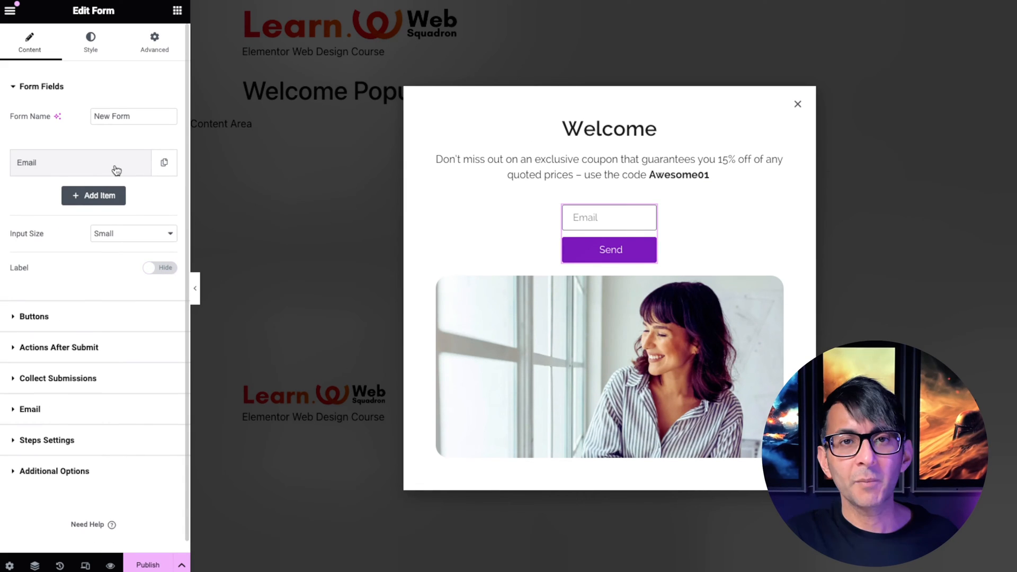
Step: Give the Email field an 'Add your Email' placeholder and 60% column width
click(80, 163)
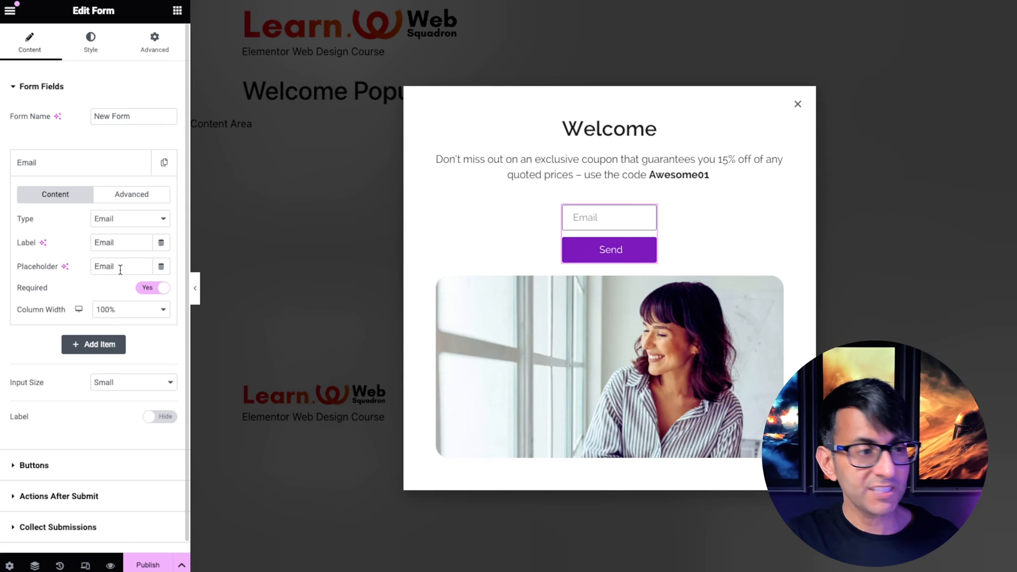
text(Add your Email t)
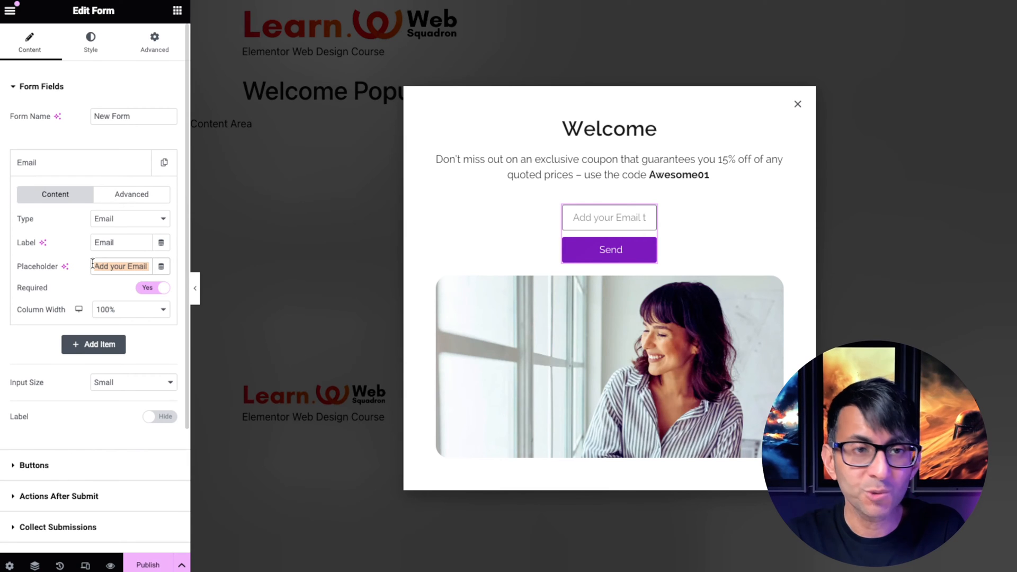
click(130, 310)
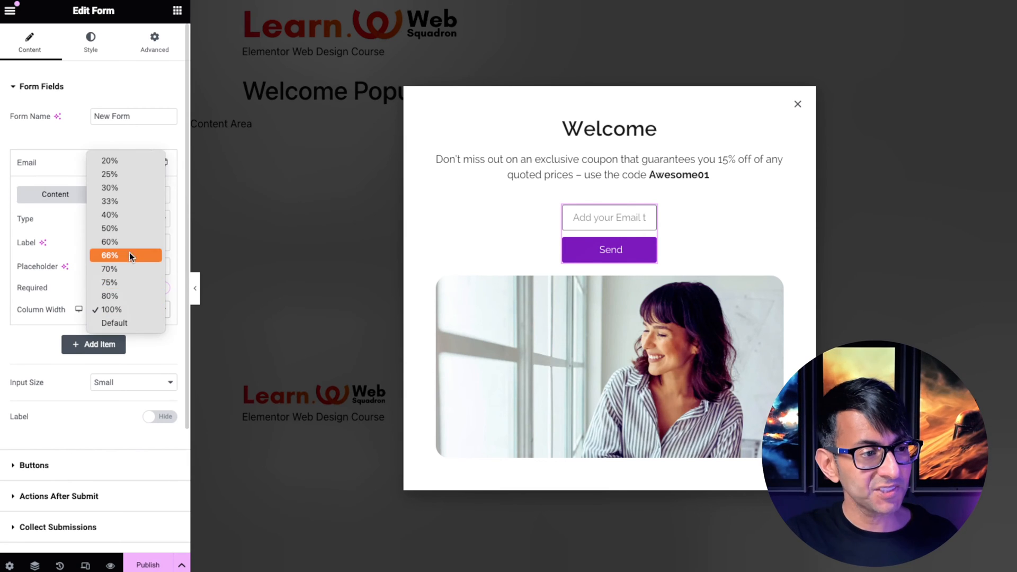
click(109, 241)
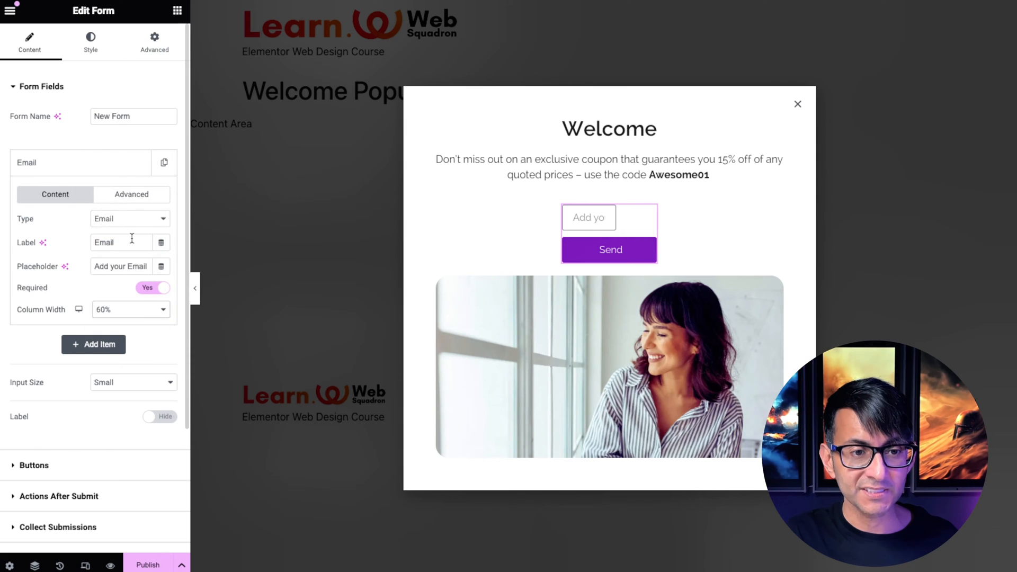
click(34, 465)
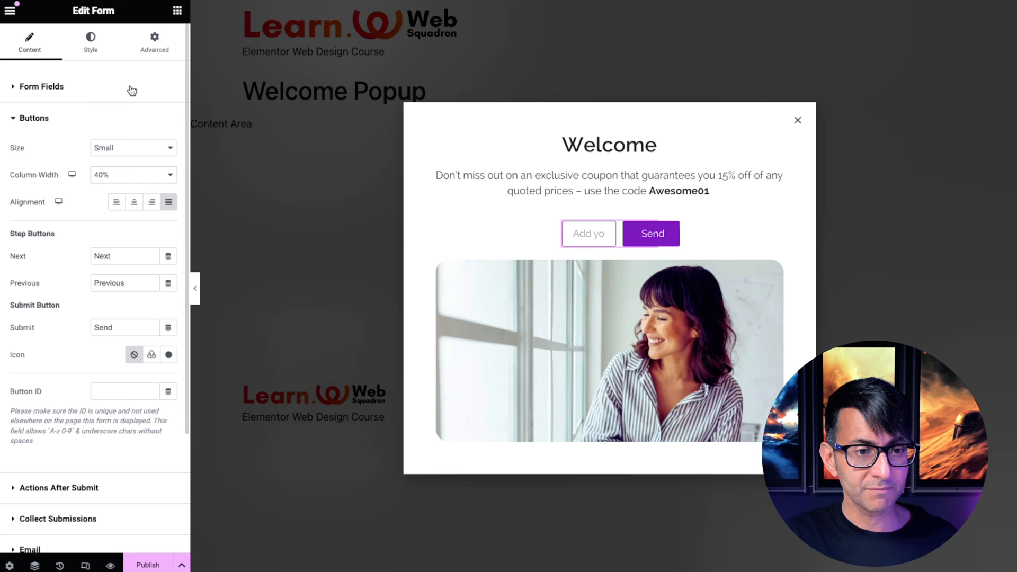
Step: Give the form a 75% custom width and preview the popup with the panel hidden
click(650, 234)
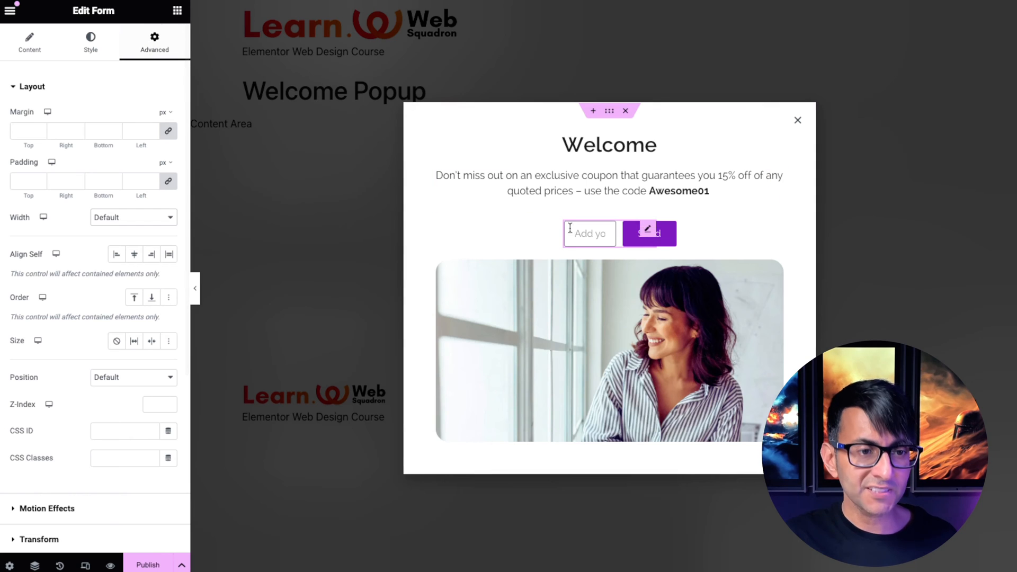
mouse_move(619, 253)
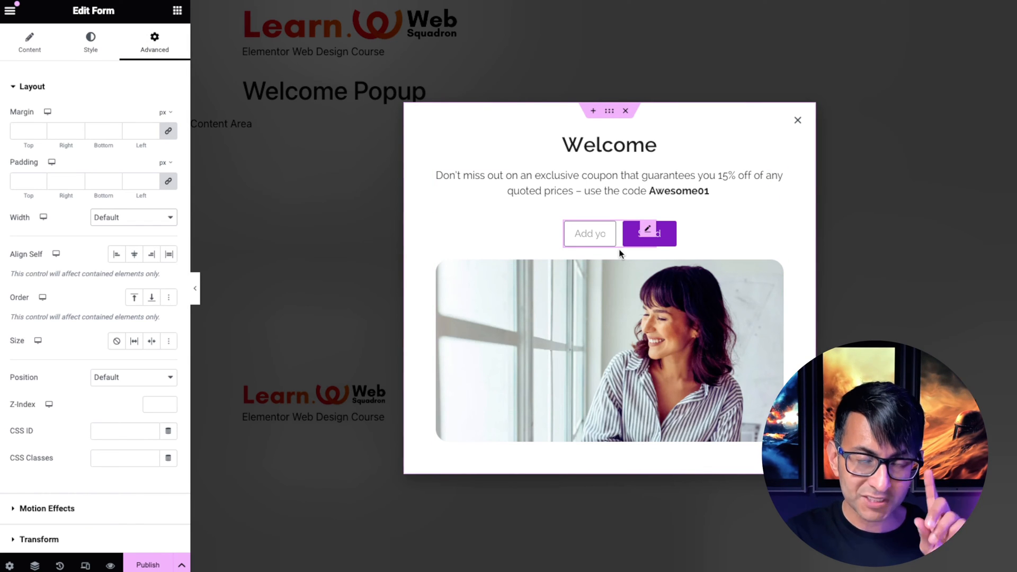
click(133, 218)
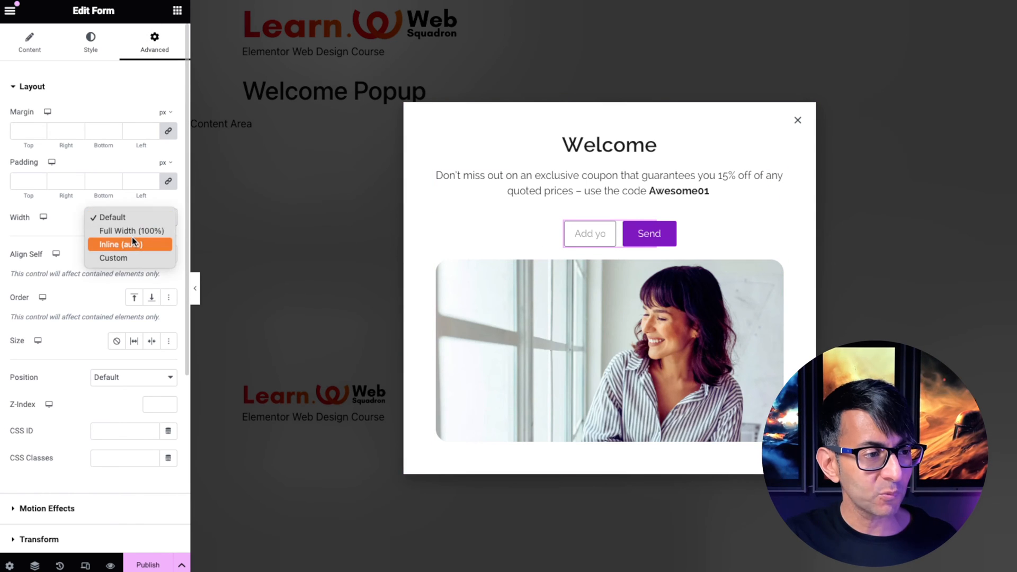
click(132, 230)
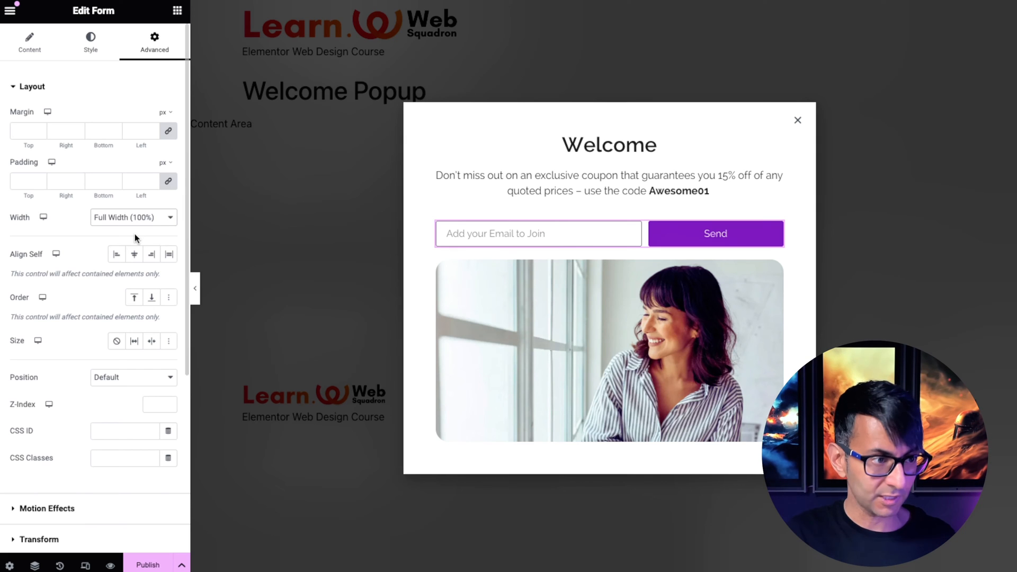
click(132, 217)
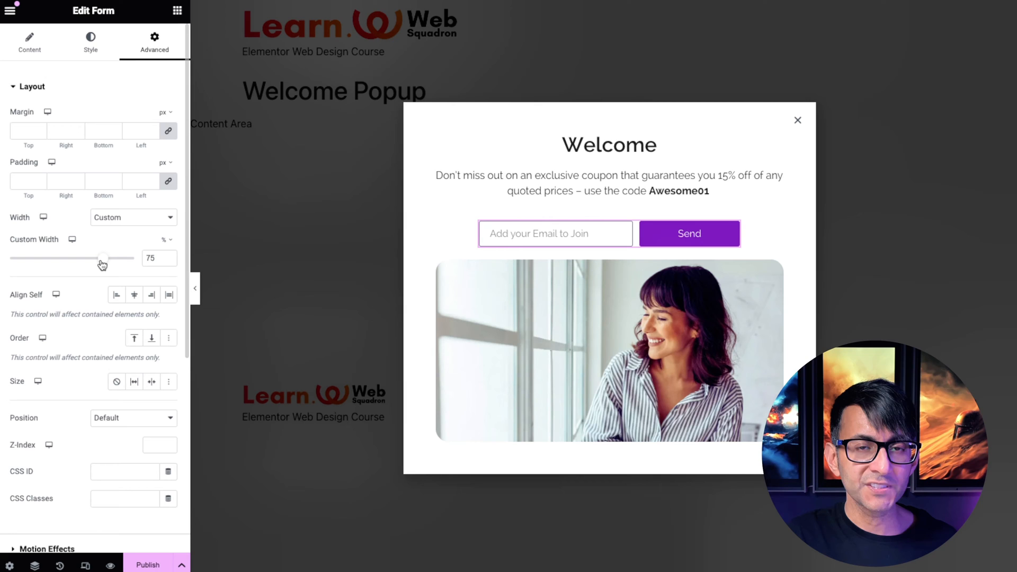
click(90, 43)
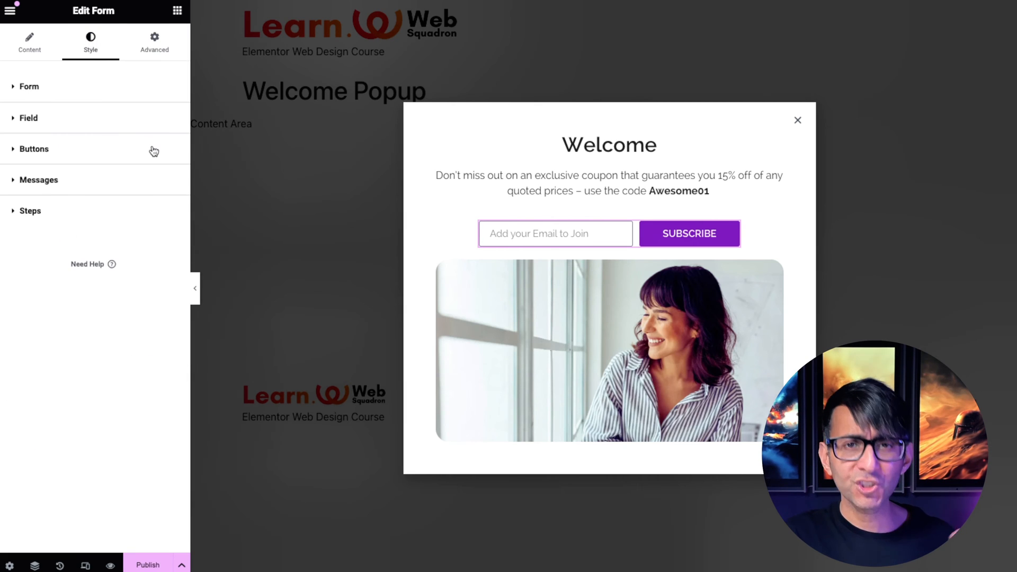
click(194, 288)
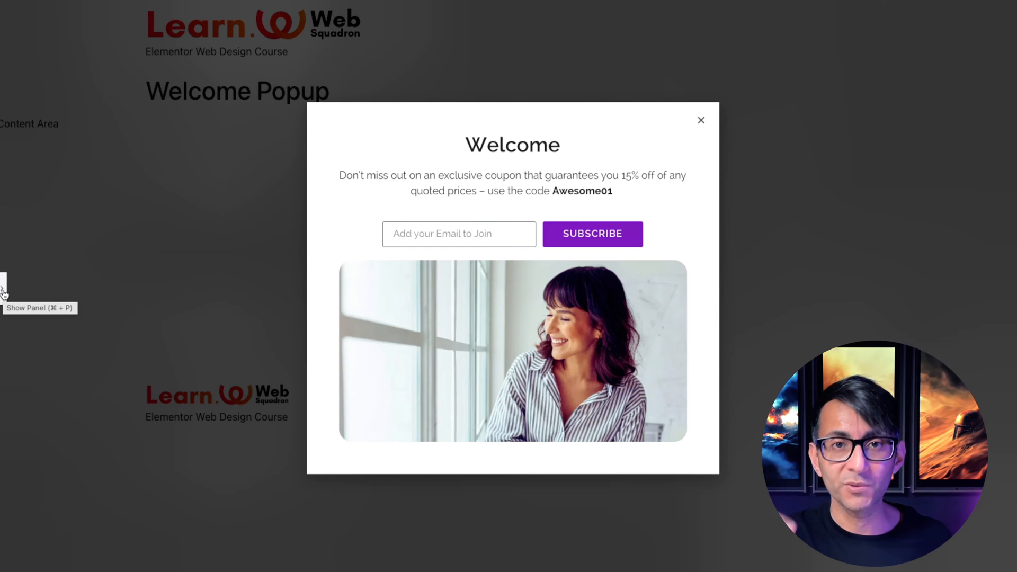
Step: Show the hidden editing panel again
click(4, 289)
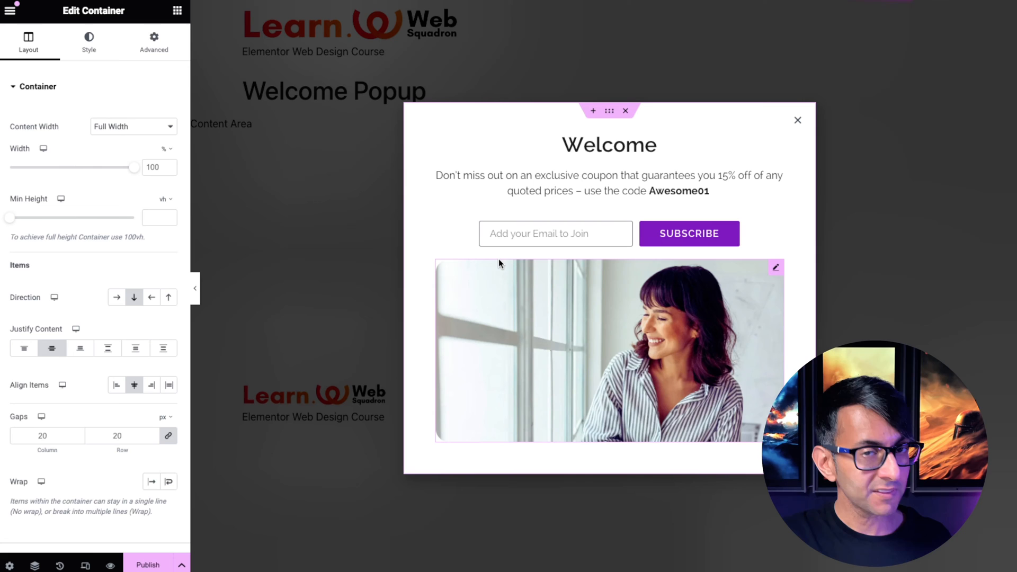
mouse_move(615, 301)
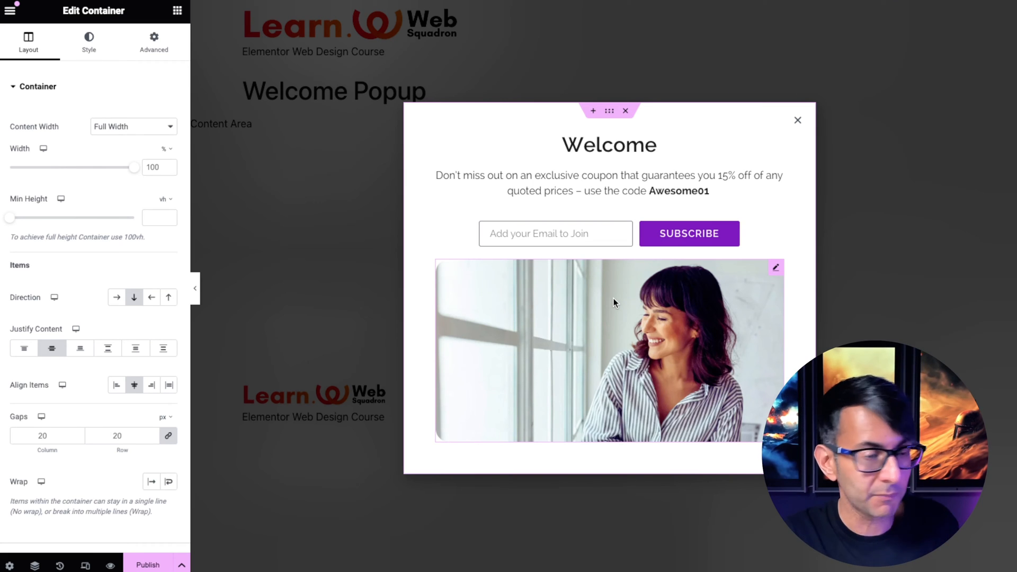
mouse_move(542, 335)
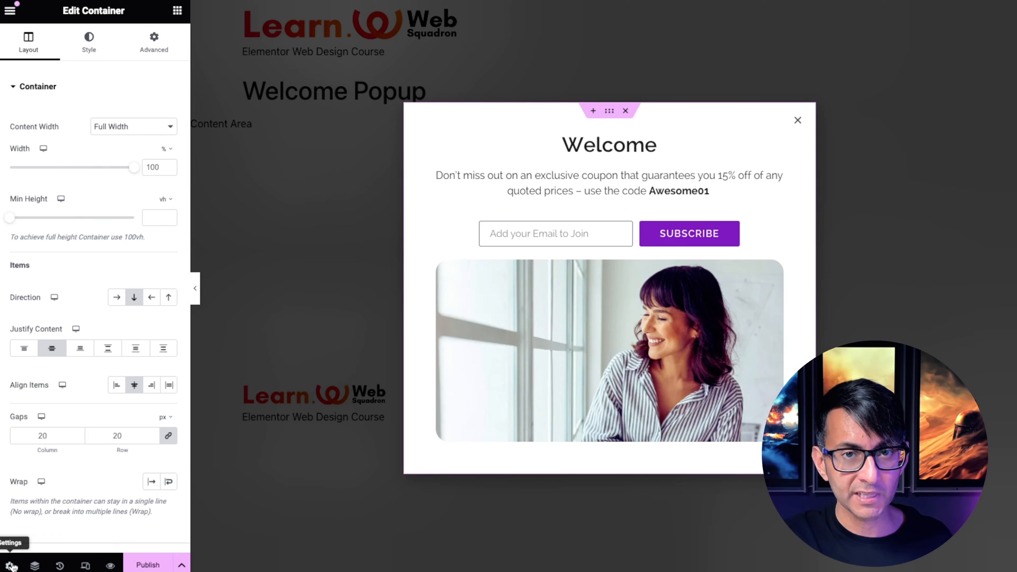
Step: In Popup Settings, set the popup width to 50 vw
click(11, 564)
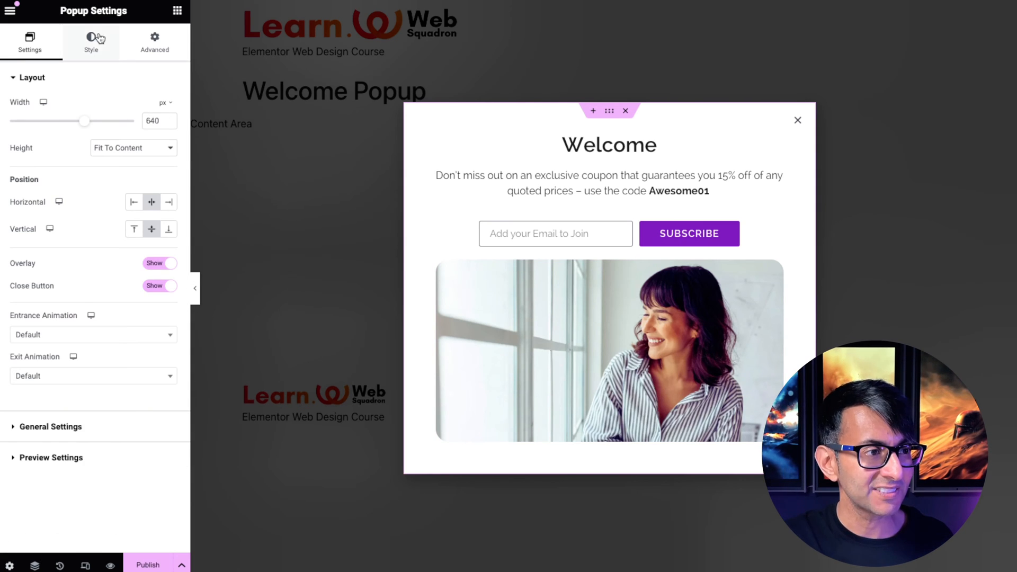
mouse_move(87, 20)
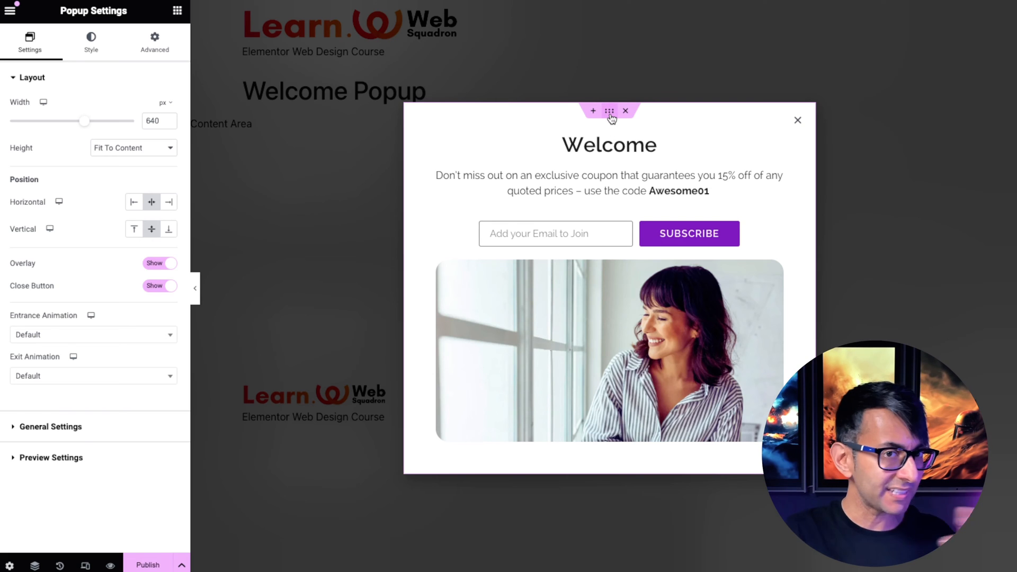
mouse_move(150, 109)
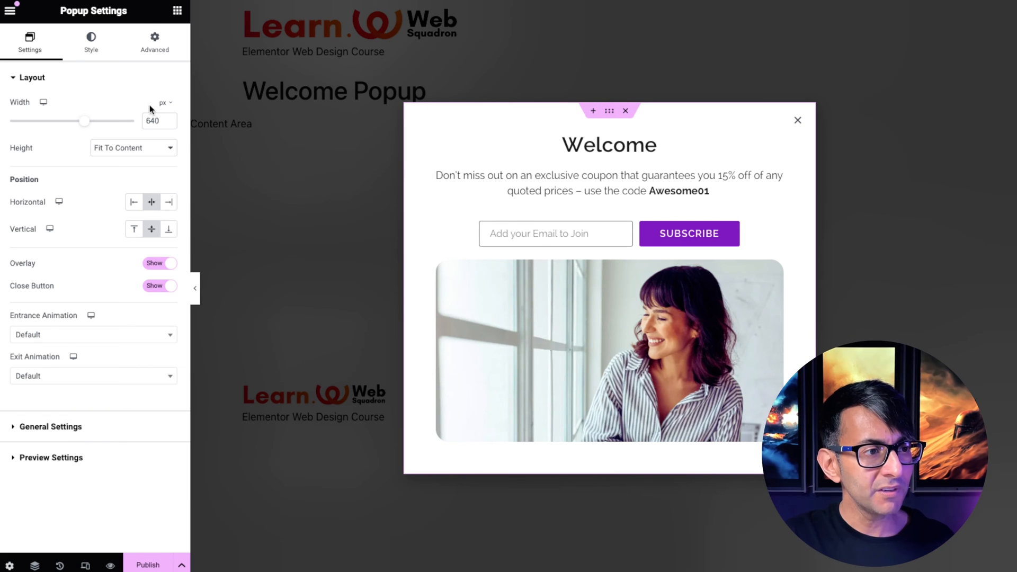
click(164, 102)
text(100)
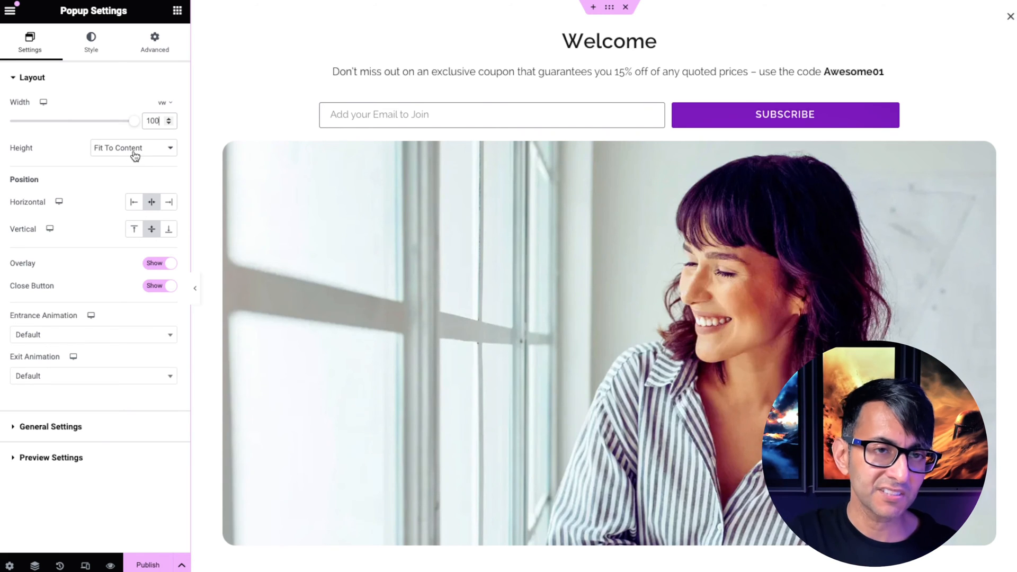
drag(134, 121, 132, 121)
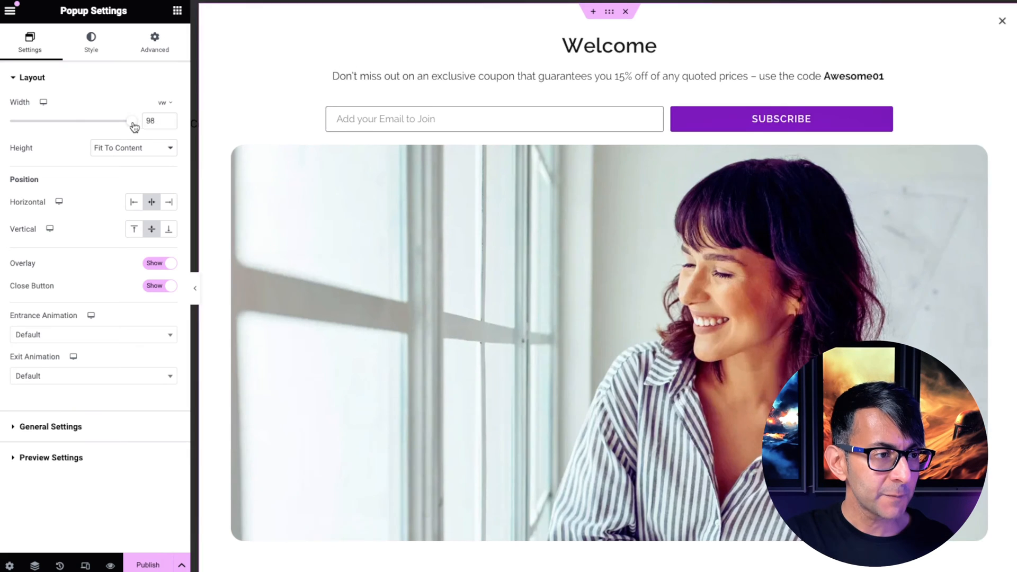
drag(130, 120, 71, 120)
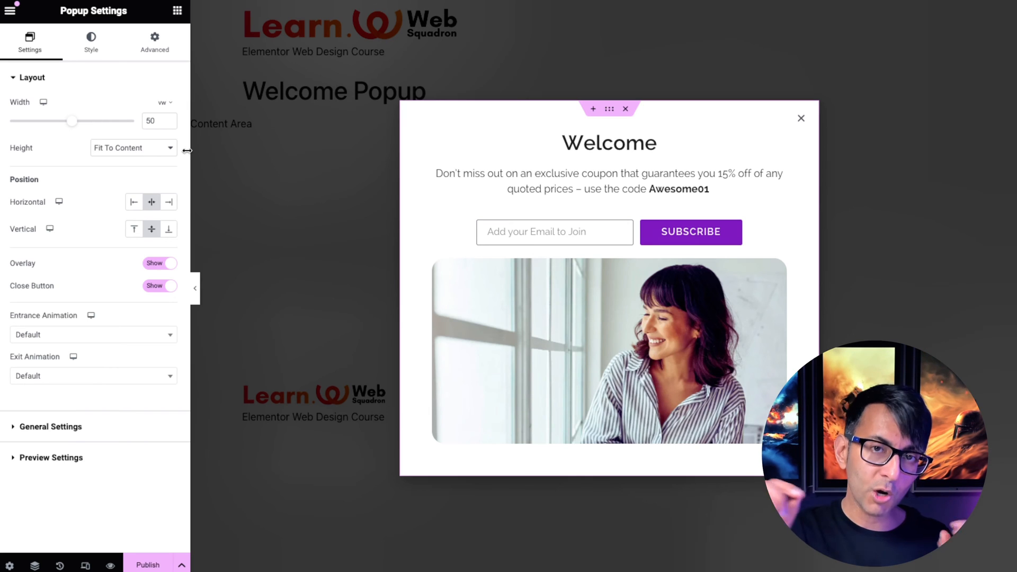
Step: Try full-screen popup height with content positioned center, then bottom
click(132, 147)
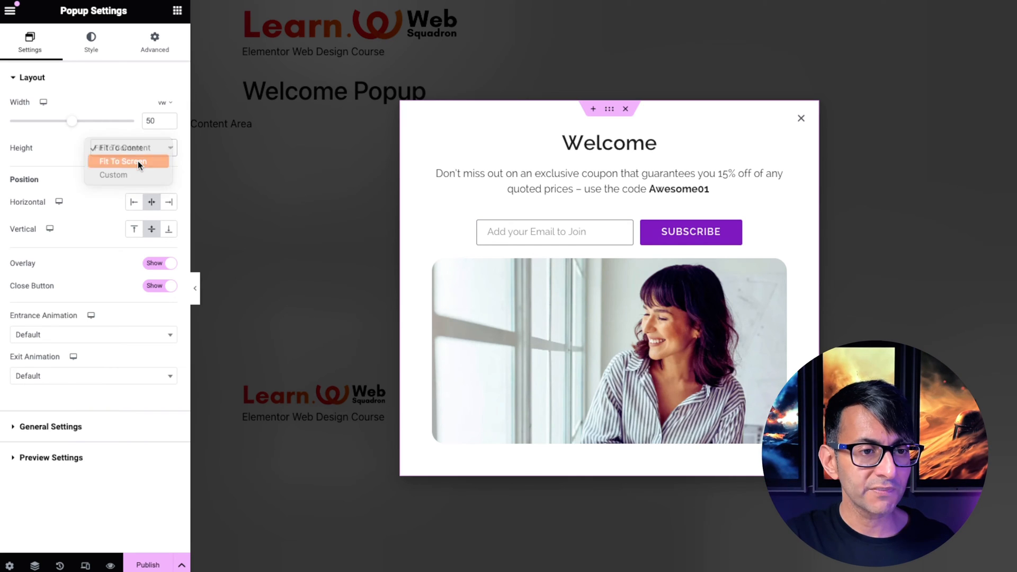
click(123, 161)
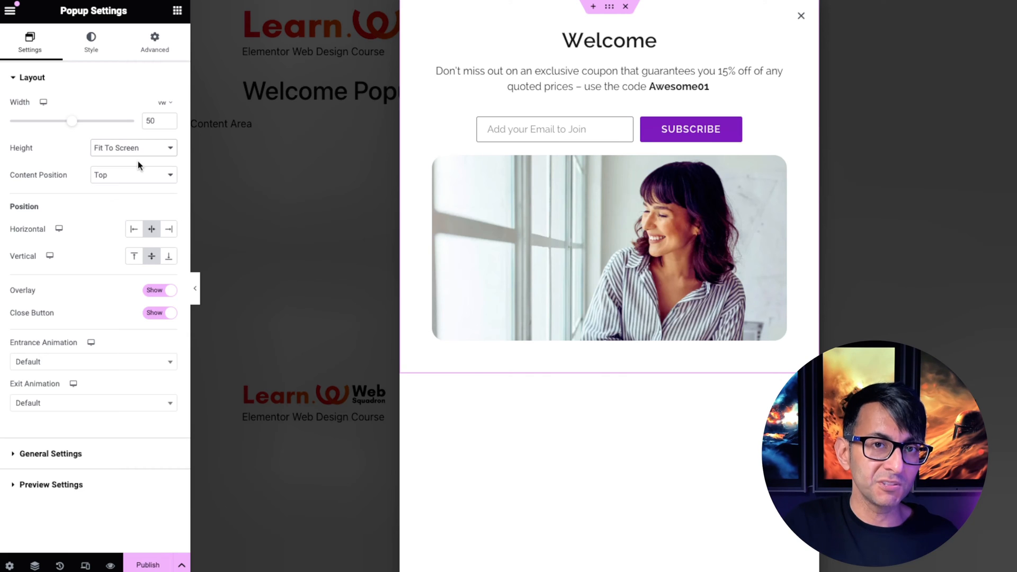
mouse_move(136, 180)
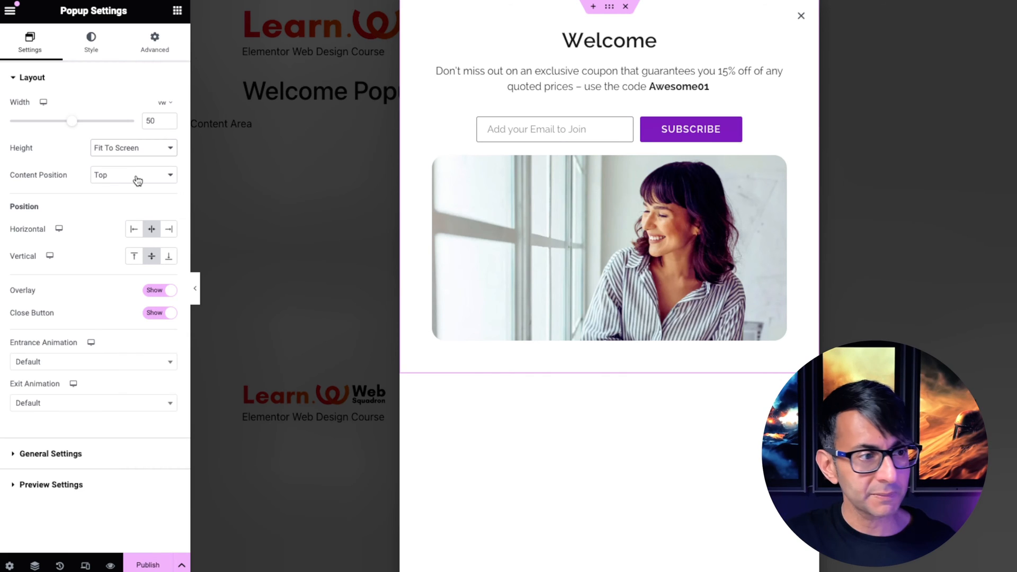
click(133, 174)
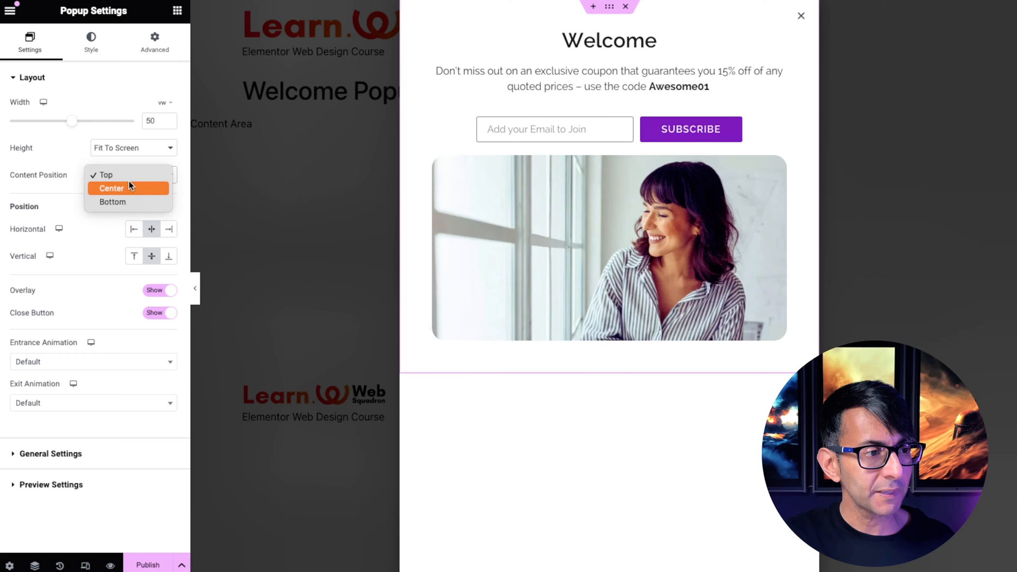
click(111, 188)
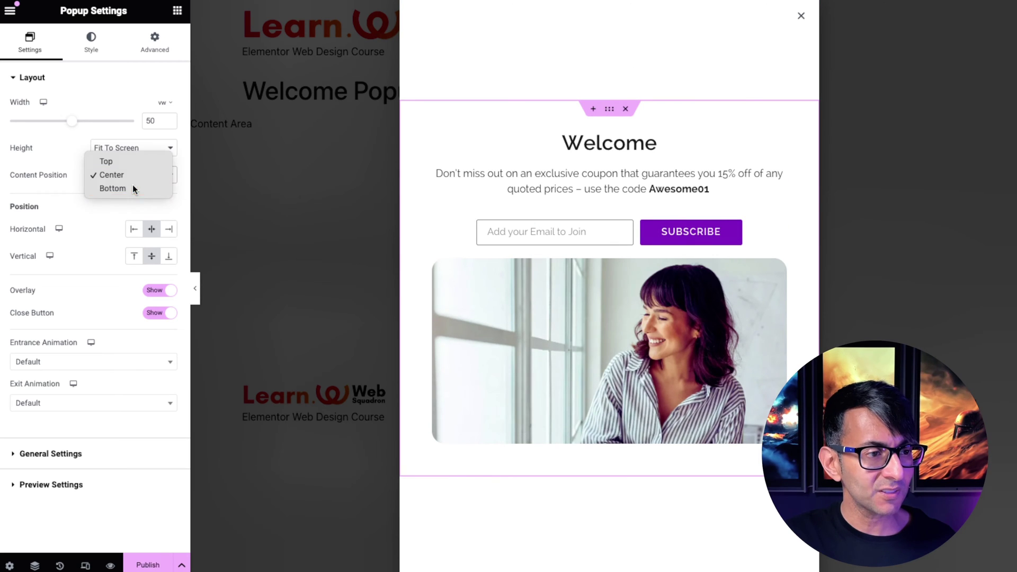
click(112, 188)
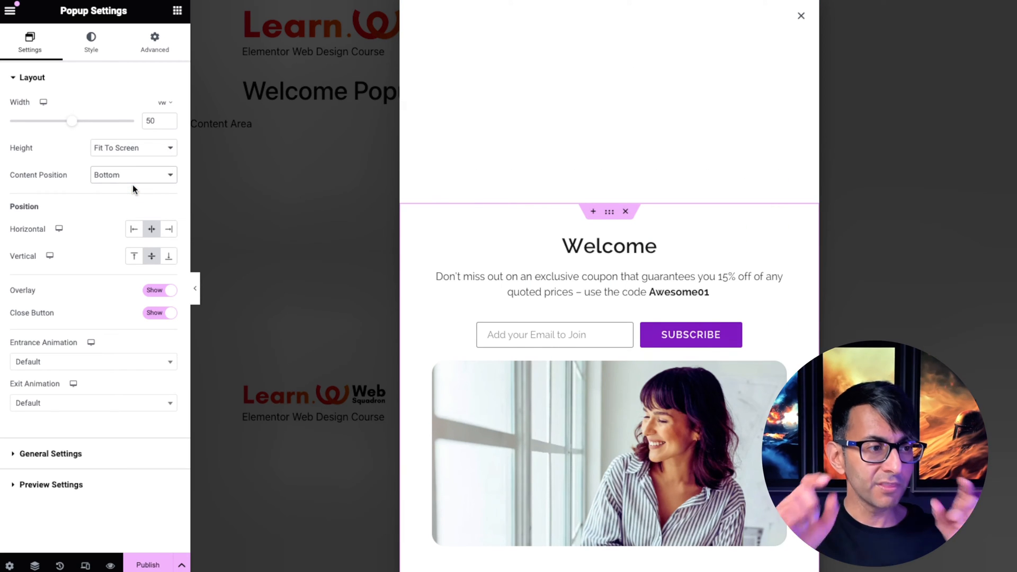
Step: Try a custom height of 692 px, then settle on Fit To Content height
click(133, 148)
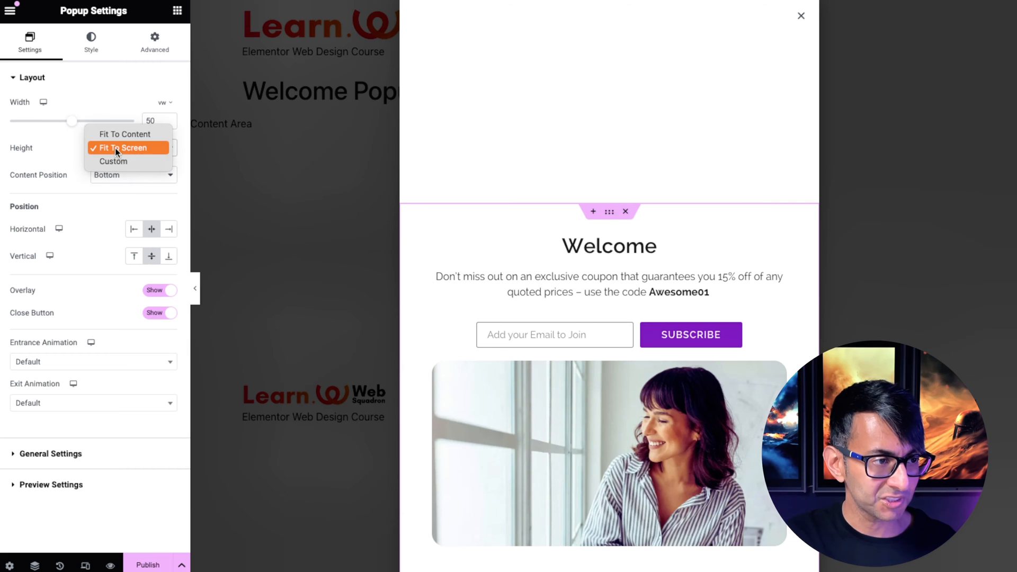
click(125, 133)
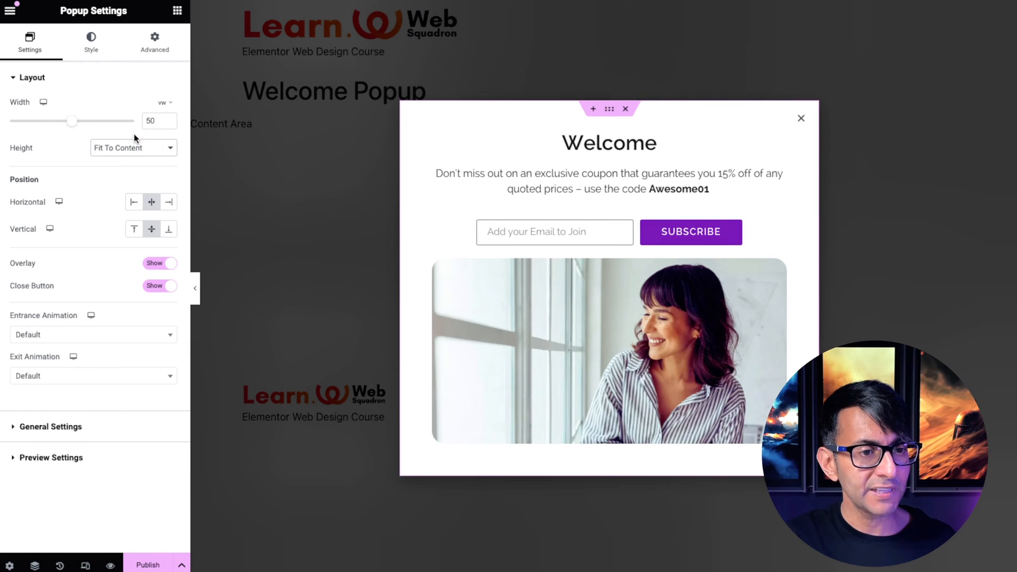
click(133, 147)
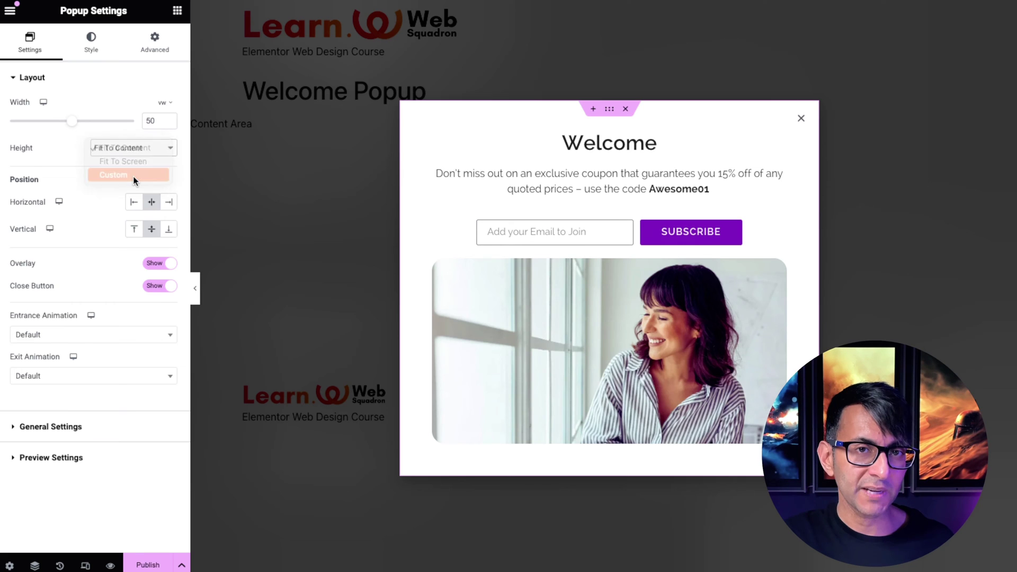
click(112, 175)
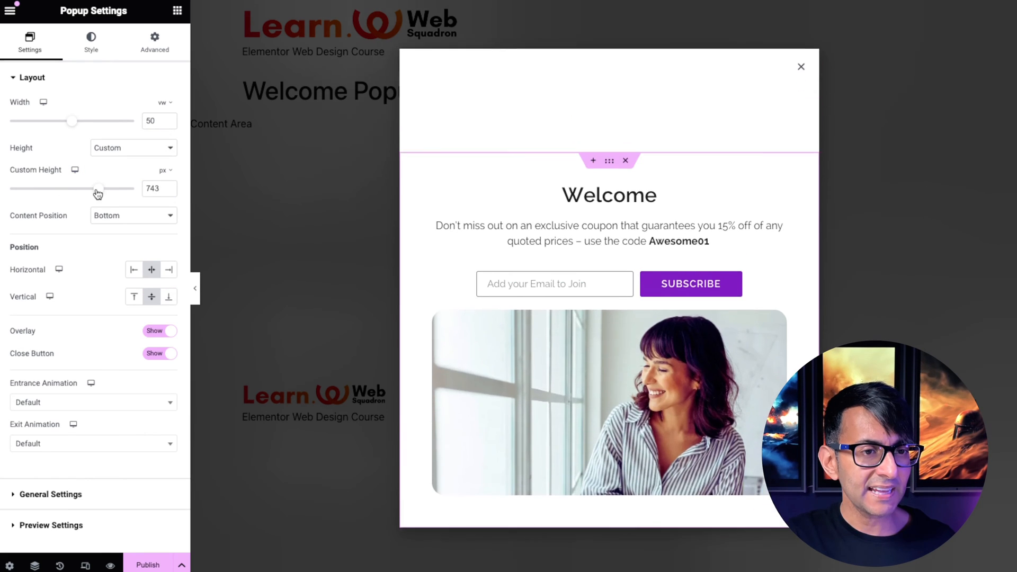
drag(98, 188, 89, 188)
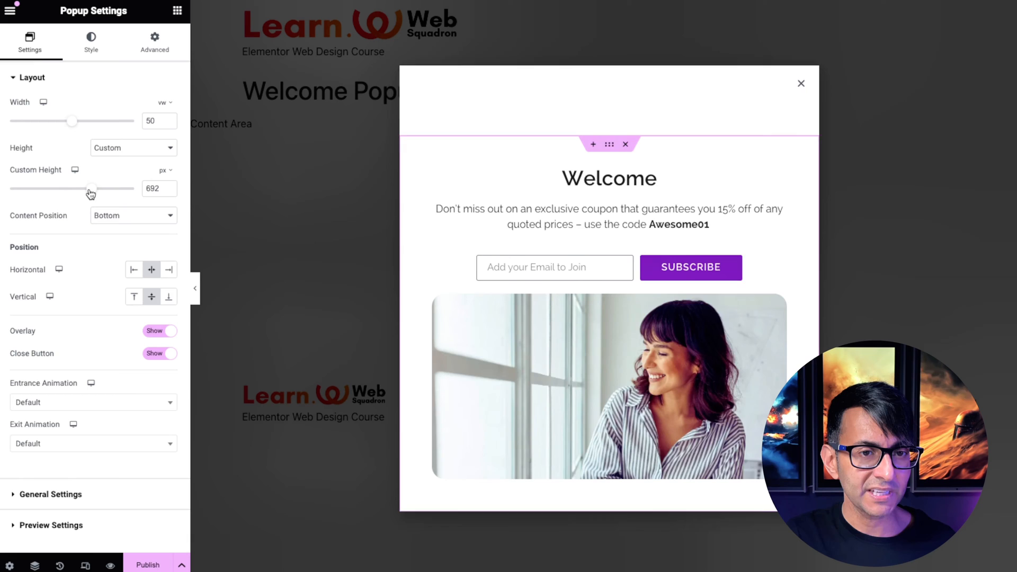
click(133, 216)
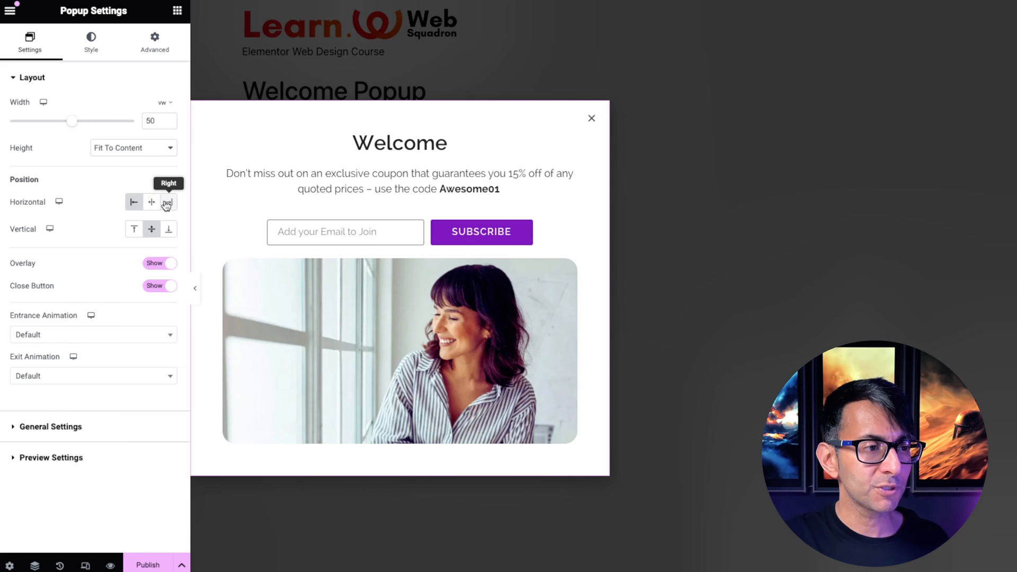
click(133, 202)
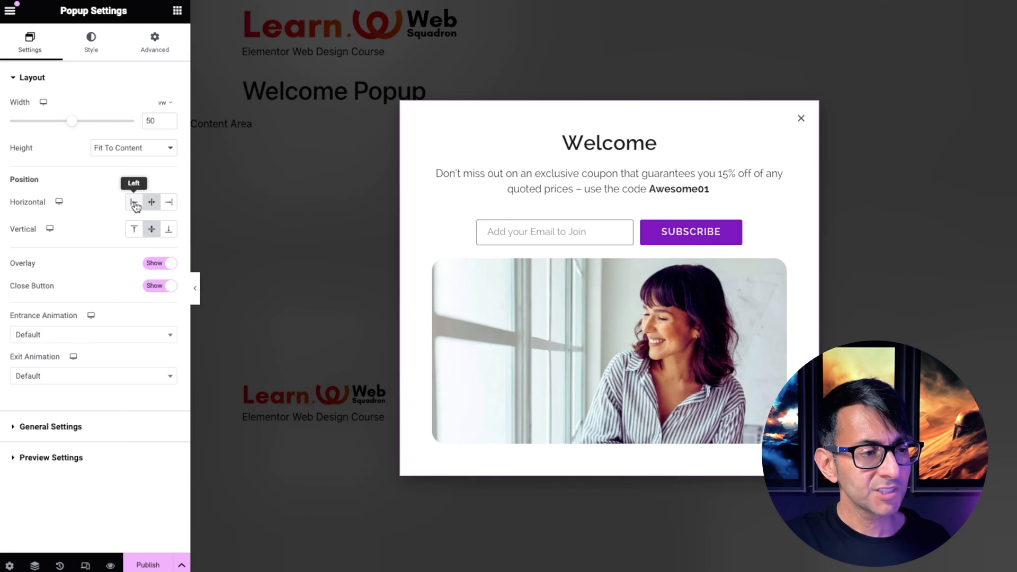
click(134, 202)
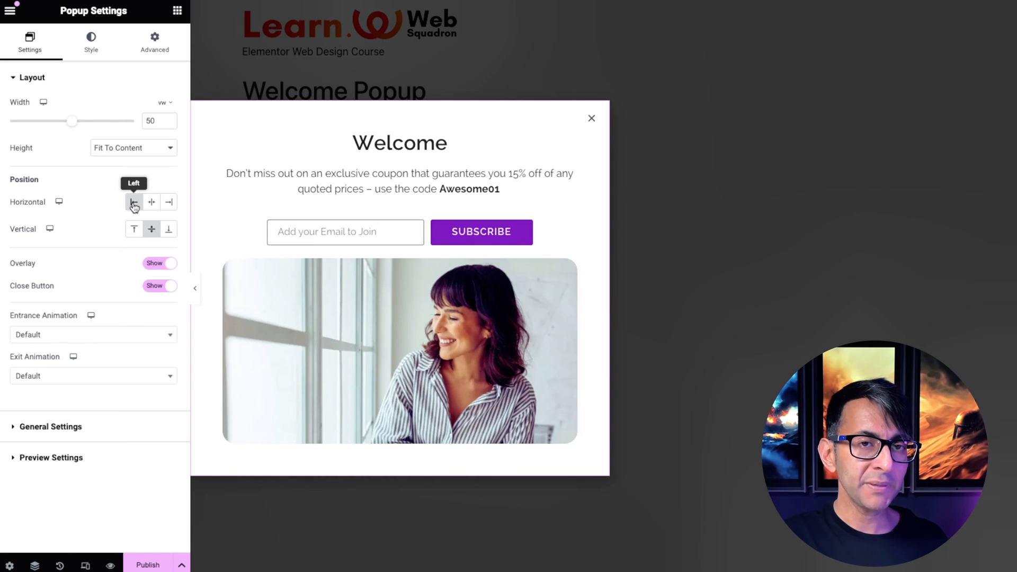
mouse_move(134, 231)
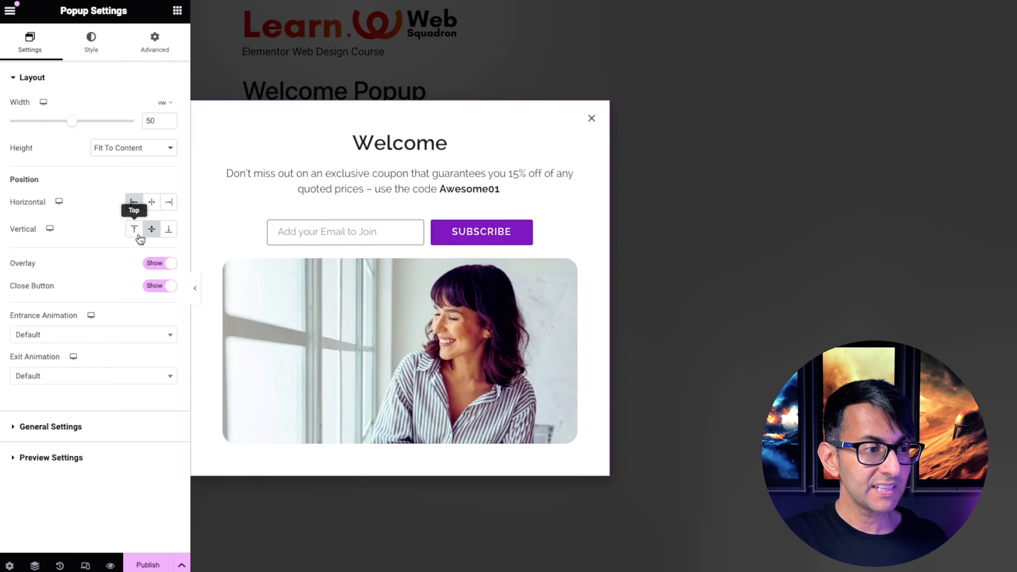
click(133, 229)
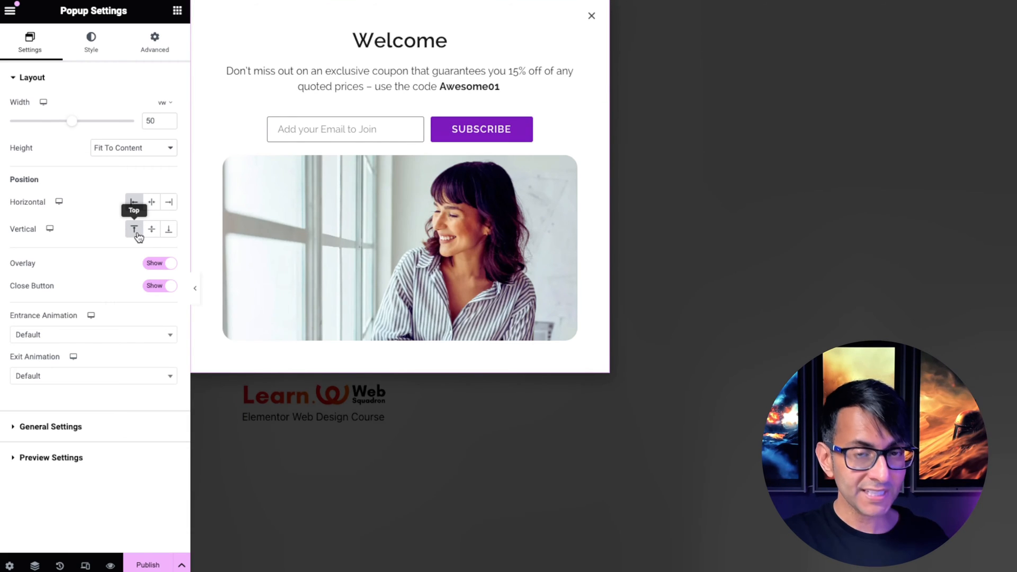
mouse_move(168, 201)
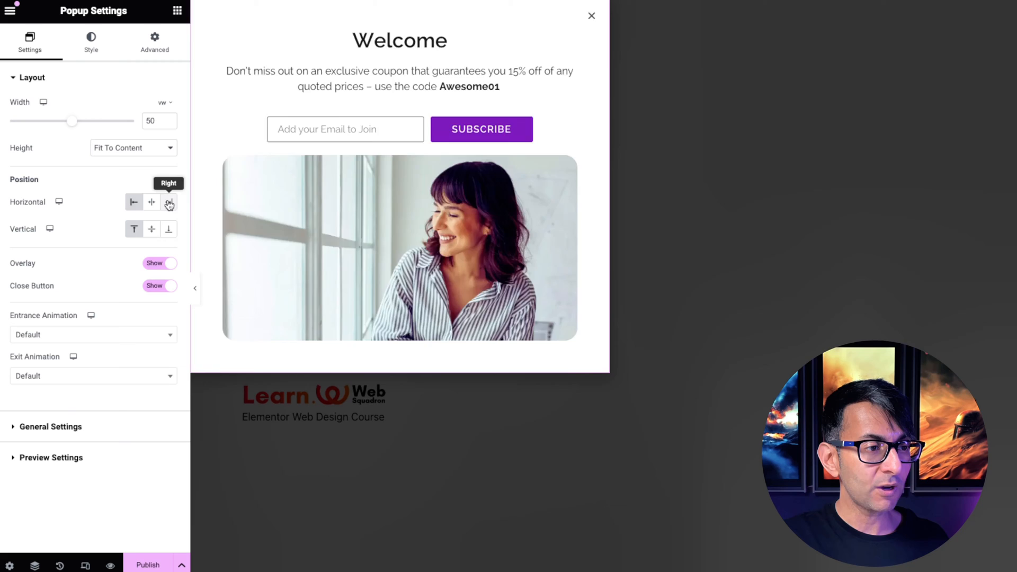
click(168, 228)
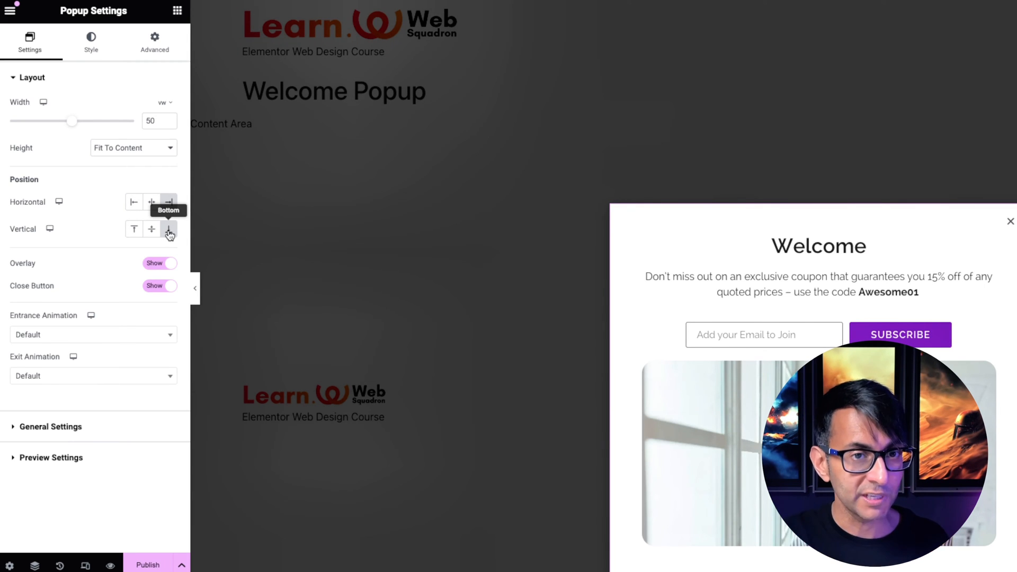
mouse_move(152, 201)
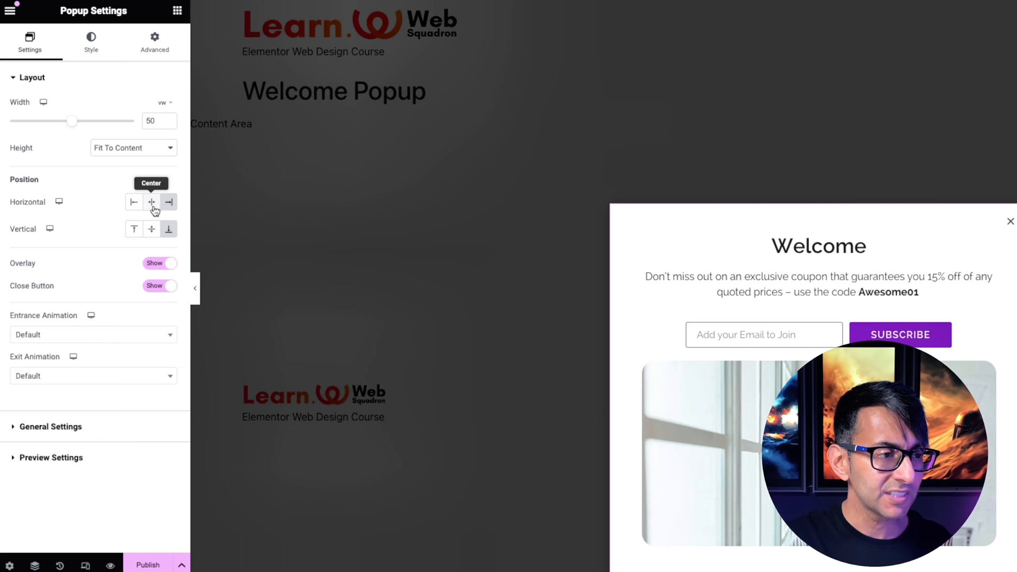
click(151, 202)
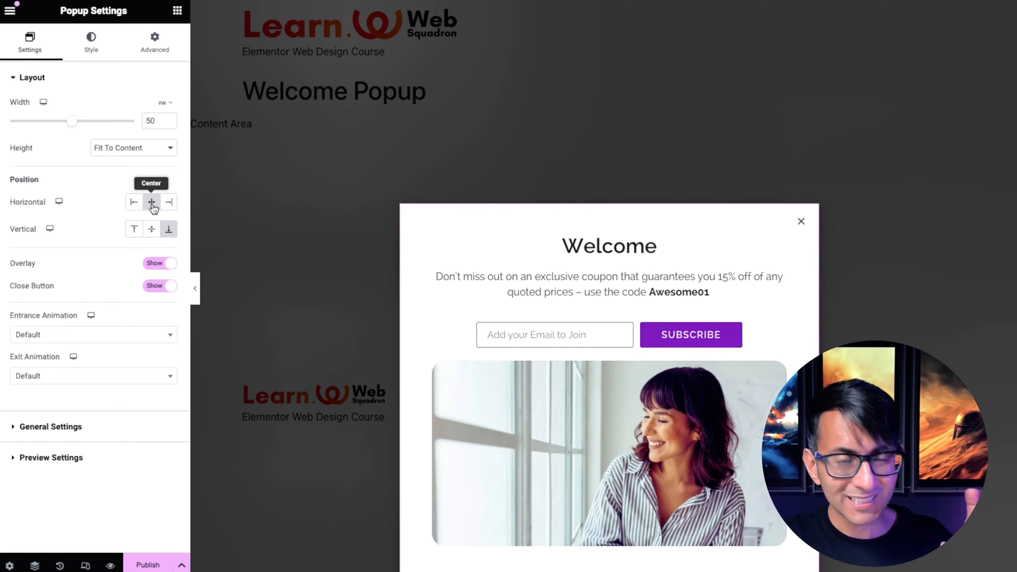
click(134, 228)
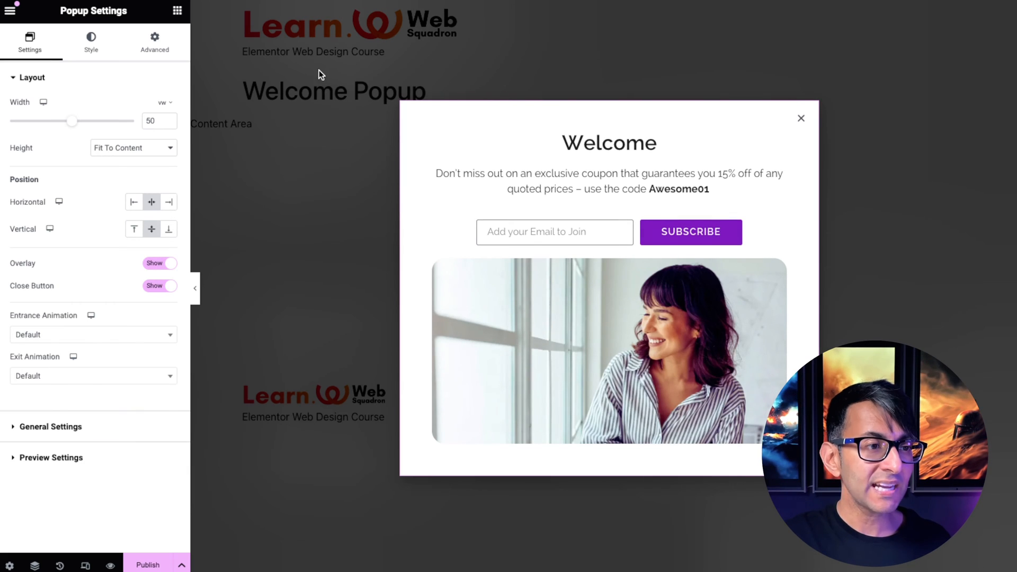
mouse_move(299, 115)
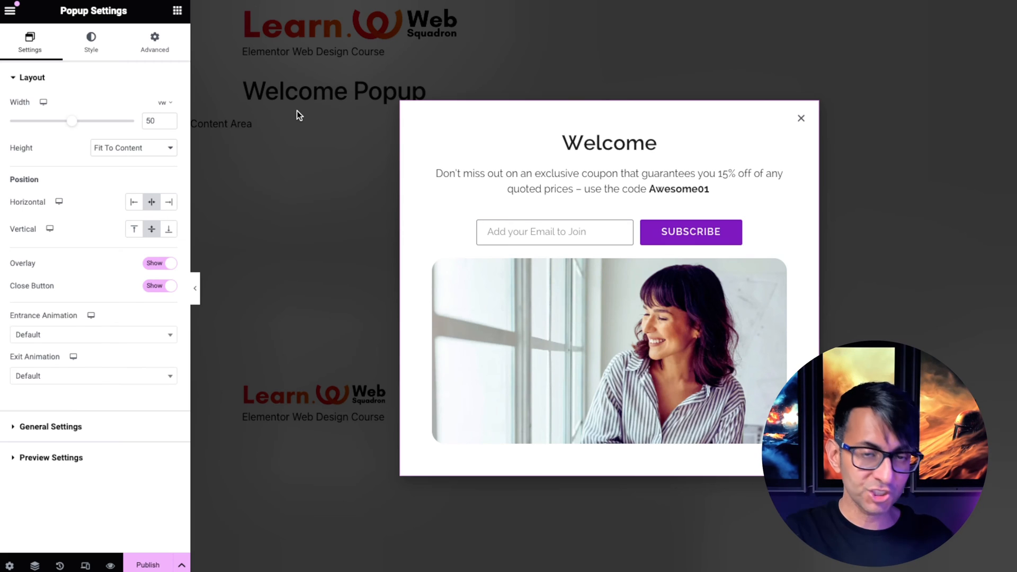
mouse_move(217, 208)
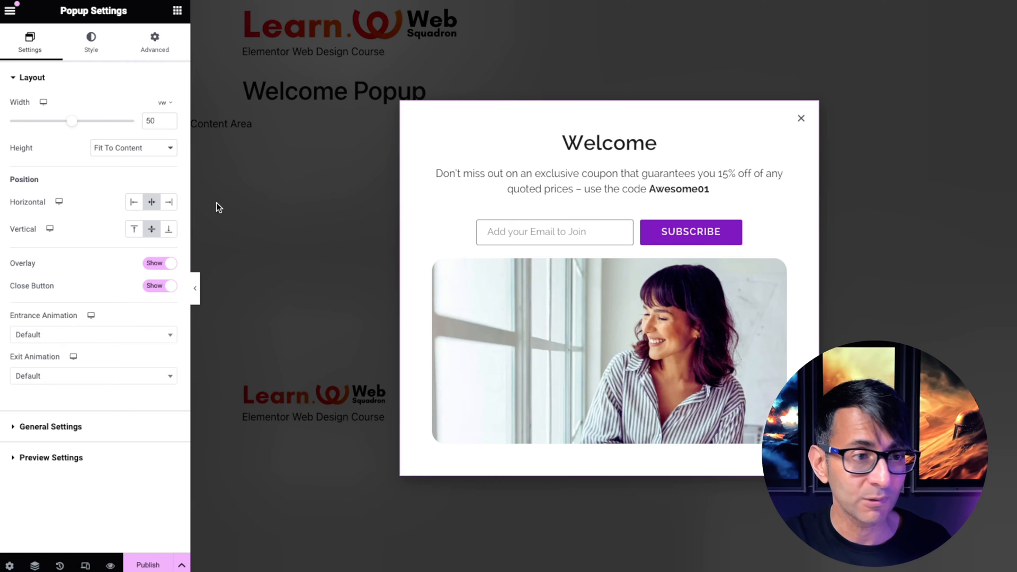
click(159, 262)
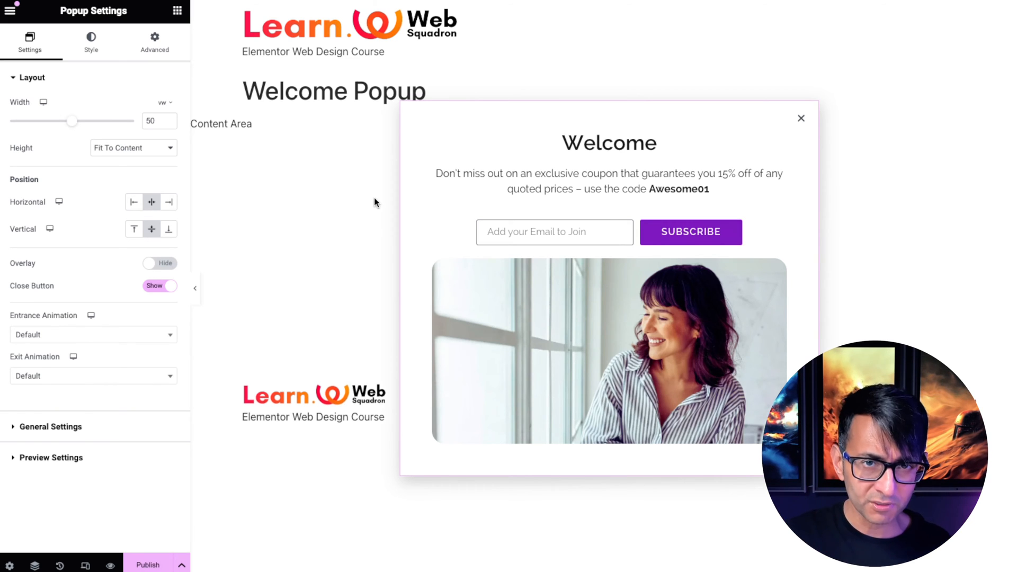
click(161, 263)
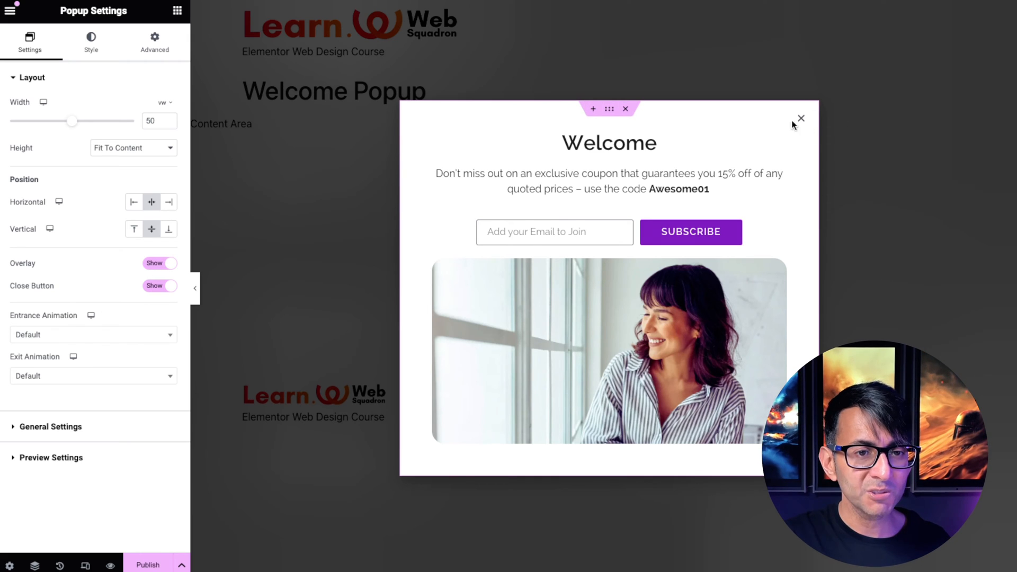
click(159, 285)
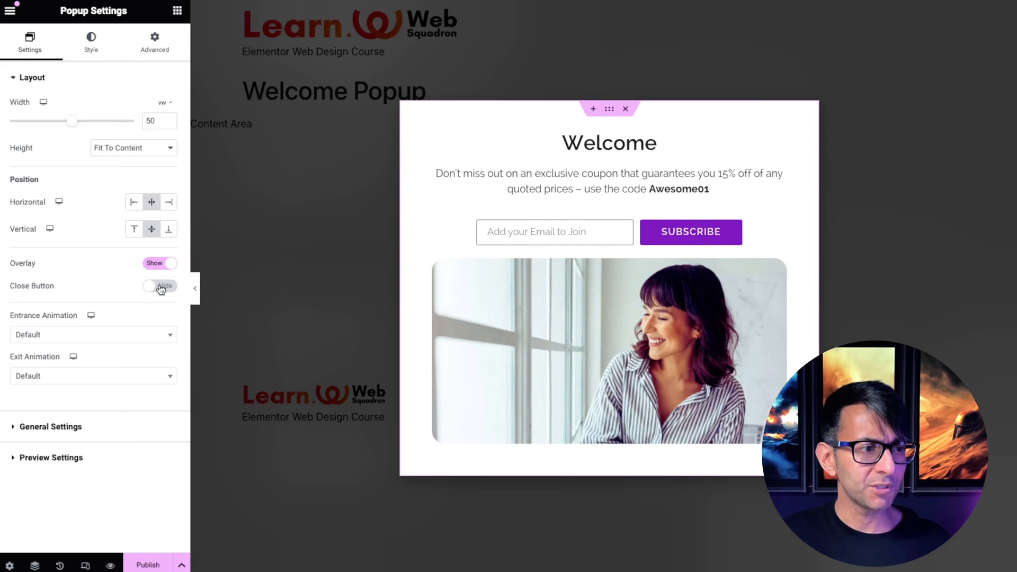
click(160, 286)
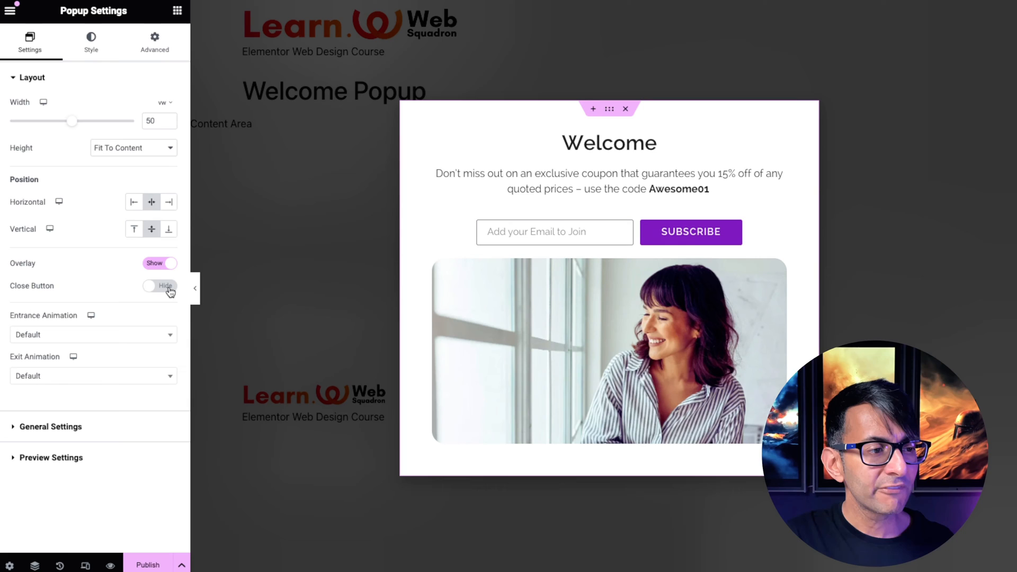
click(159, 286)
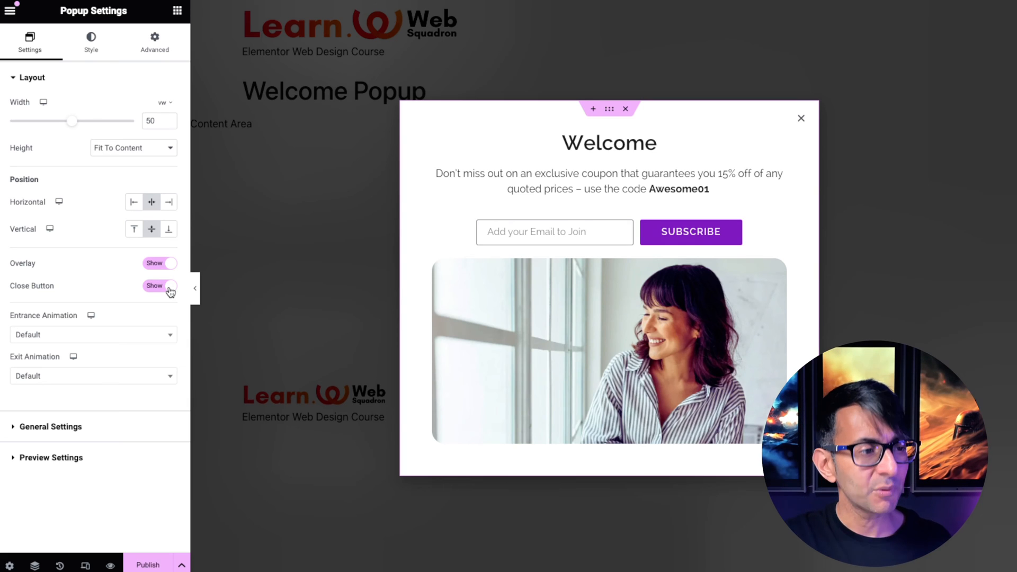
mouse_move(814, 127)
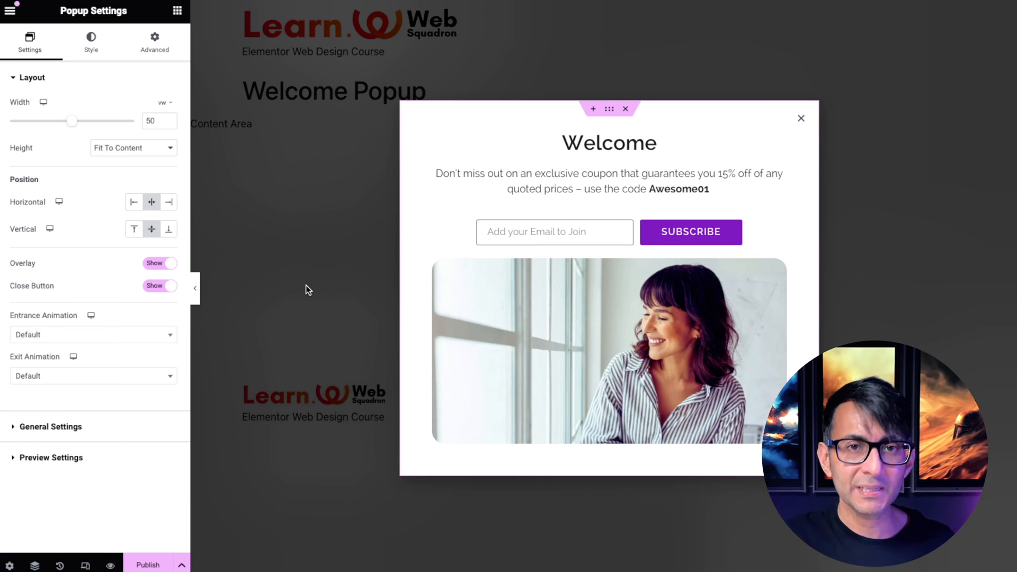
mouse_move(350, 296)
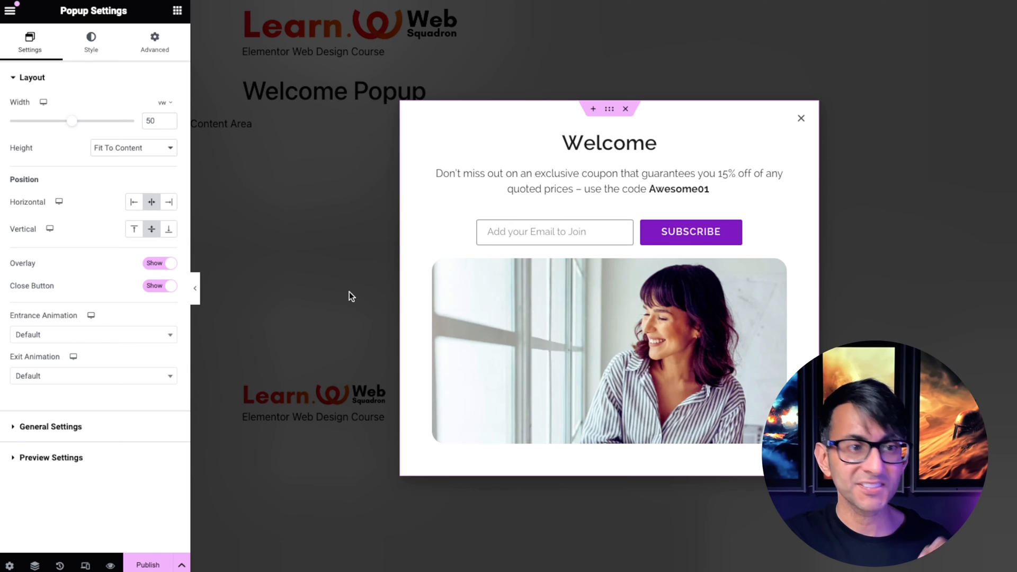
click(92, 334)
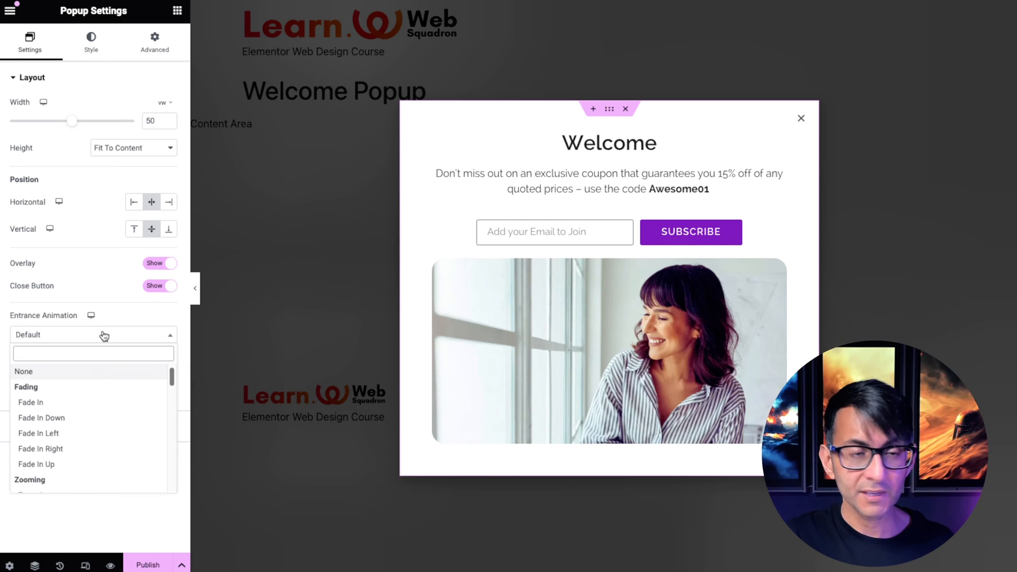
Step: Set entrance animation to Slide In Right and exit animation to Slide Out Right
scroll(down, 3)
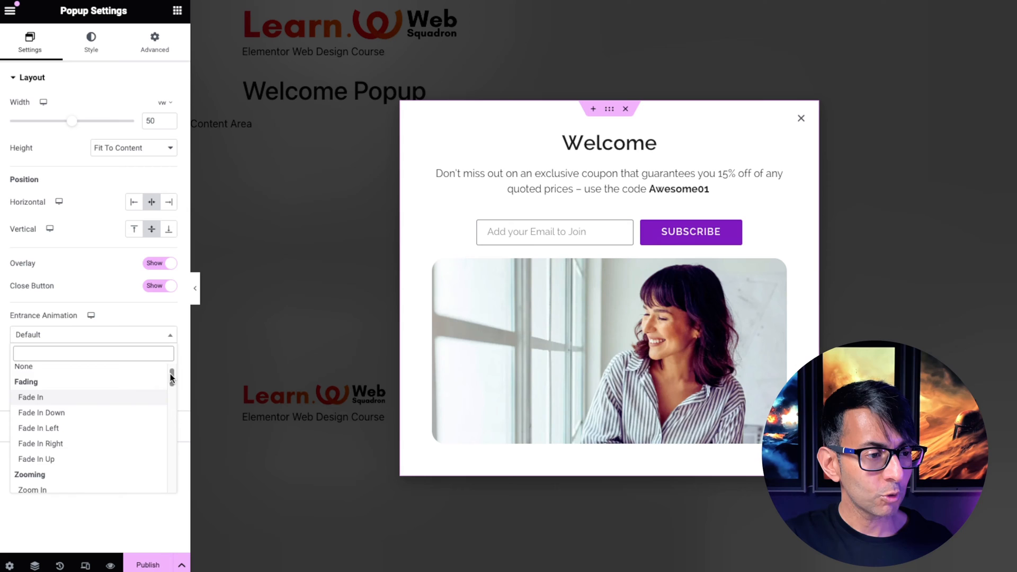
scroll(down, 3)
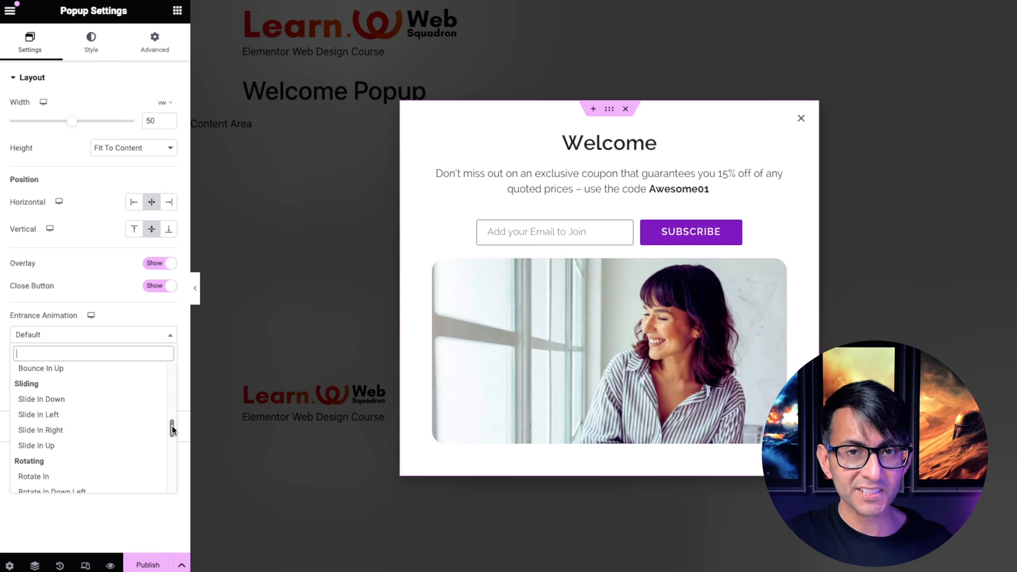
mouse_move(39, 414)
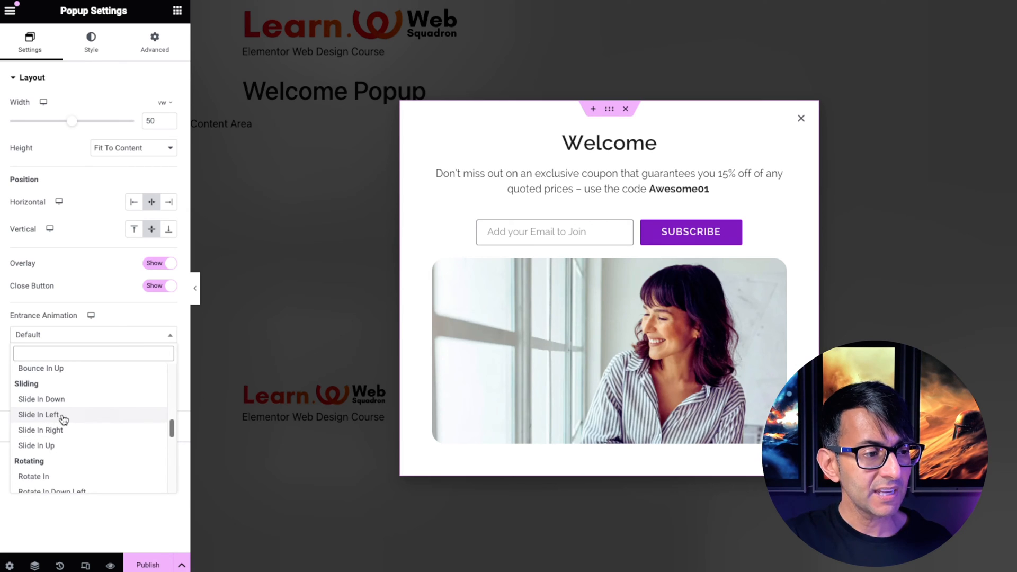
click(41, 430)
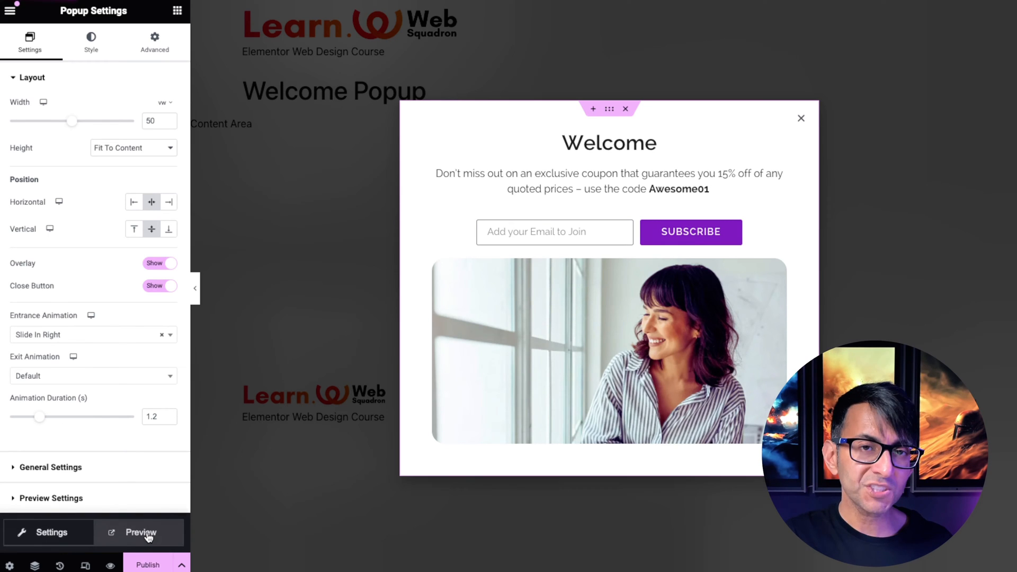
click(141, 531)
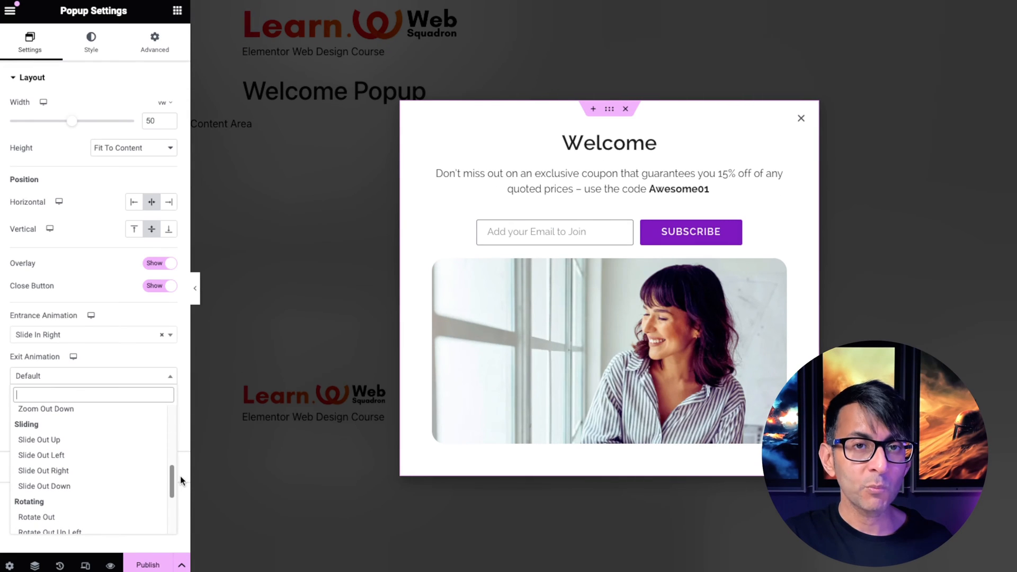
click(43, 470)
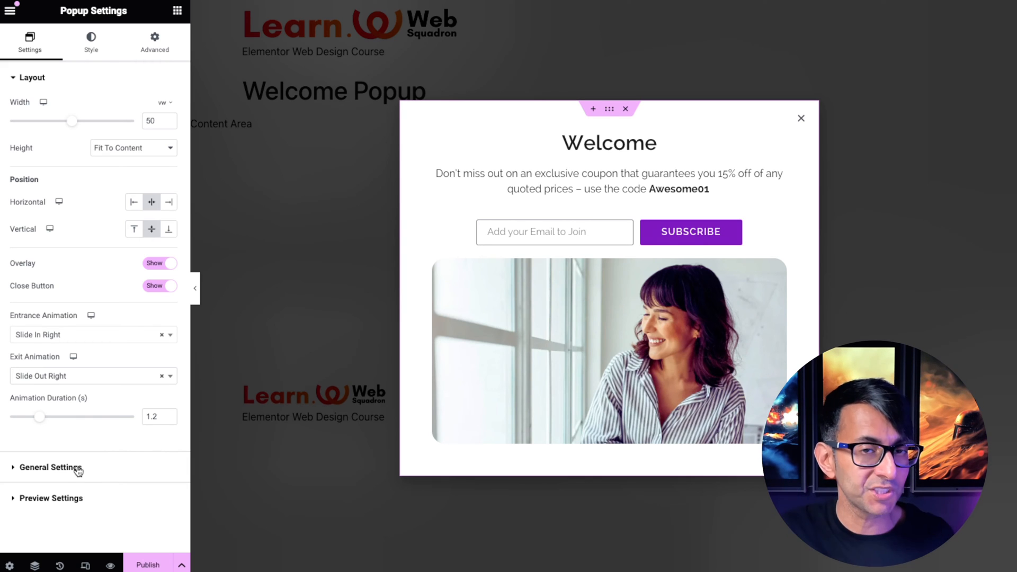
mouse_move(138, 437)
text(0.8)
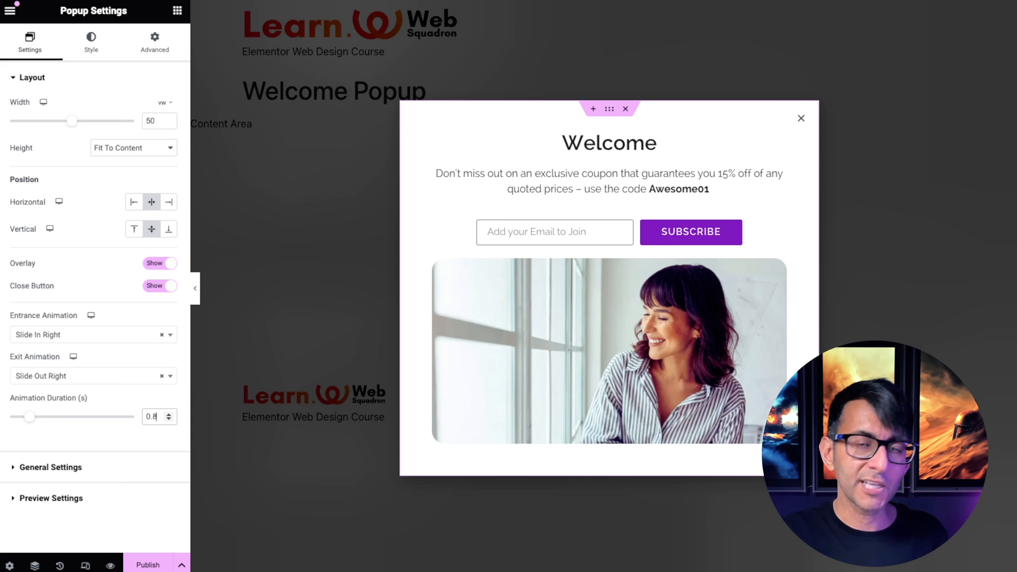
click(90, 42)
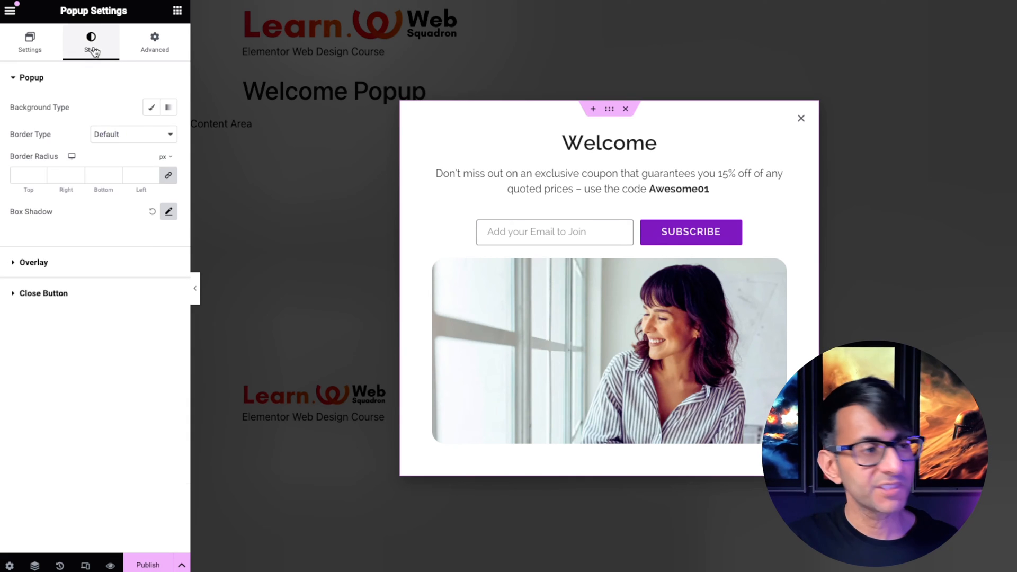
Step: Give the popup a 25 px border radius on all sides and preview it full-size
click(151, 107)
text(25)
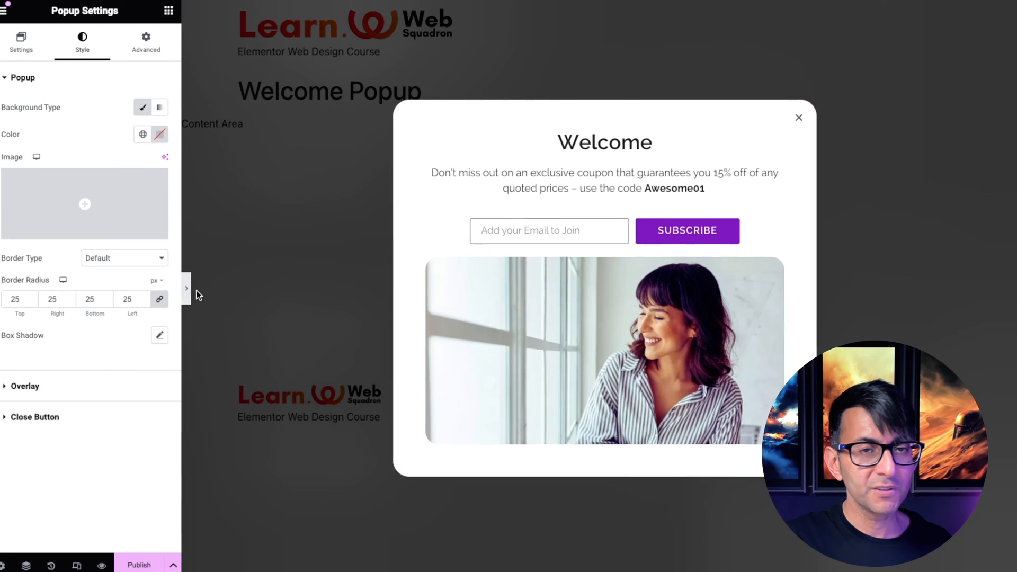
click(186, 288)
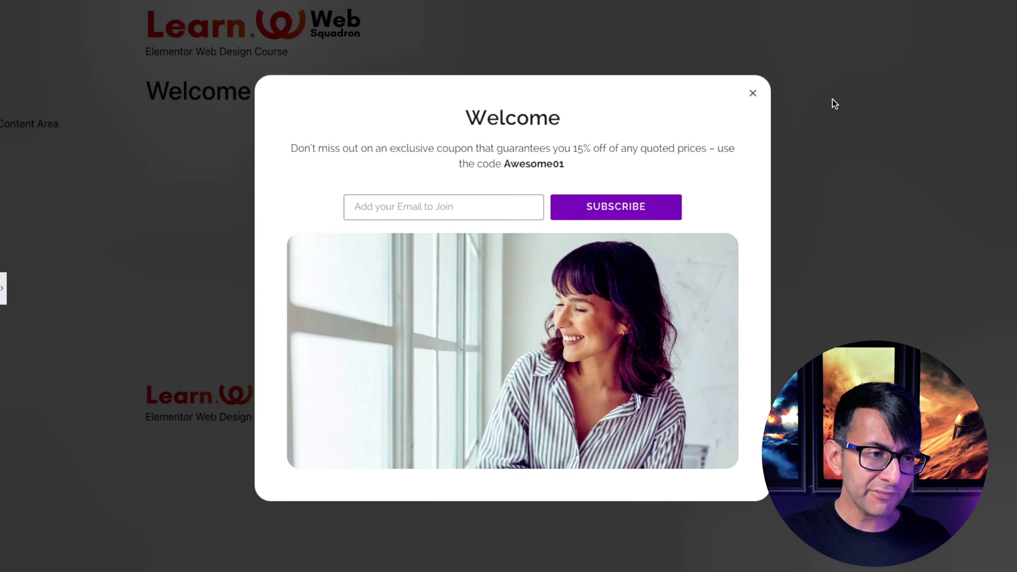
mouse_move(772, 82)
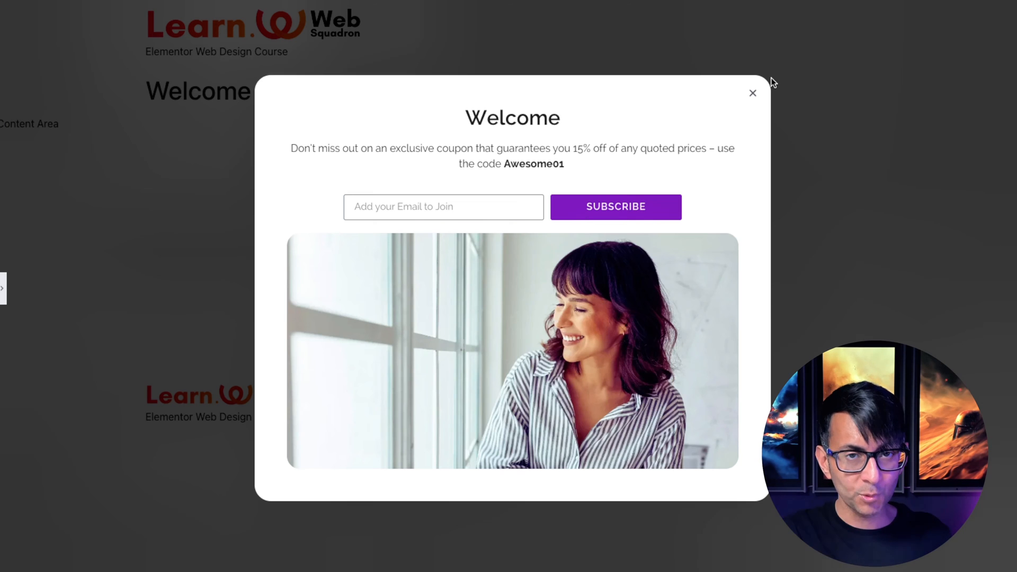
mouse_move(5, 290)
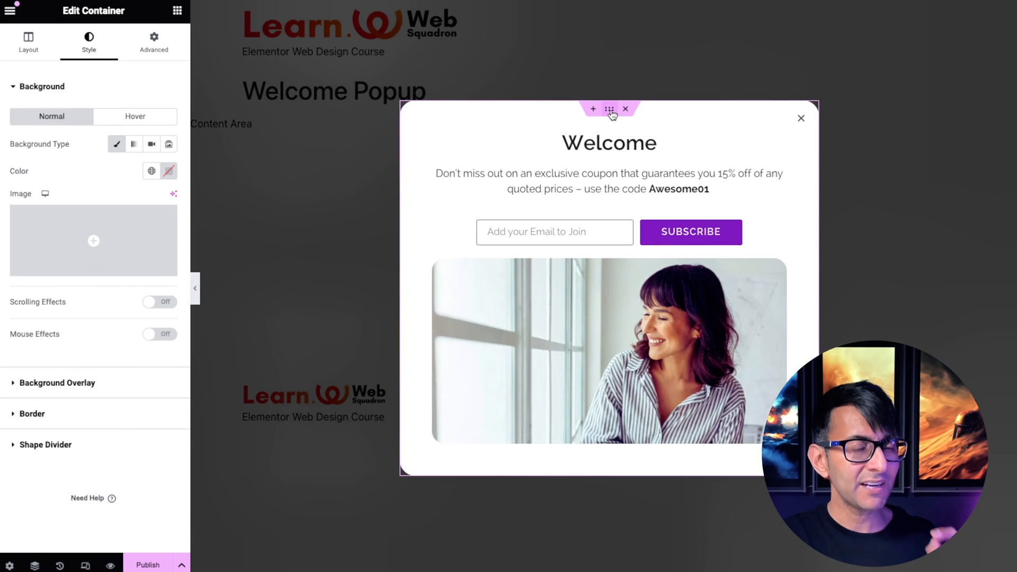
mouse_move(290, 87)
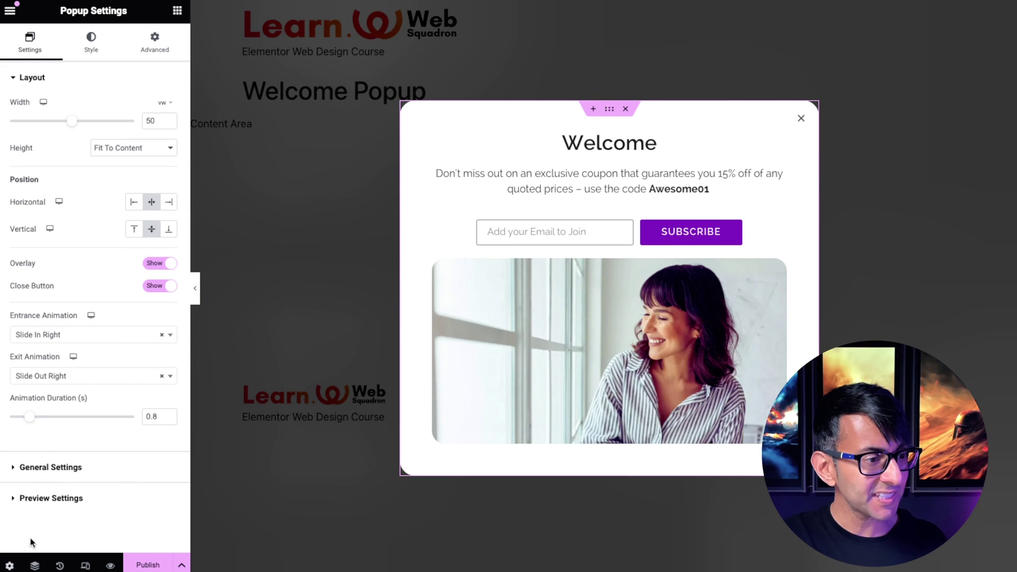
click(90, 41)
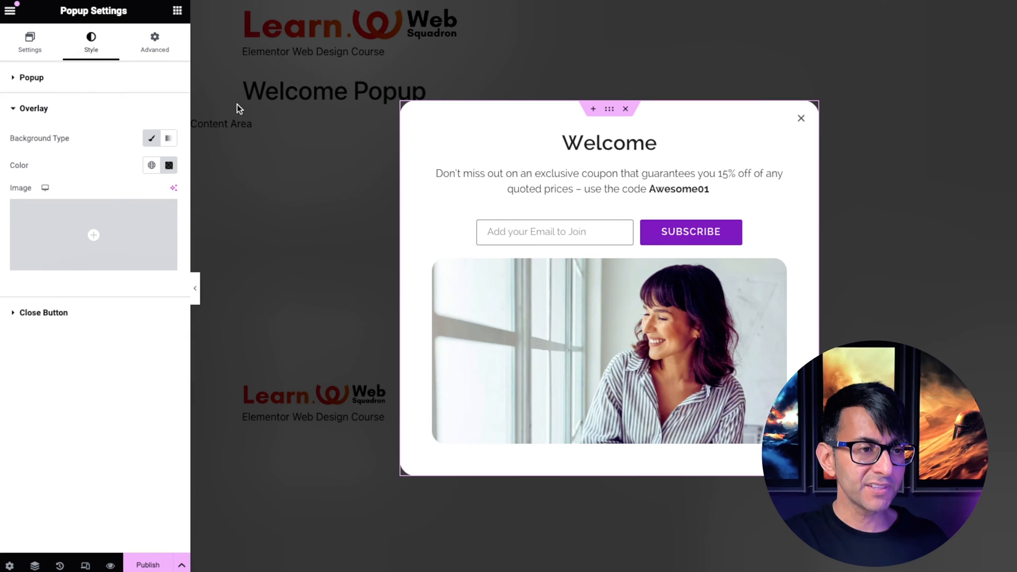
Step: Try the purple Accent overlay colour, then use the house photo as overlay image
click(168, 165)
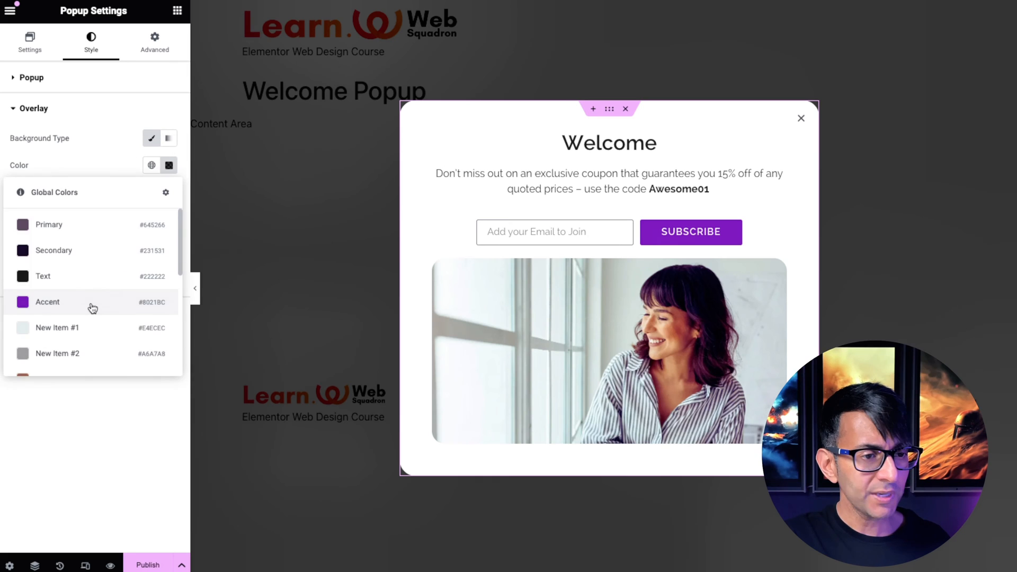
click(47, 302)
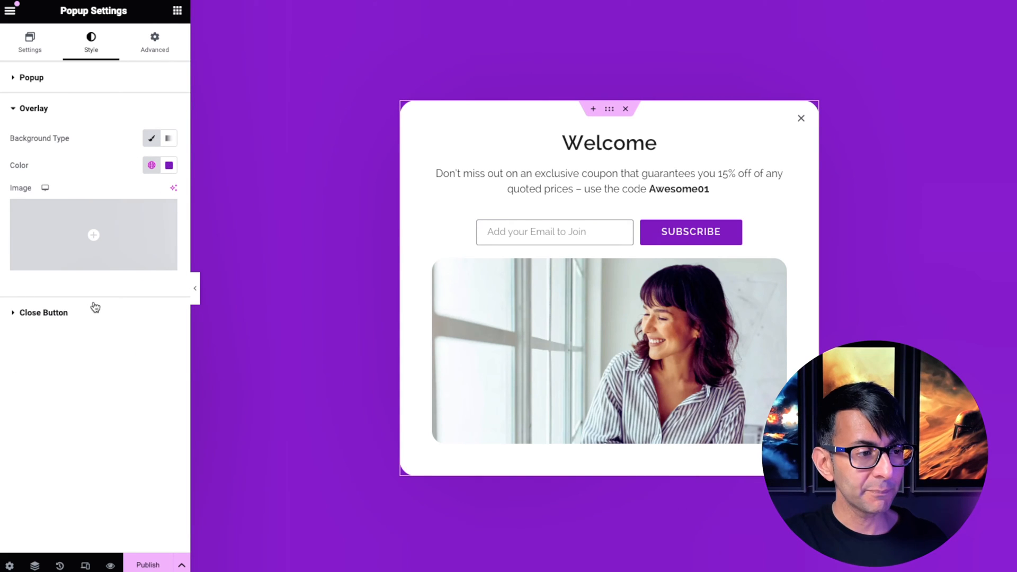
click(167, 165)
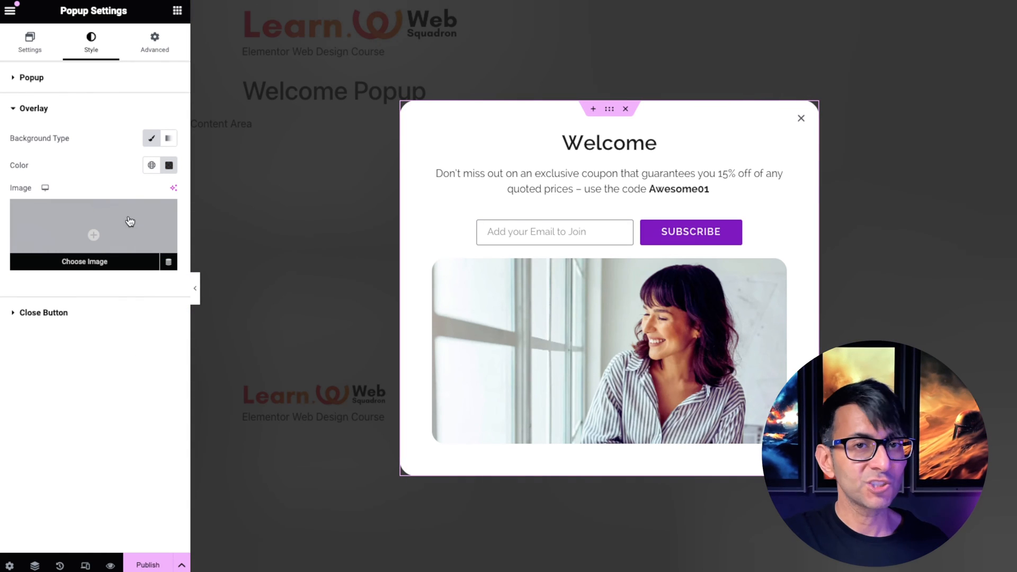
click(83, 261)
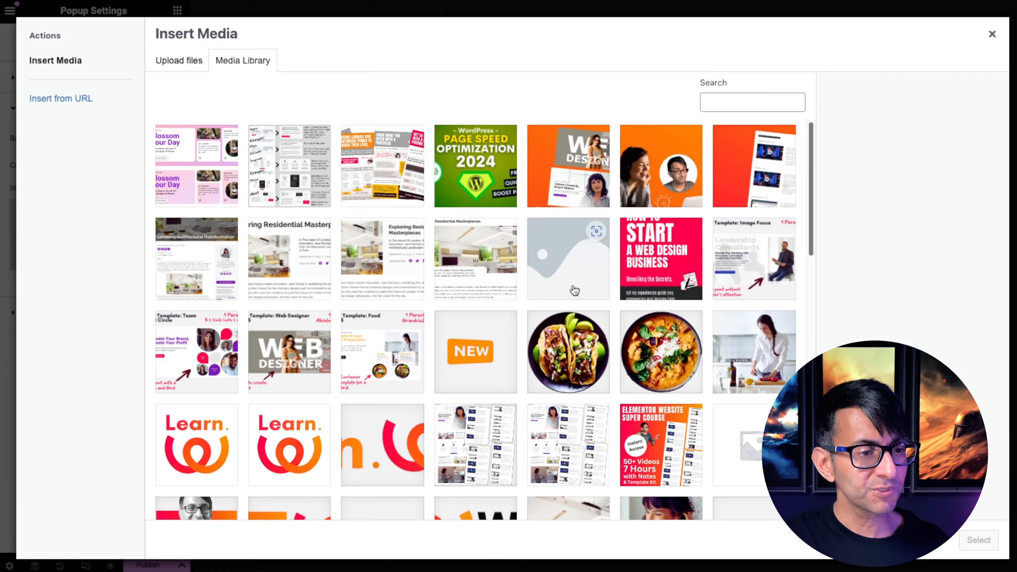
click(992, 34)
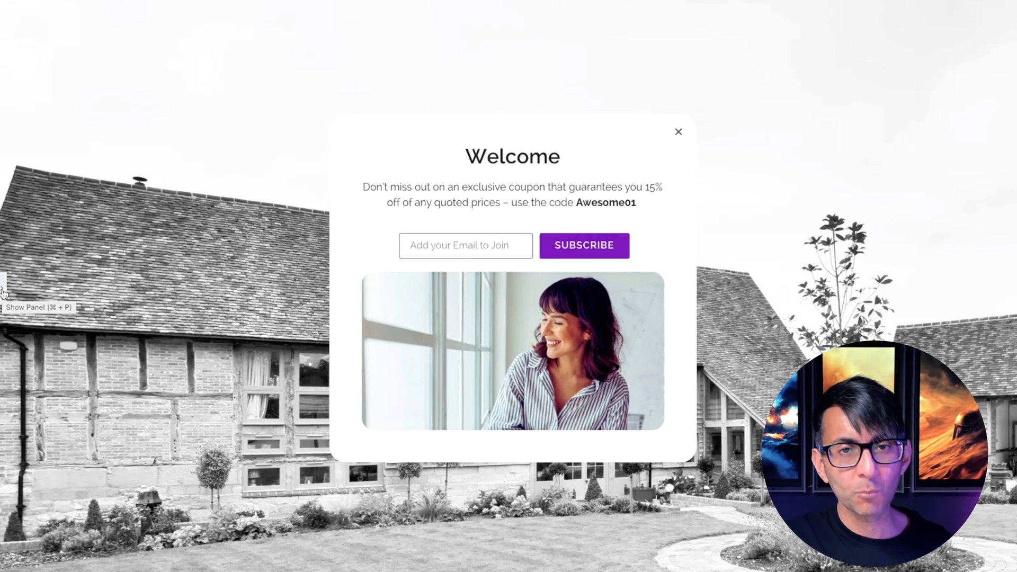
click(6, 289)
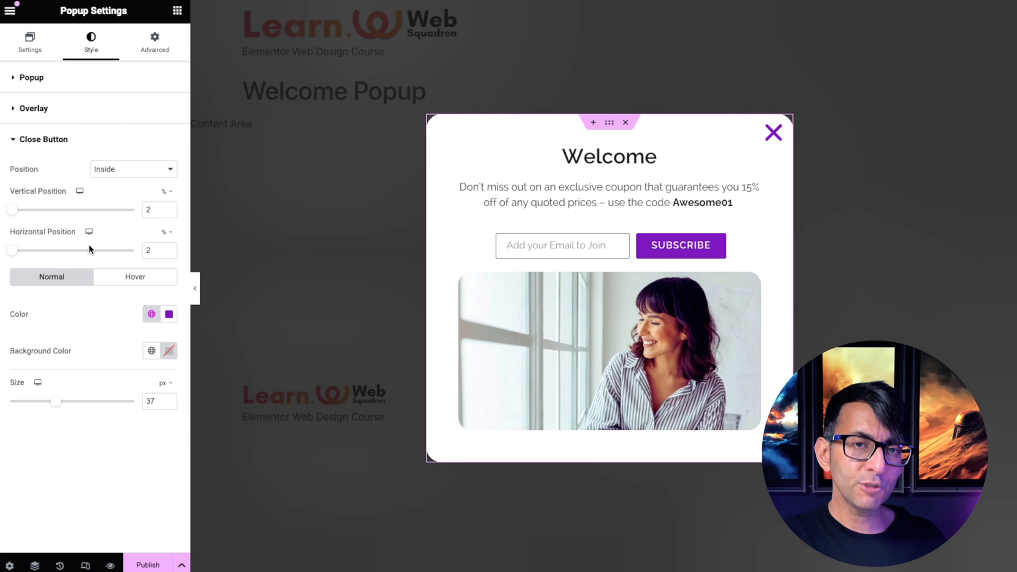
mouse_move(86, 563)
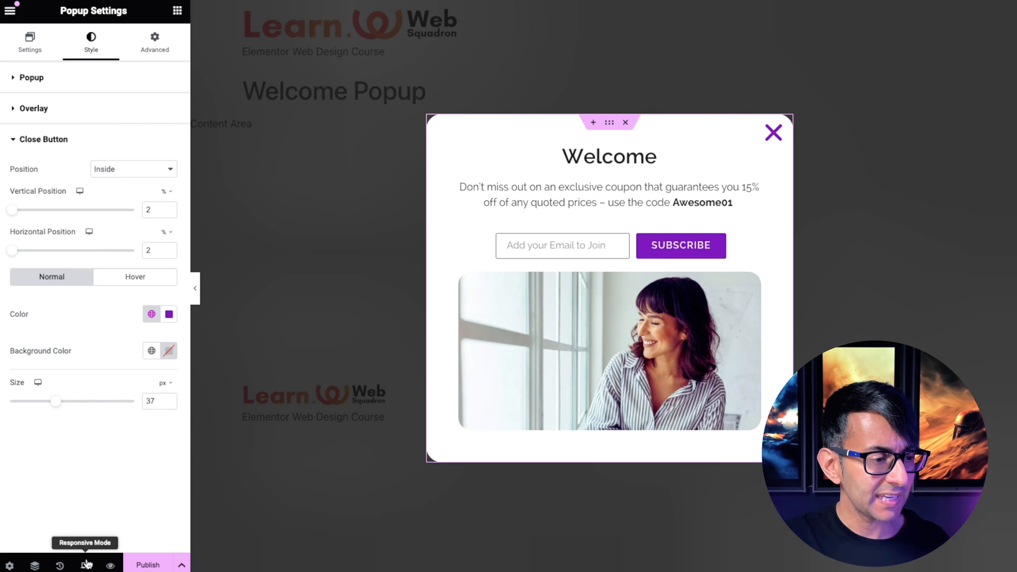
Step: Preview the popup at mobile portrait size, then return to desktop view
click(573, 11)
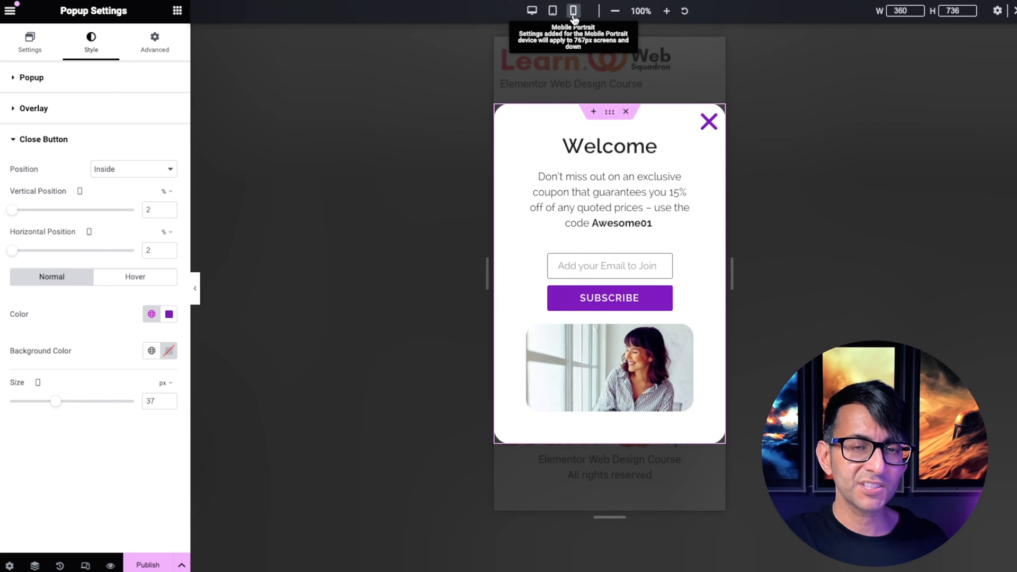
click(531, 11)
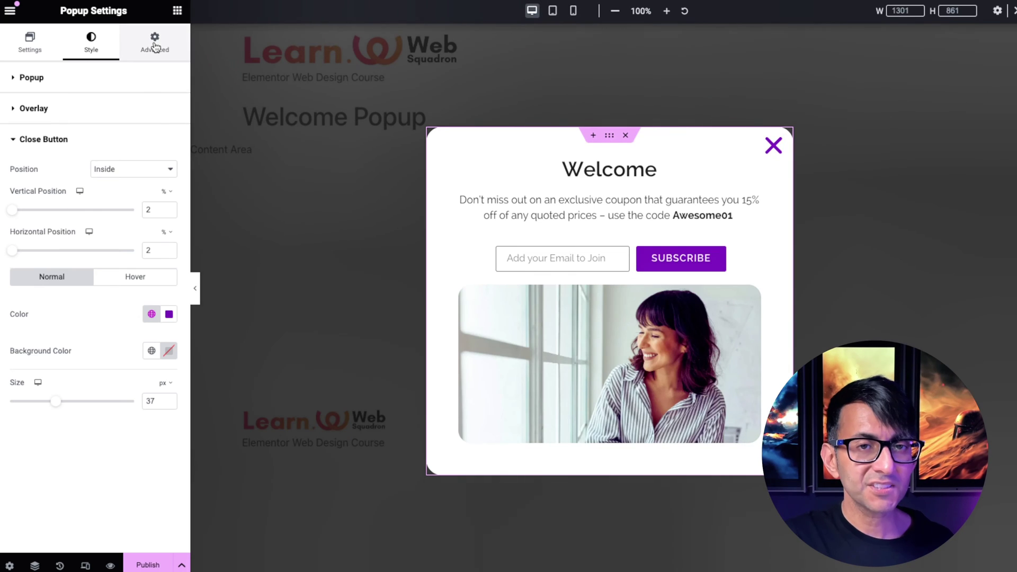
Step: In Advanced settings, adjust close delay and overlay-click closing, and enable avoiding multiple popups
click(154, 42)
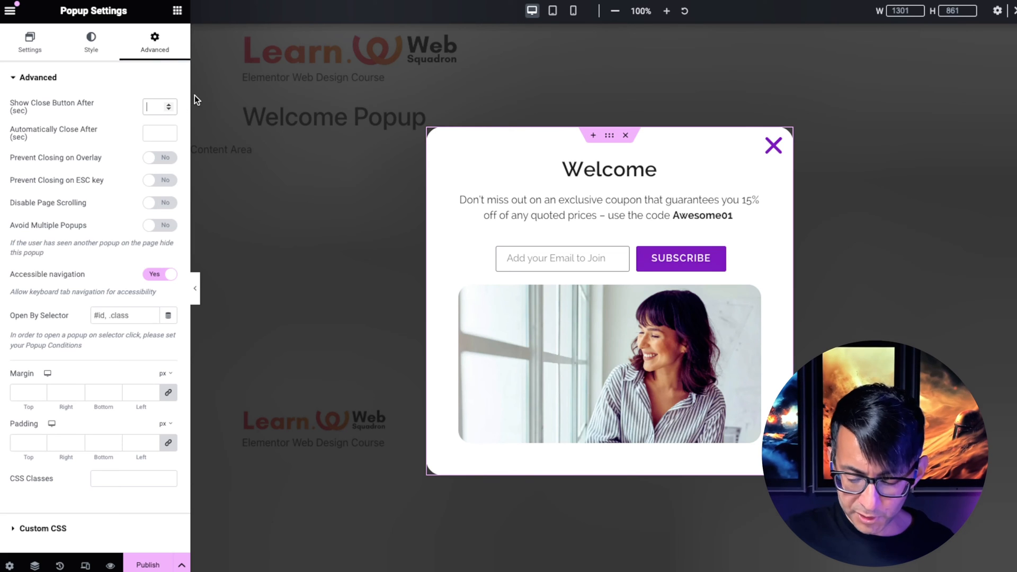
text(2)
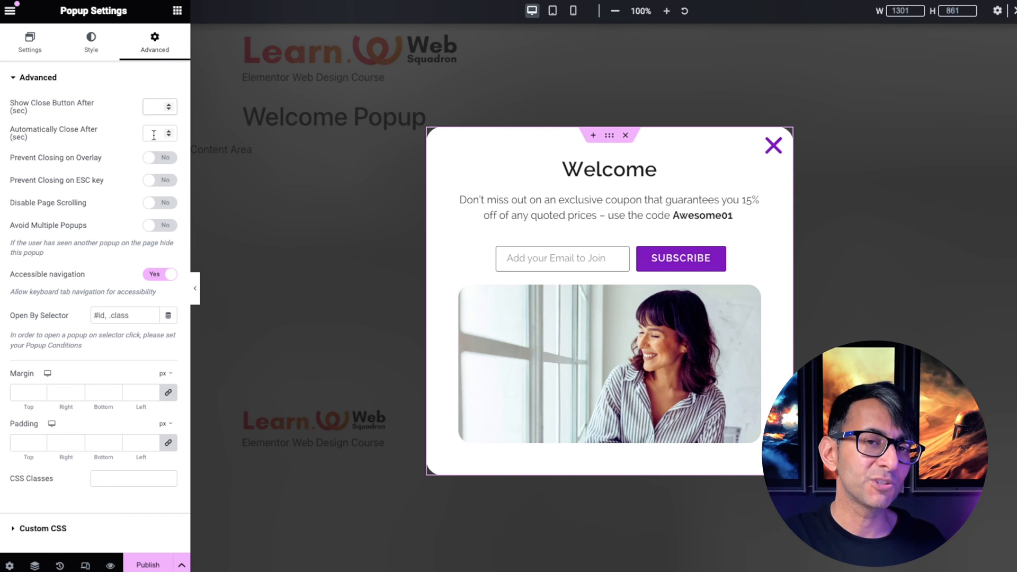
text(10)
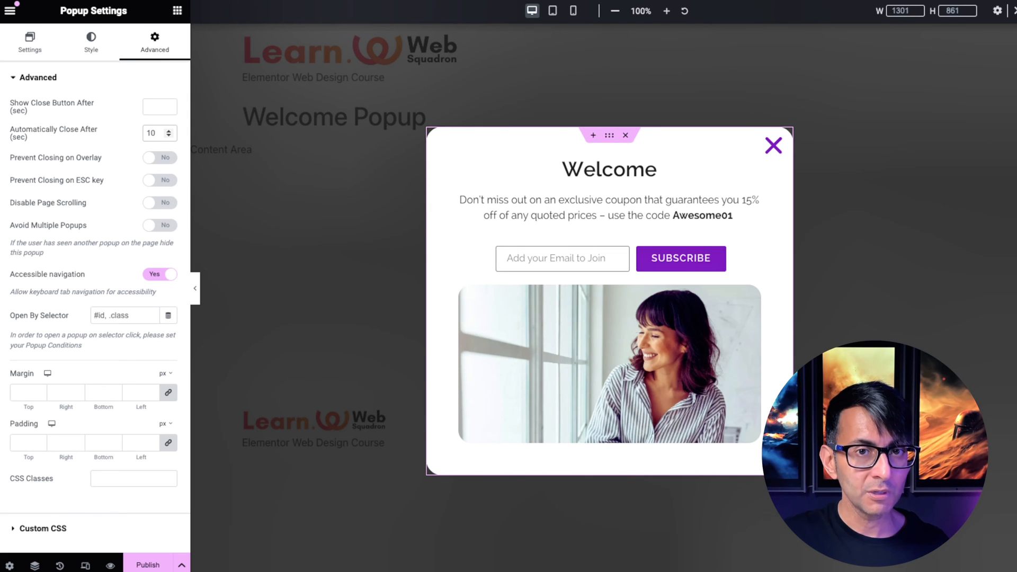
triple_click(153, 133)
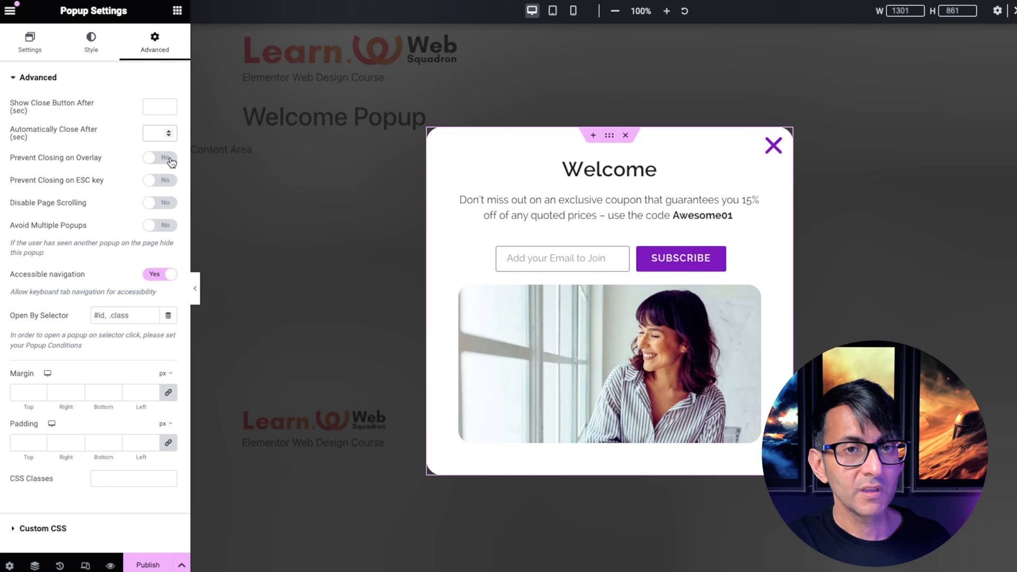
mouse_move(333, 190)
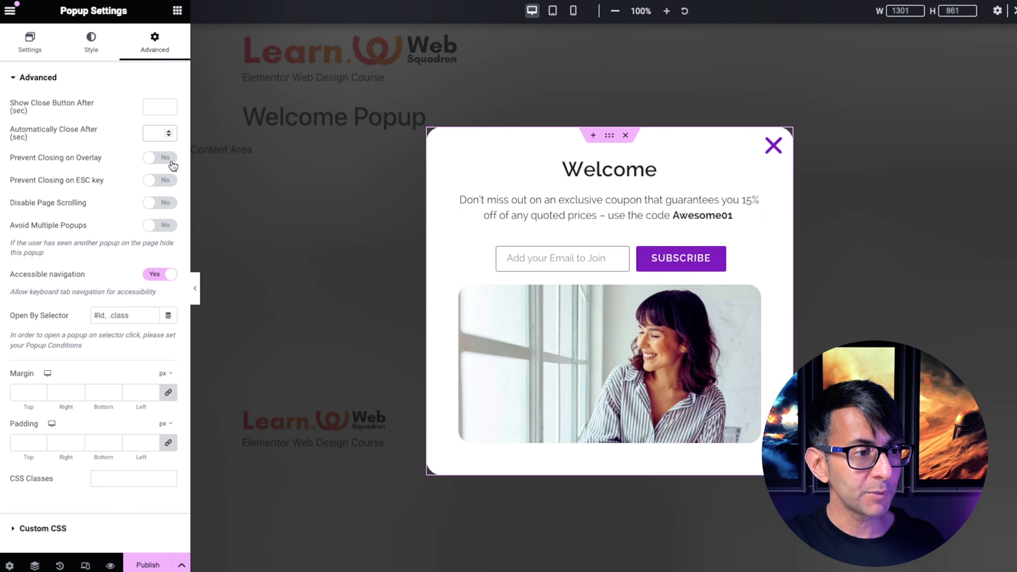
click(158, 158)
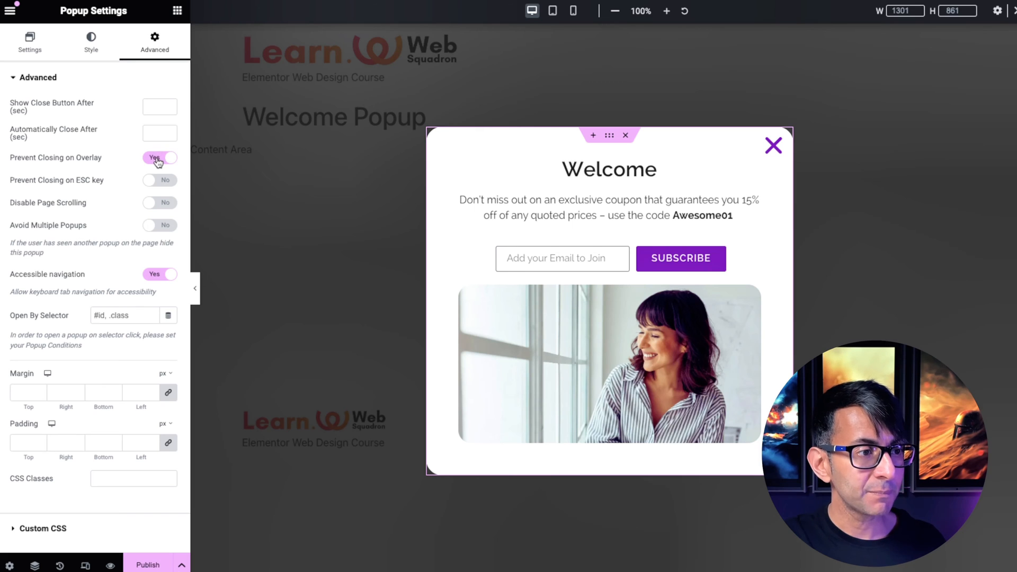
click(159, 158)
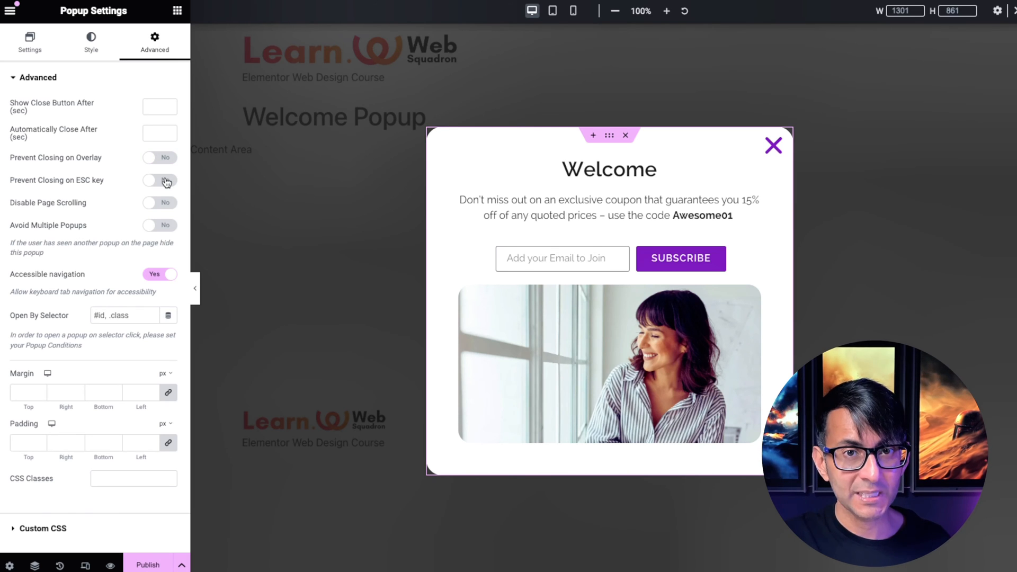
mouse_move(166, 231)
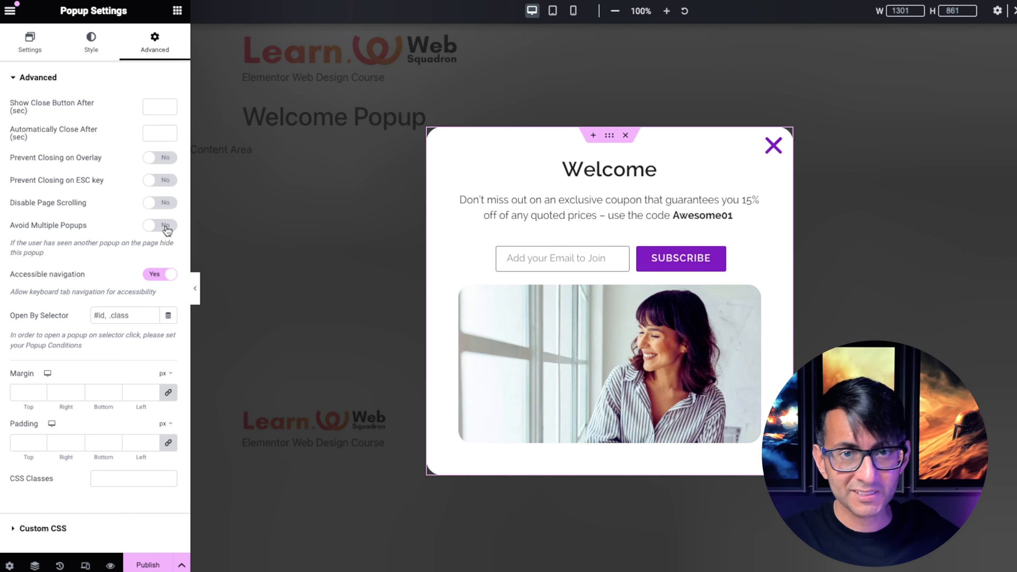
click(159, 225)
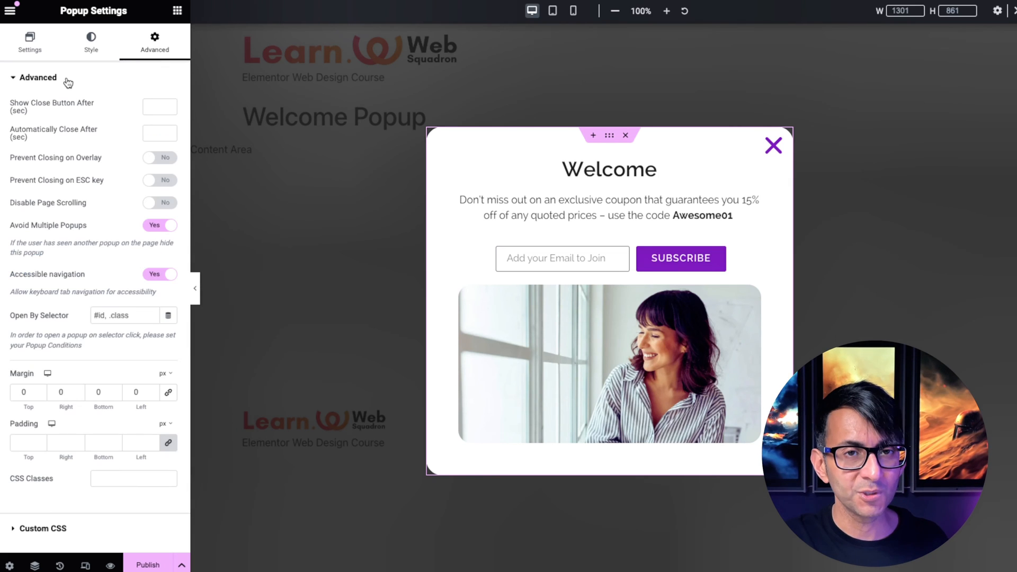
mouse_move(220, 90)
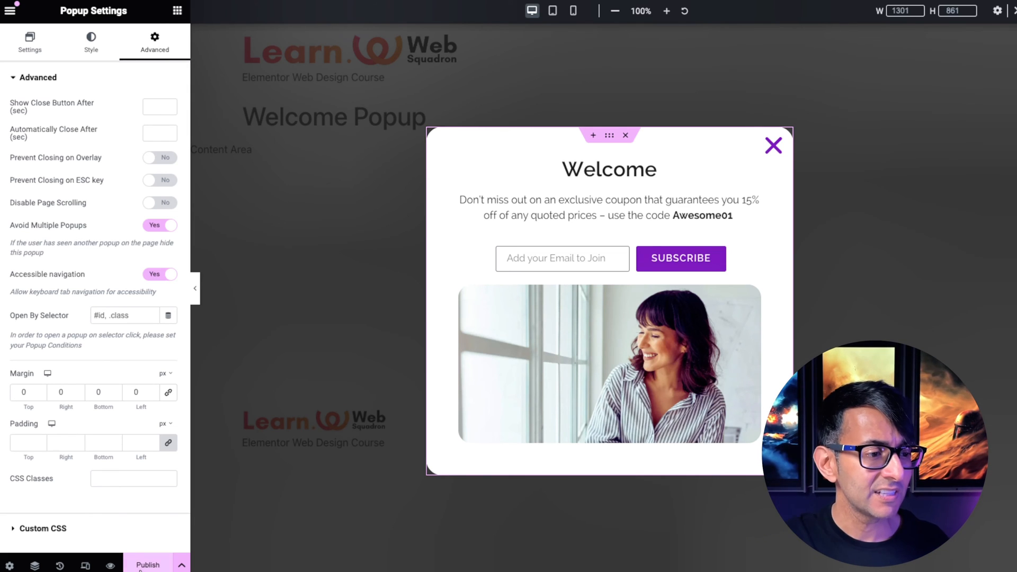
Step: Publish the popup, then choose Display Conditions from the extra save options
click(147, 563)
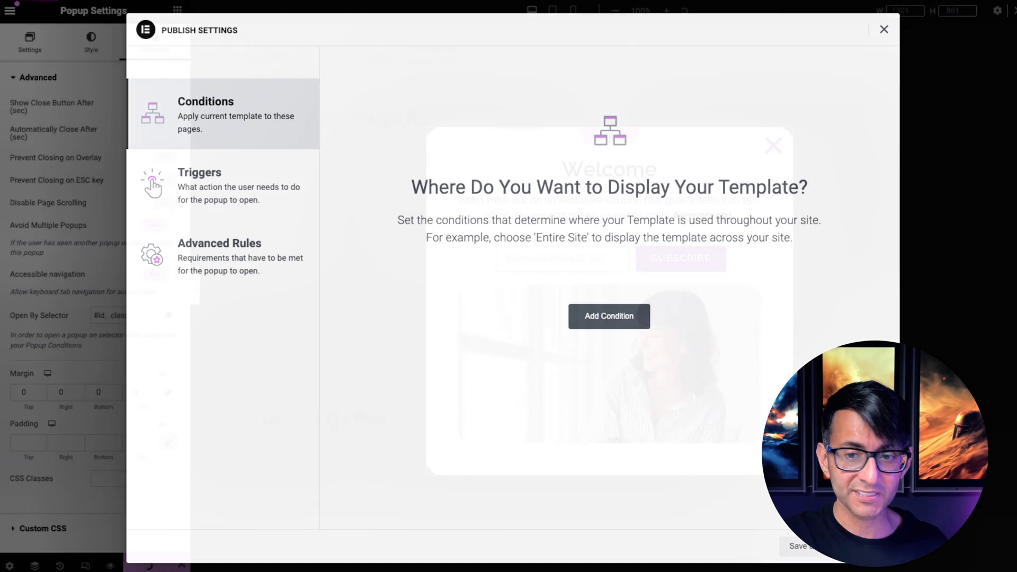
click(883, 30)
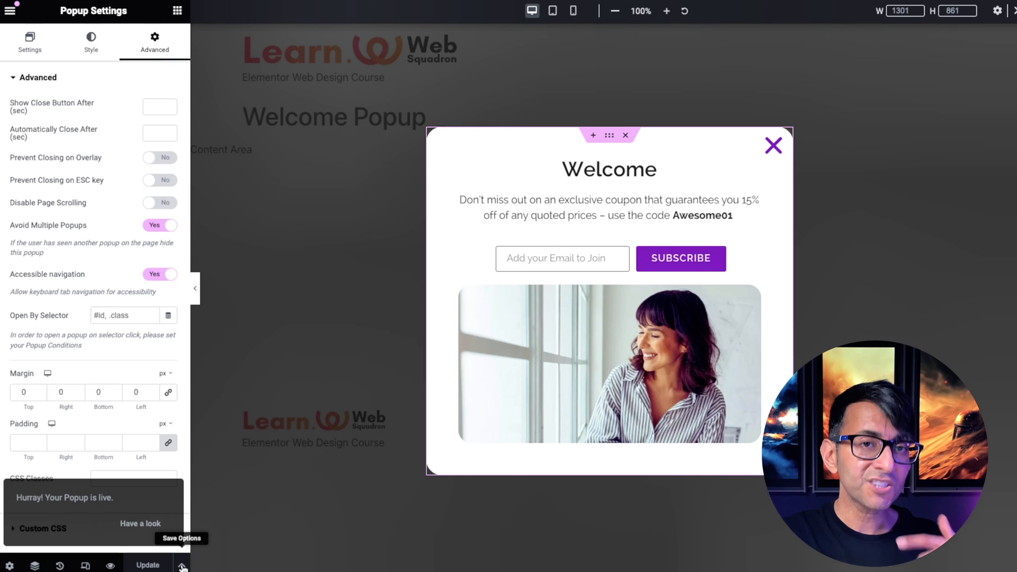
click(184, 565)
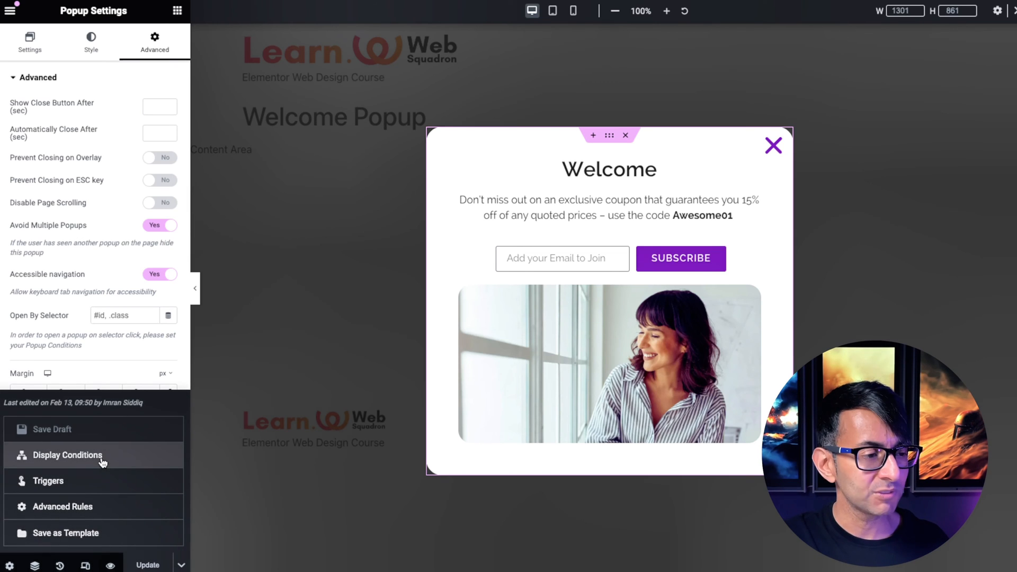
mouse_move(95, 480)
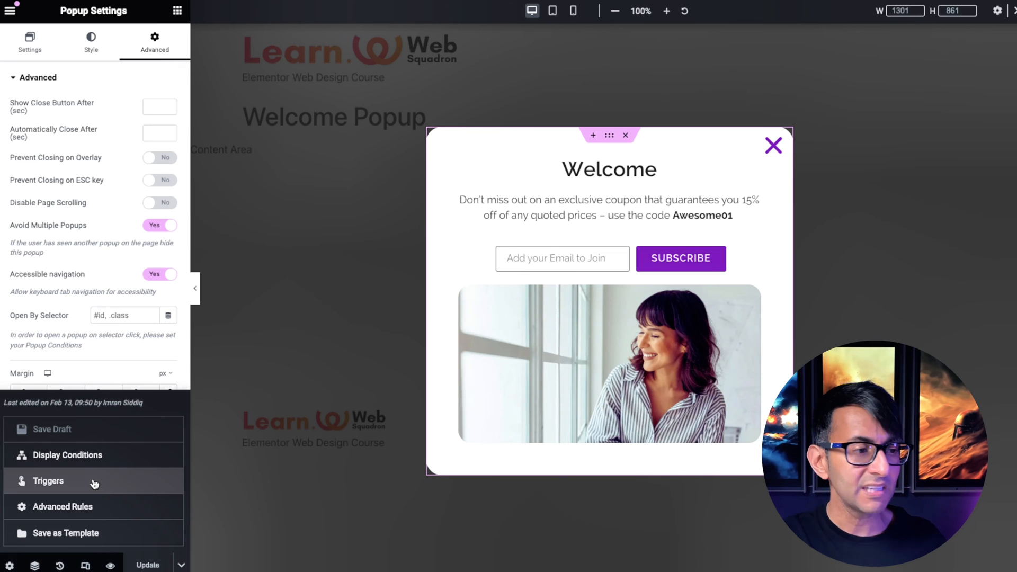
mouse_move(93, 454)
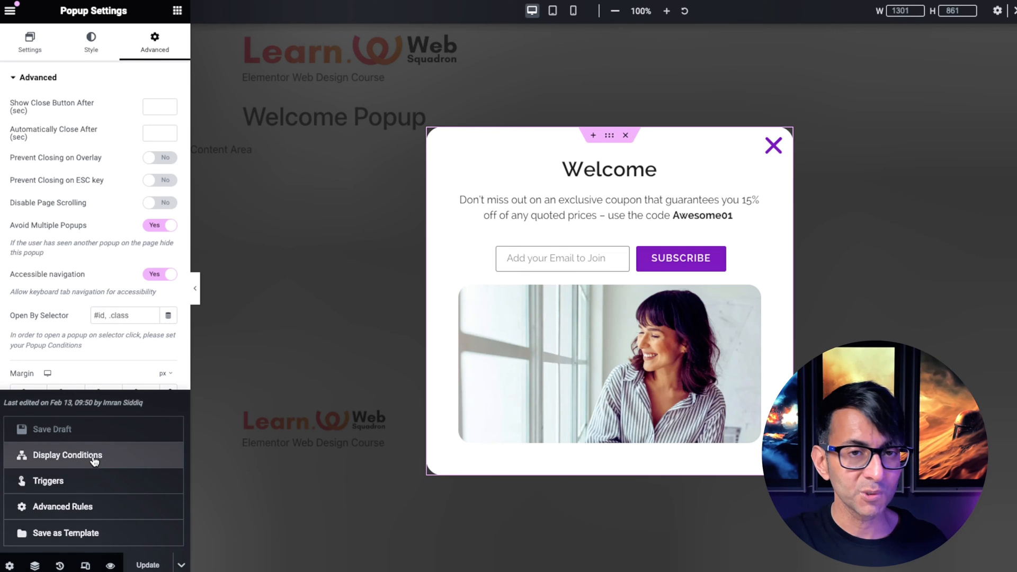
click(67, 454)
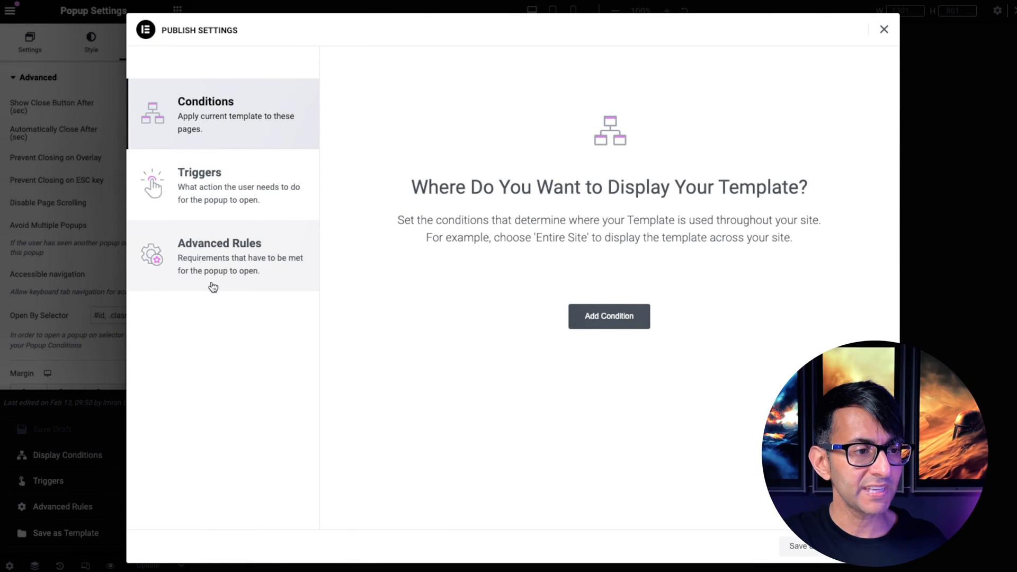
mouse_move(233, 256)
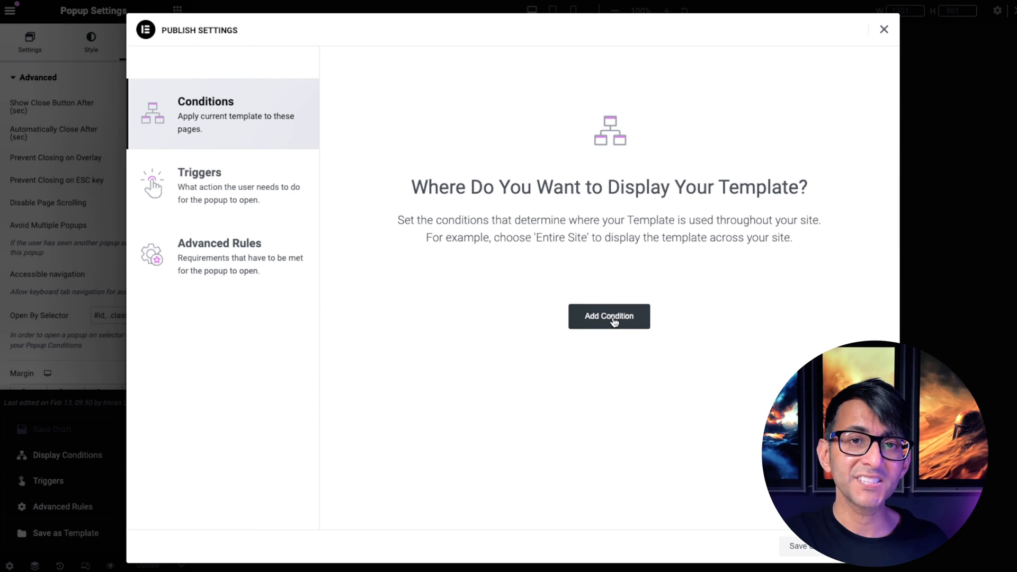
Step: Add an Include > Singular > Pages > Home display condition, then go to Triggers
click(609, 316)
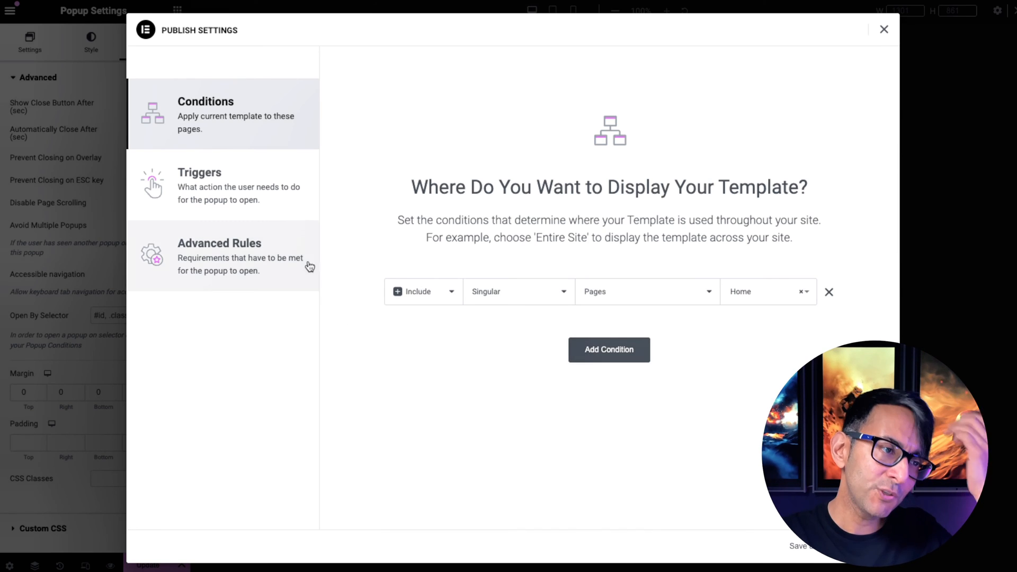
mouse_move(258, 252)
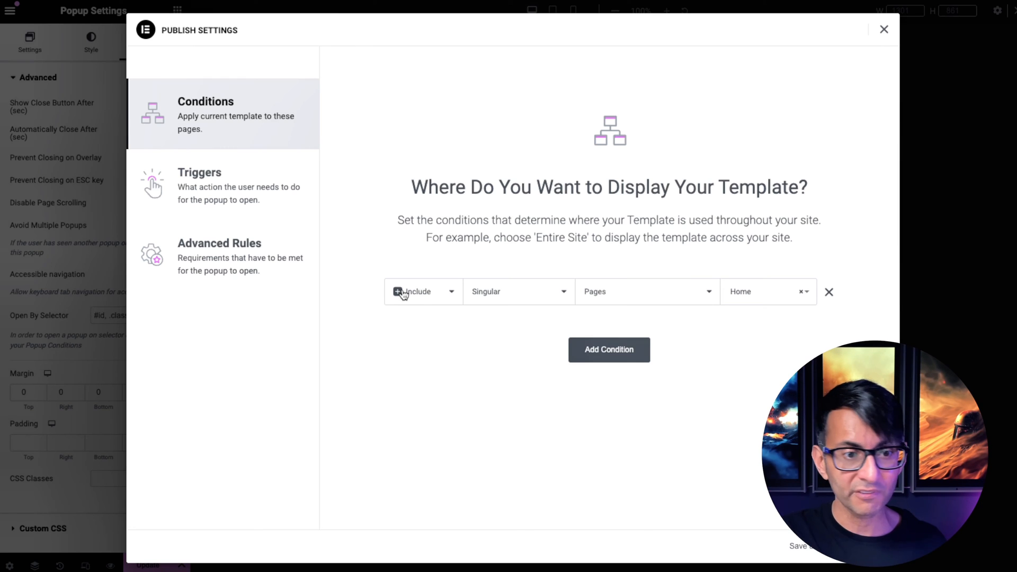
mouse_move(405, 277)
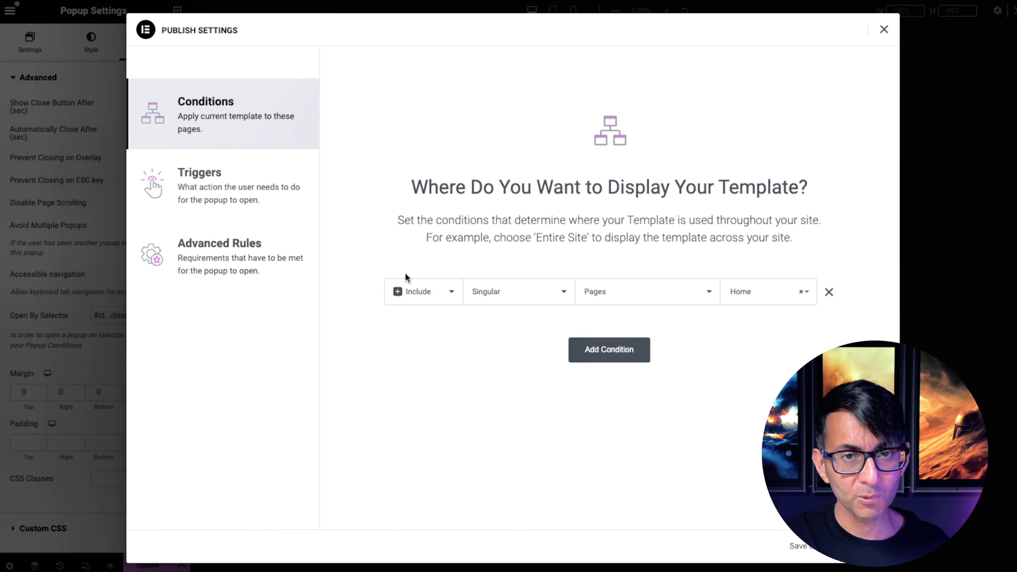
mouse_move(733, 330)
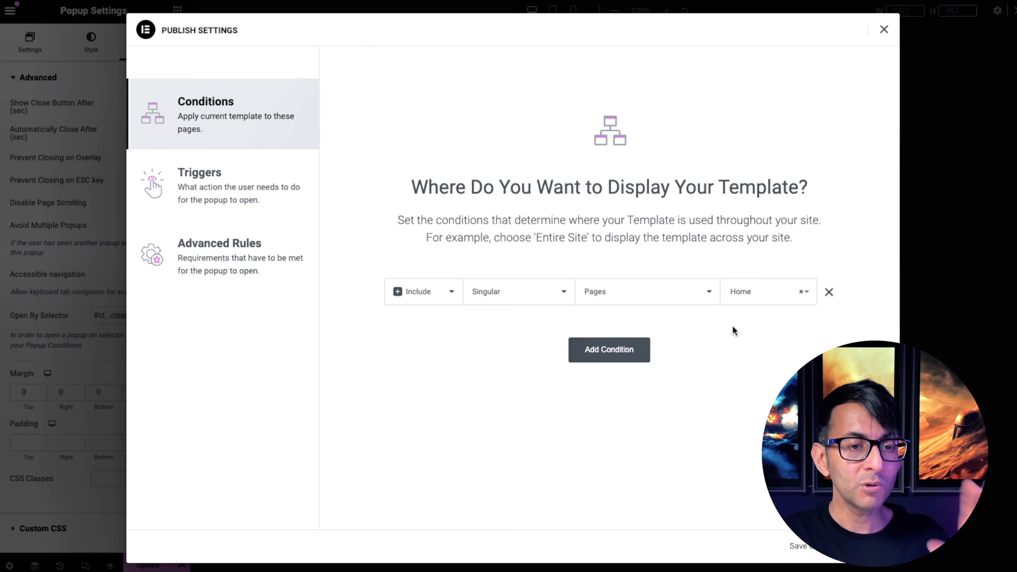
click(200, 186)
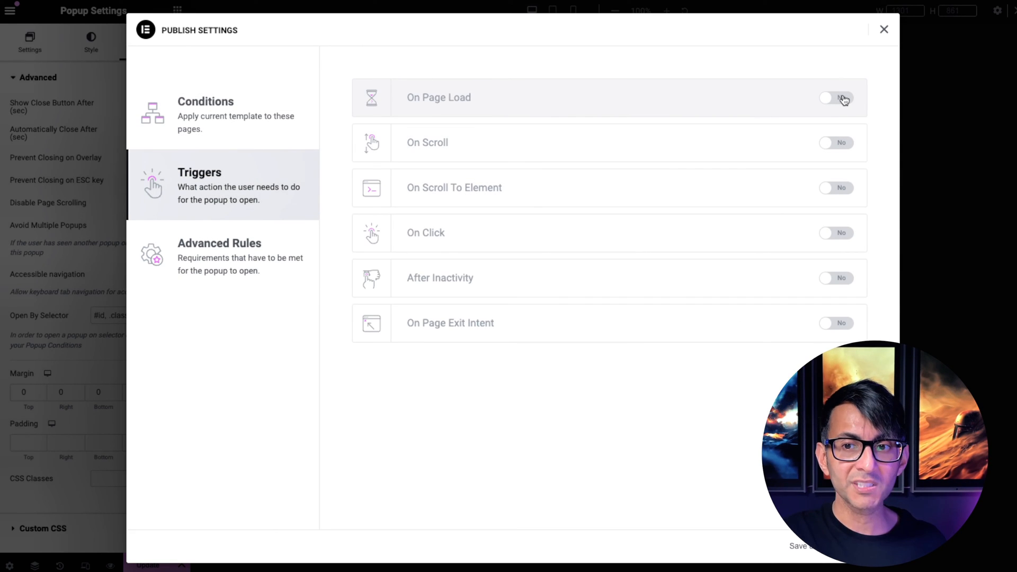
Step: Toggle the page-load, scroll and scroll-to-element triggers to preview them
click(835, 97)
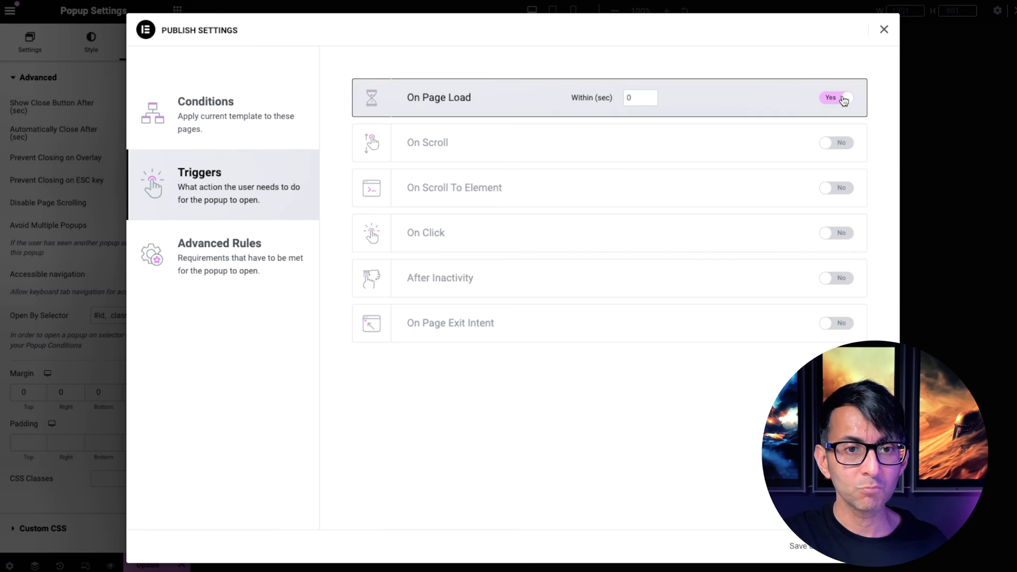
click(835, 142)
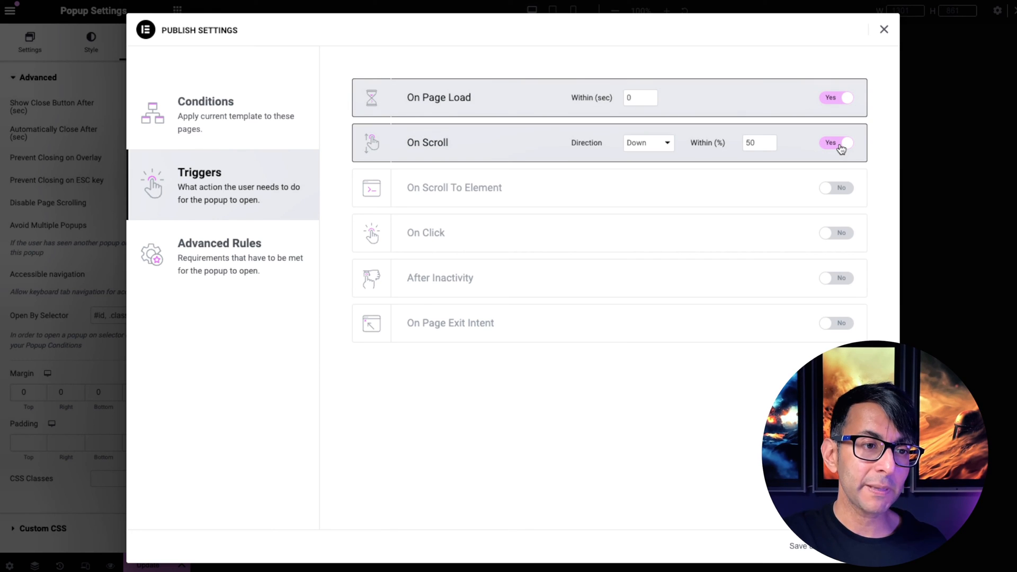
click(836, 97)
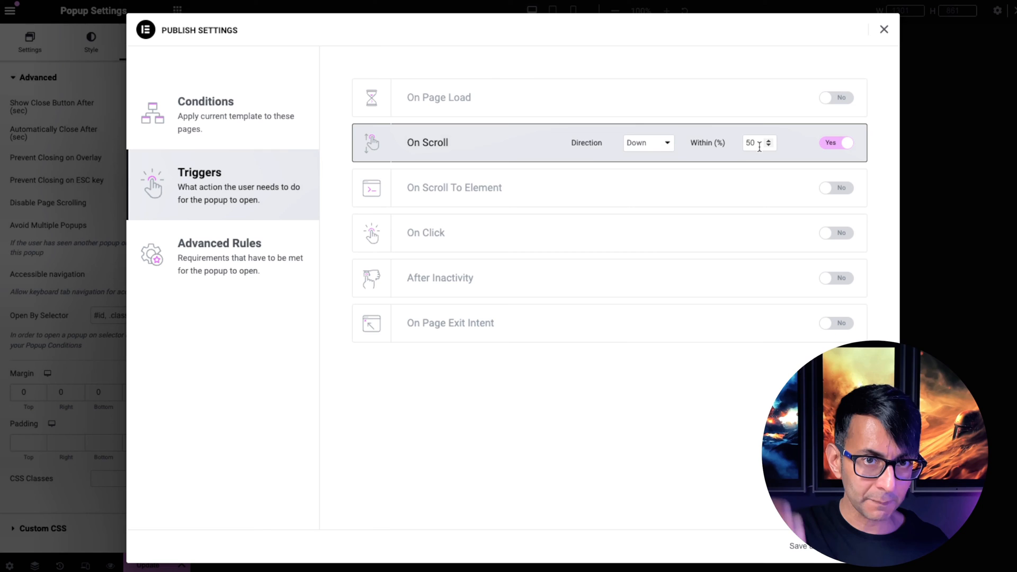
click(836, 98)
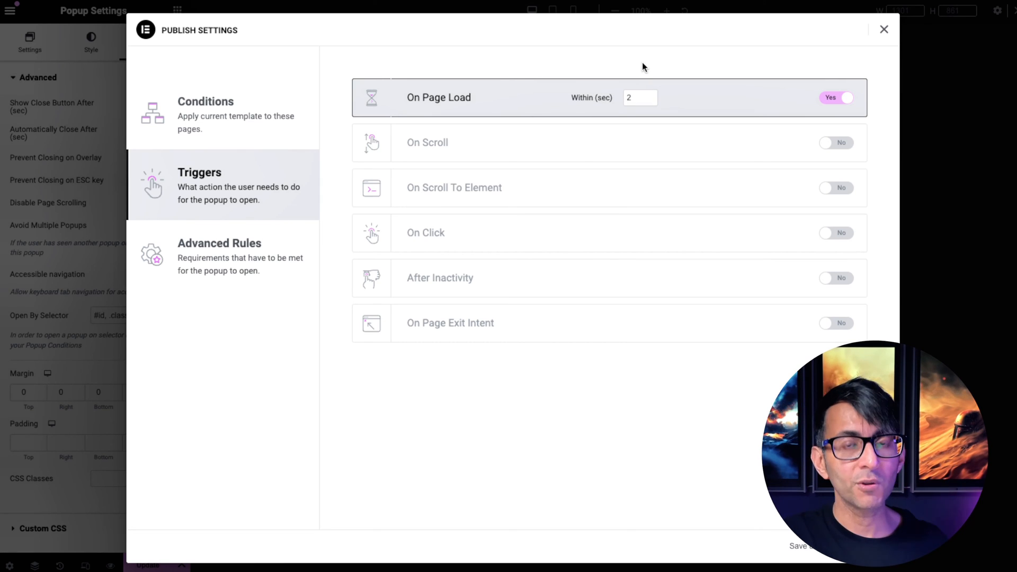
click(835, 188)
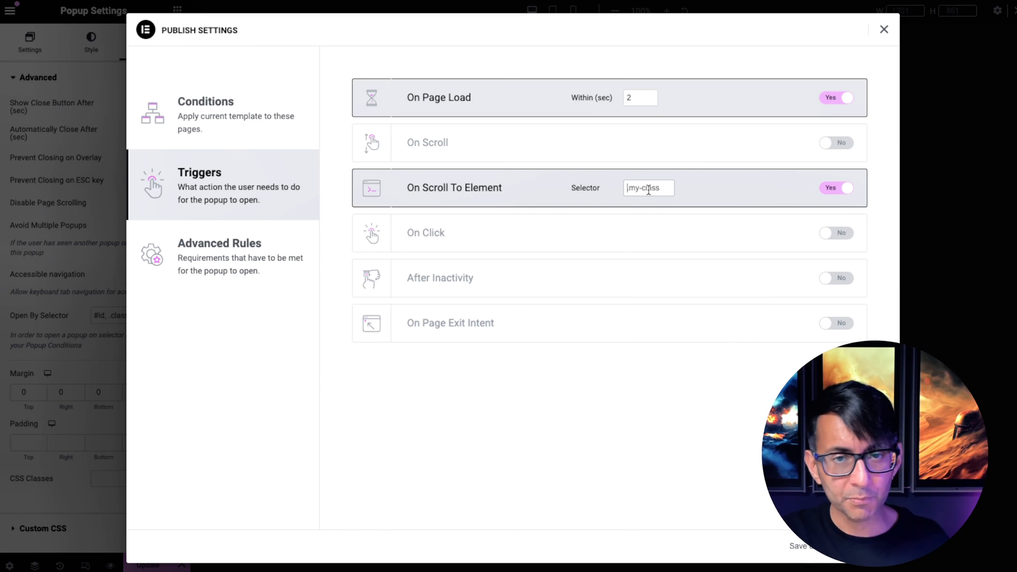
Step: Toggle the click trigger and turn off inactivity and exit-intent, keeping 2-second page load
click(836, 232)
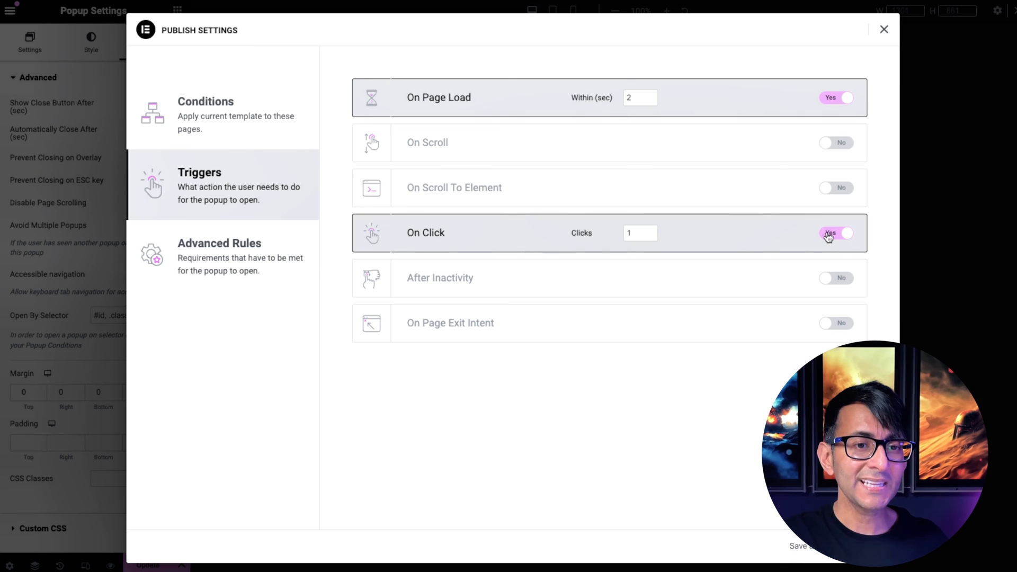
click(837, 233)
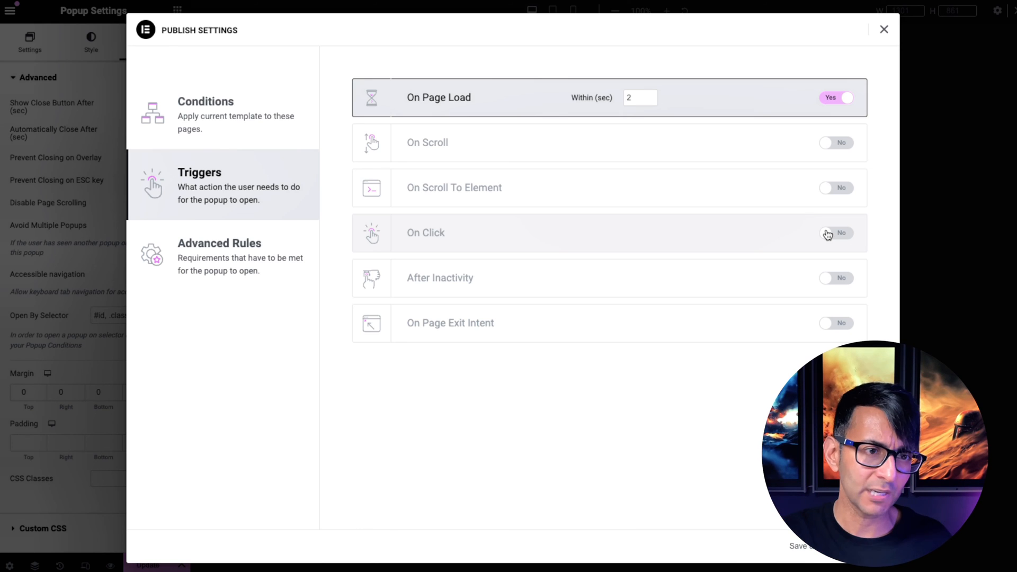
click(835, 233)
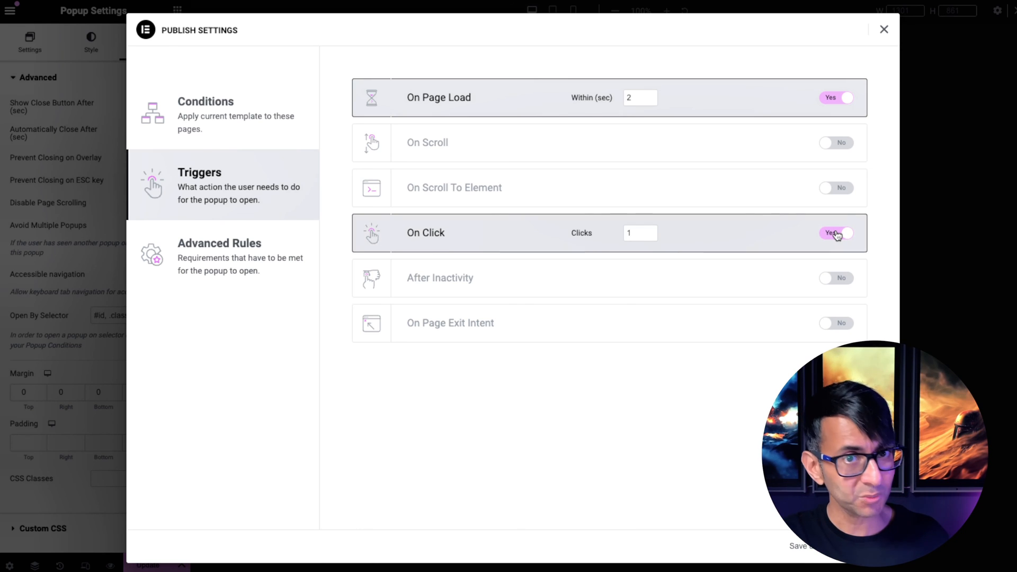
click(837, 277)
text(15)
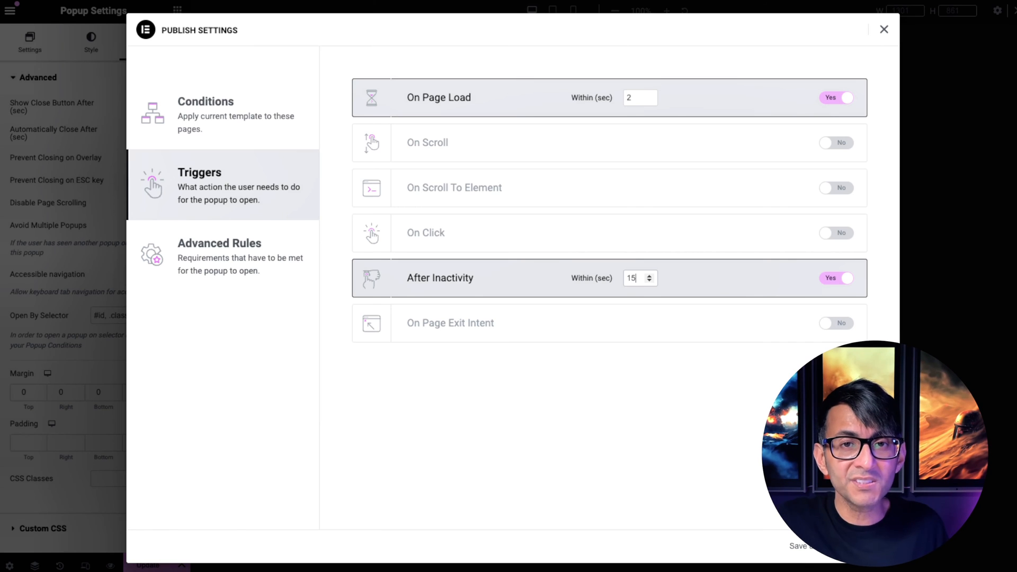
click(835, 323)
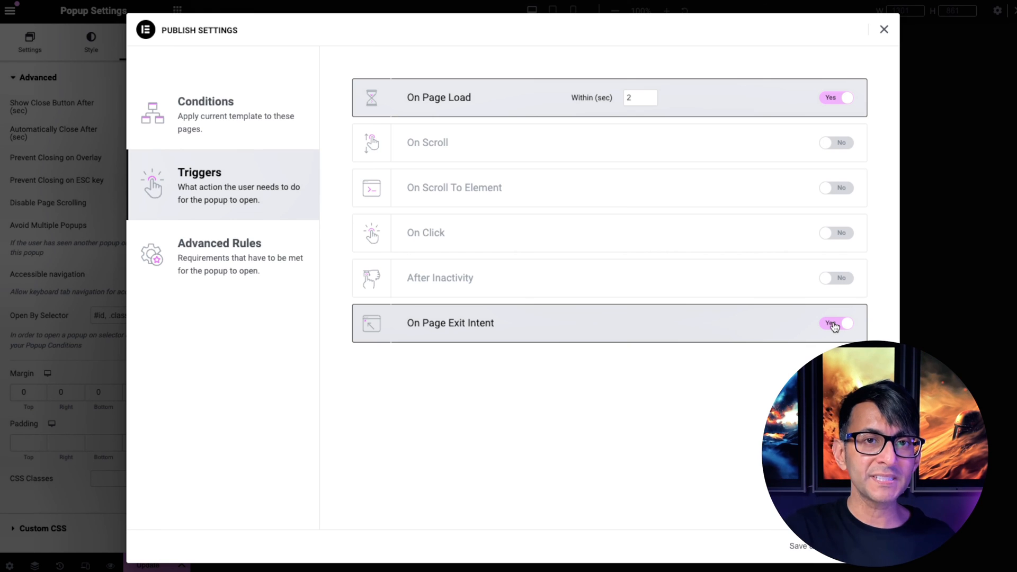
click(836, 323)
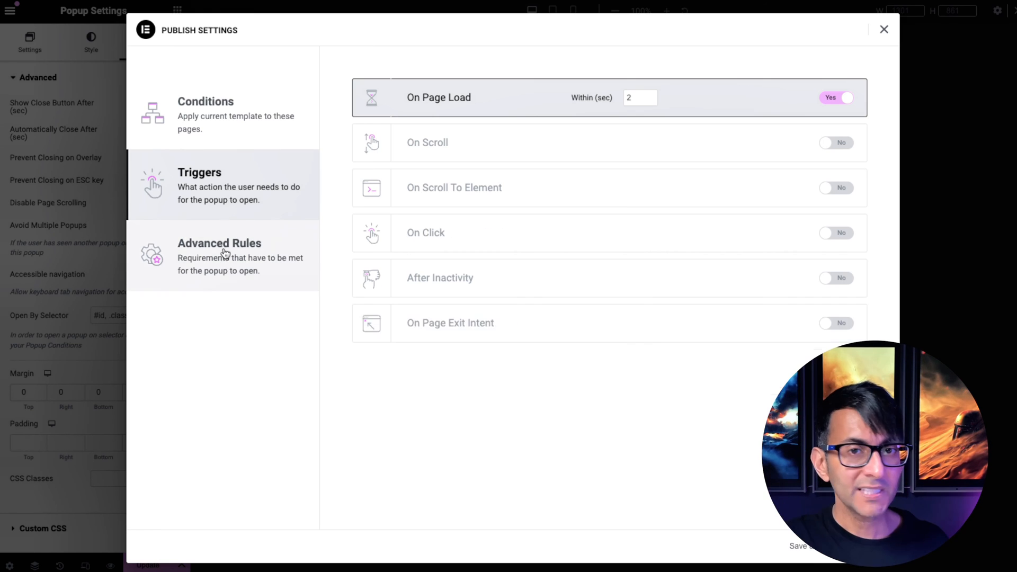
Step: In Advanced Rules, require 1 page view and briefly try the arriving-from-URL rule
click(223, 257)
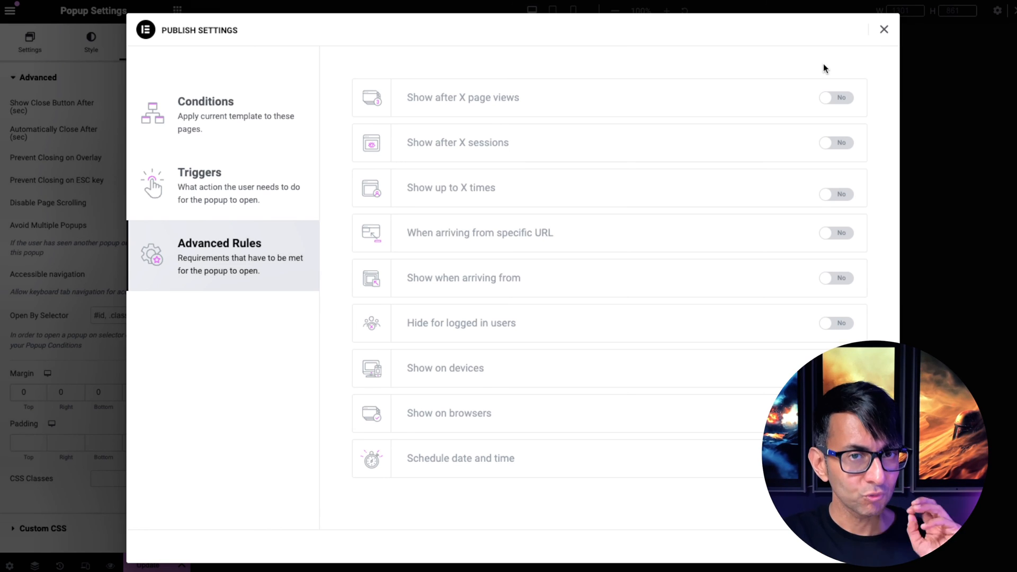
click(835, 98)
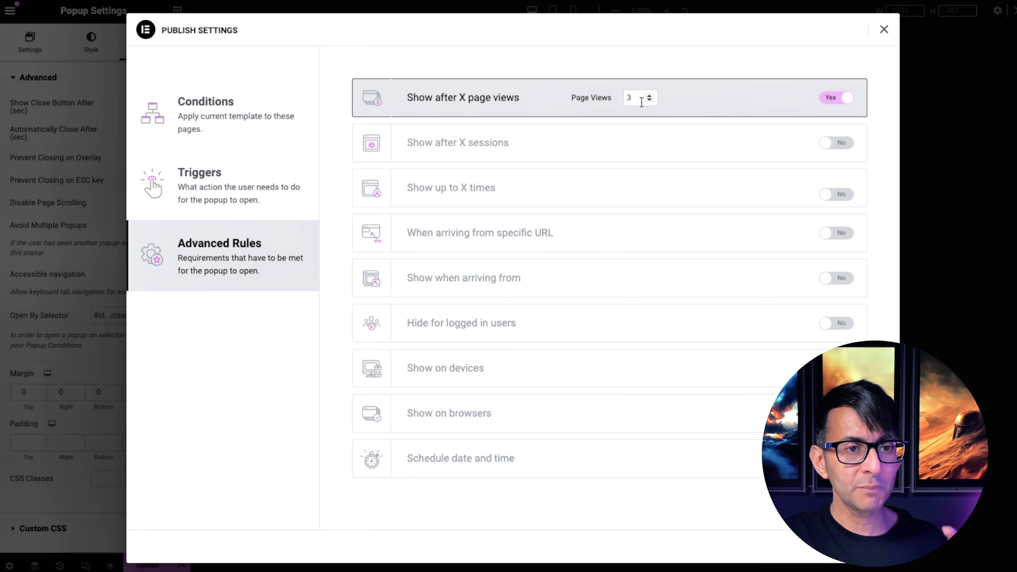
click(648, 101)
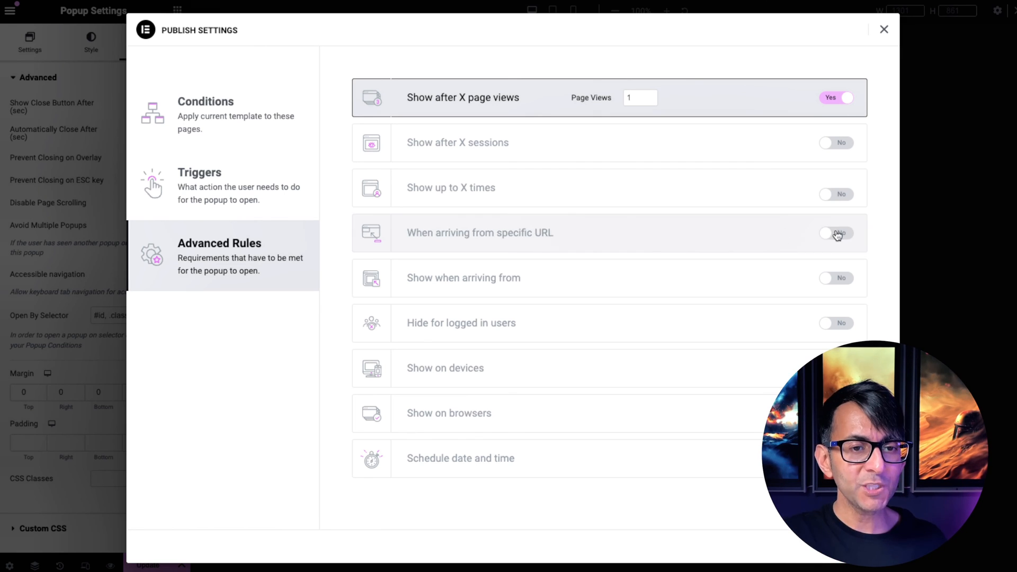
click(835, 233)
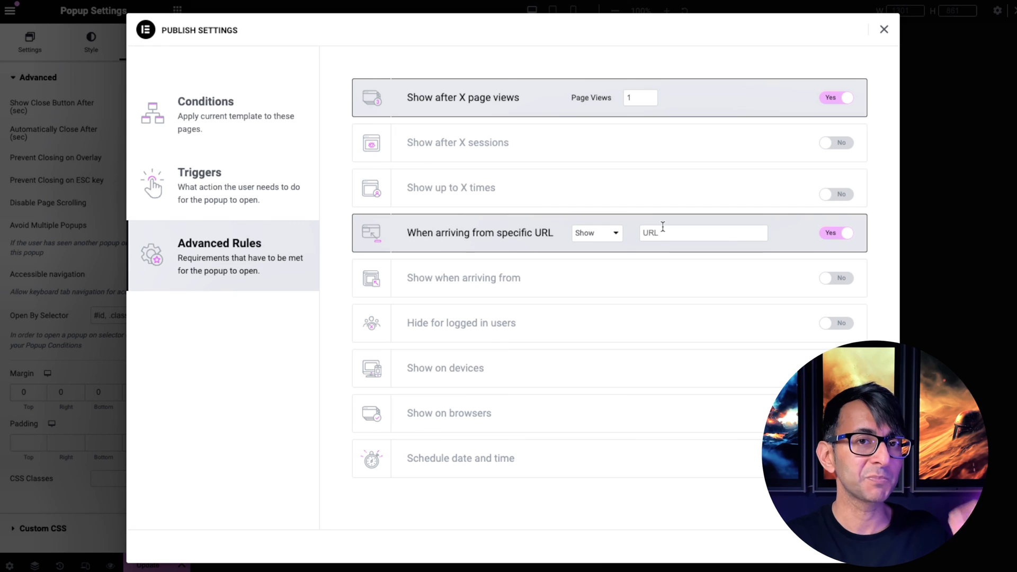
click(835, 233)
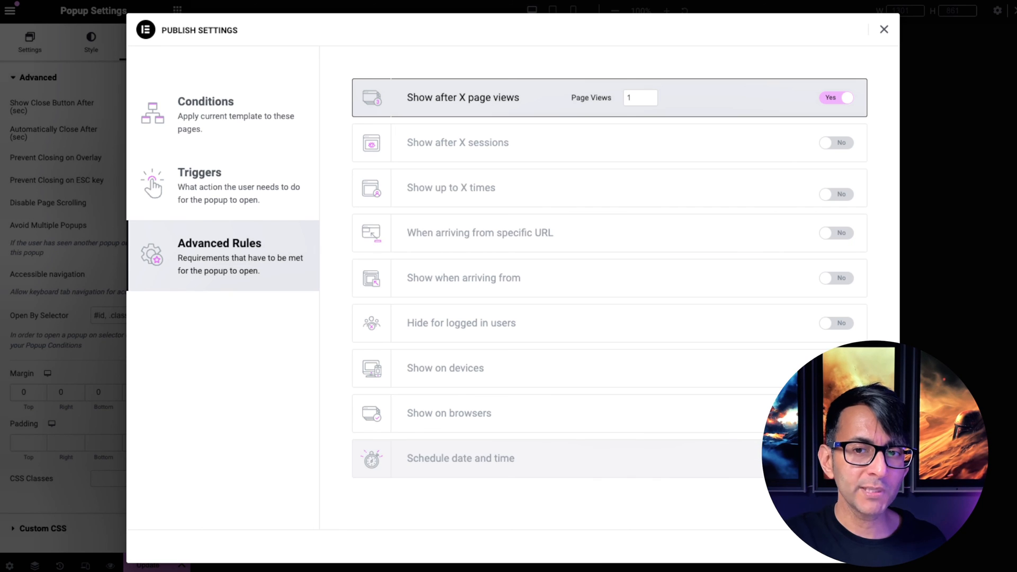
Step: Switch date and time scheduling off and review the 2-second page-load trigger
click(460, 457)
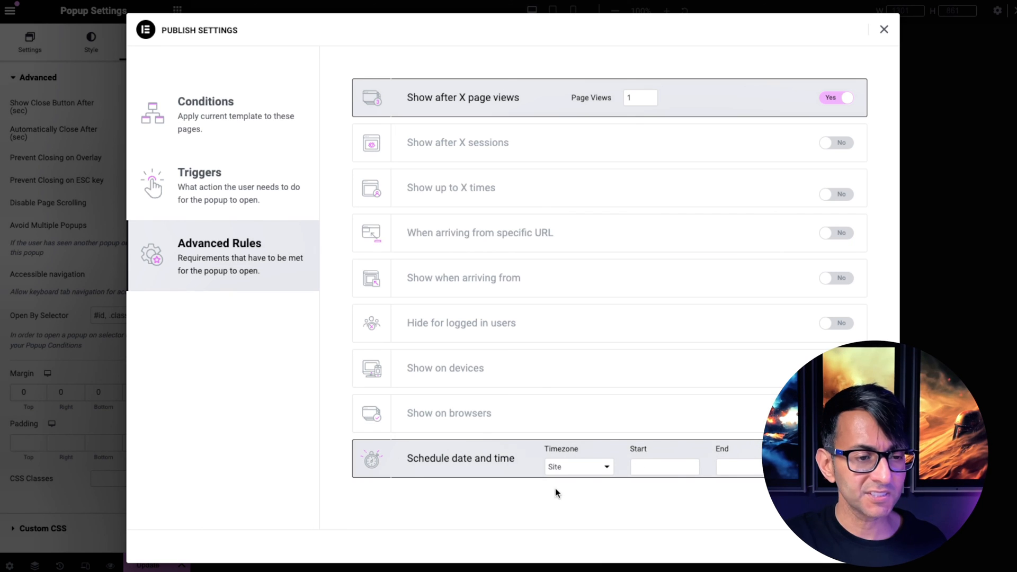
click(664, 466)
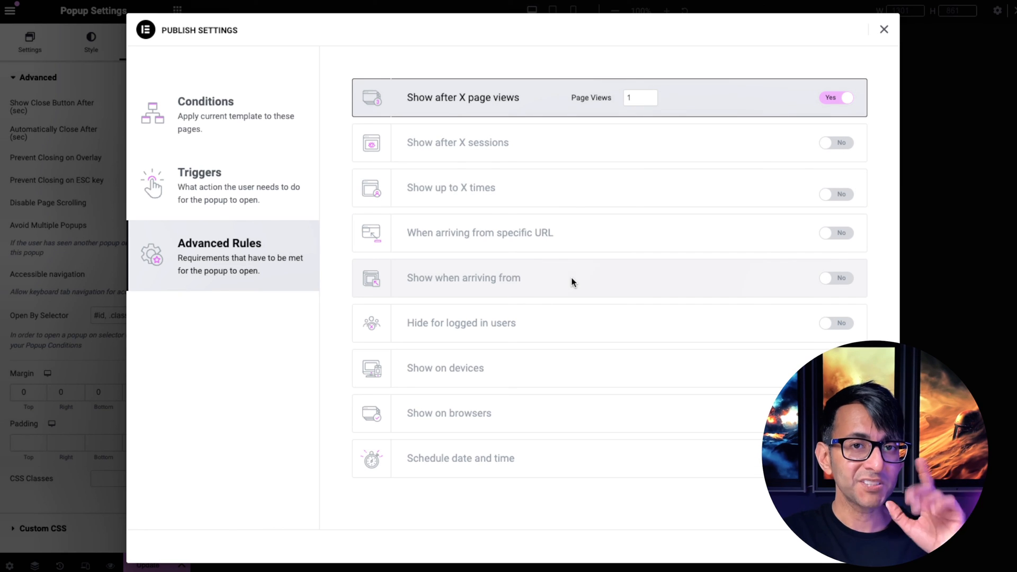
click(200, 185)
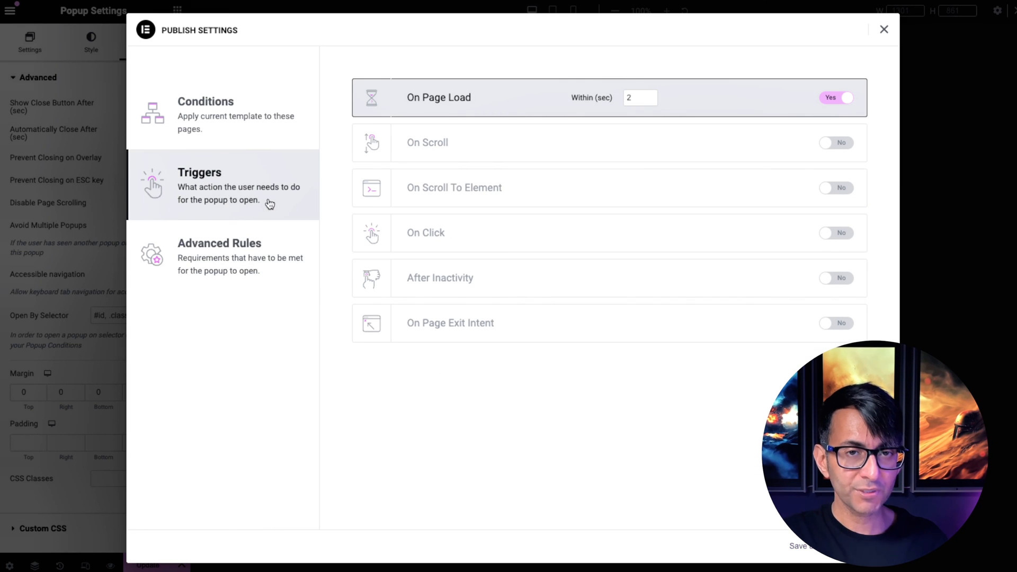
Step: Set the popup's display condition to the Home page only and save it
click(205, 114)
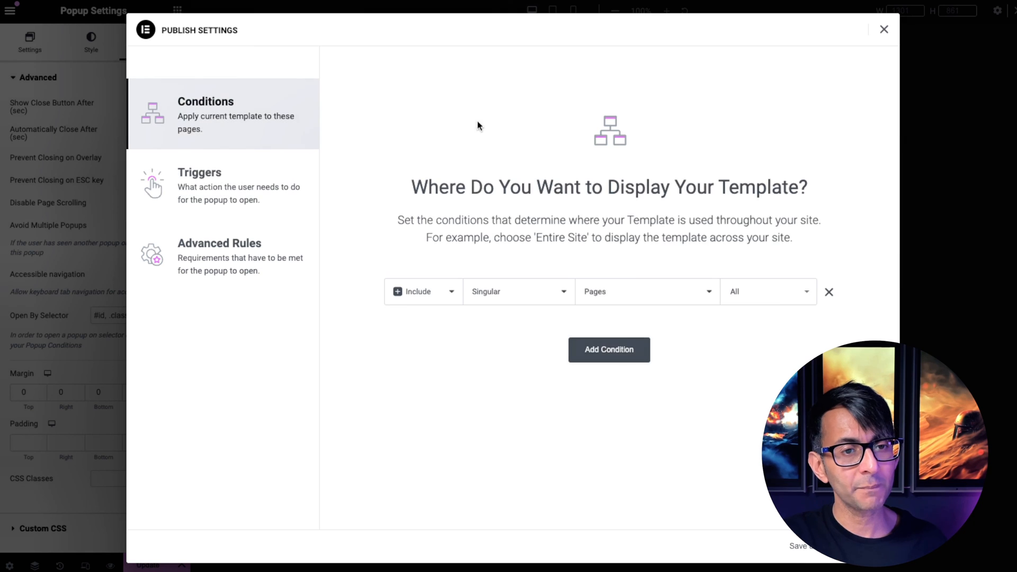
click(765, 291)
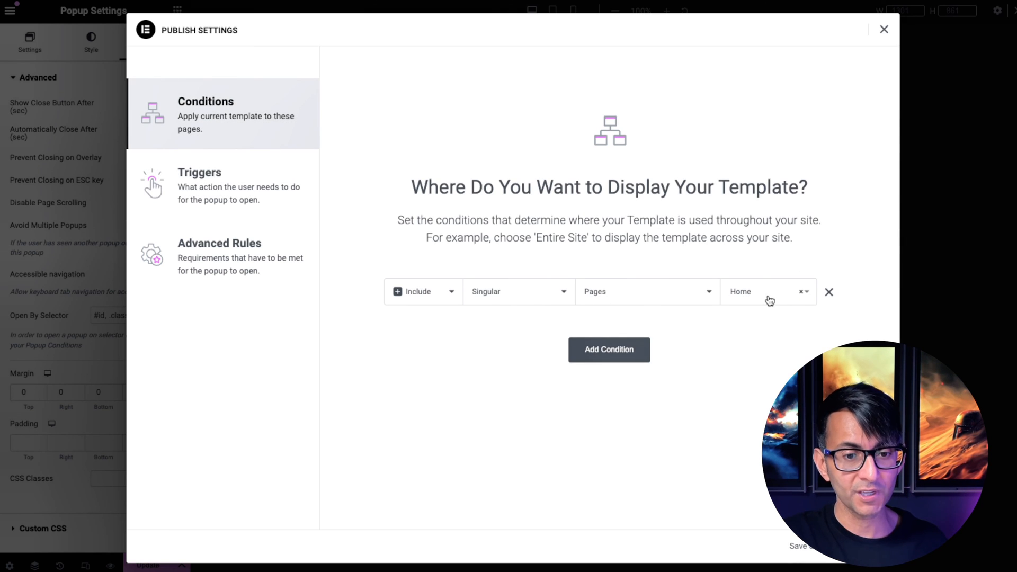
click(883, 30)
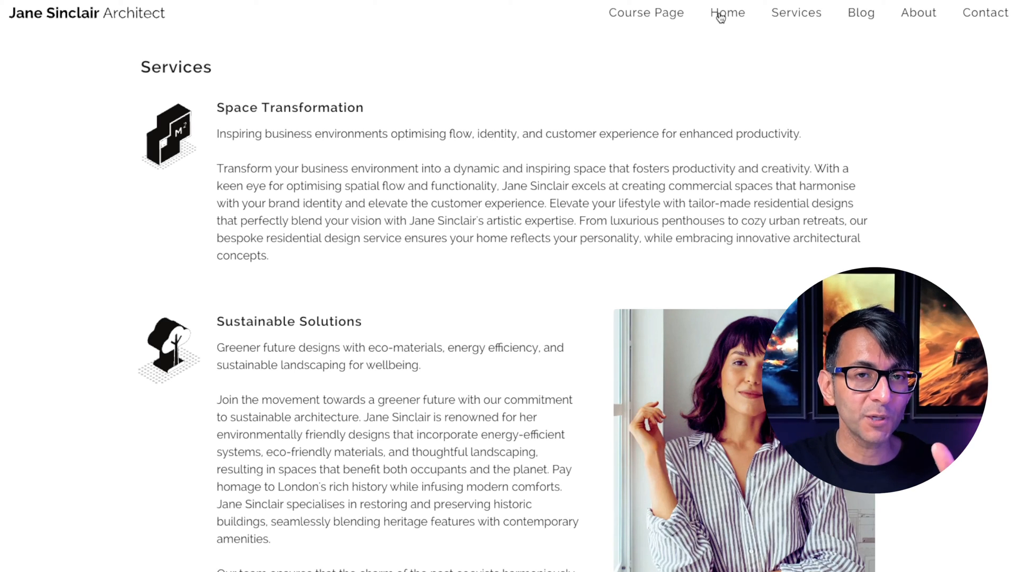
Step: Visit the site's home page and close the Welcome popup that appears
click(725, 12)
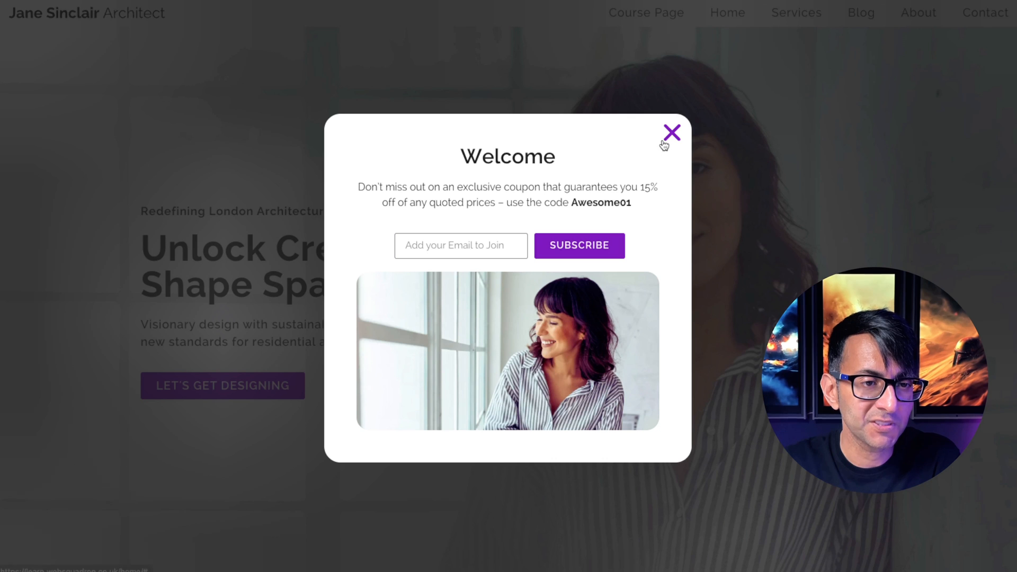
click(671, 130)
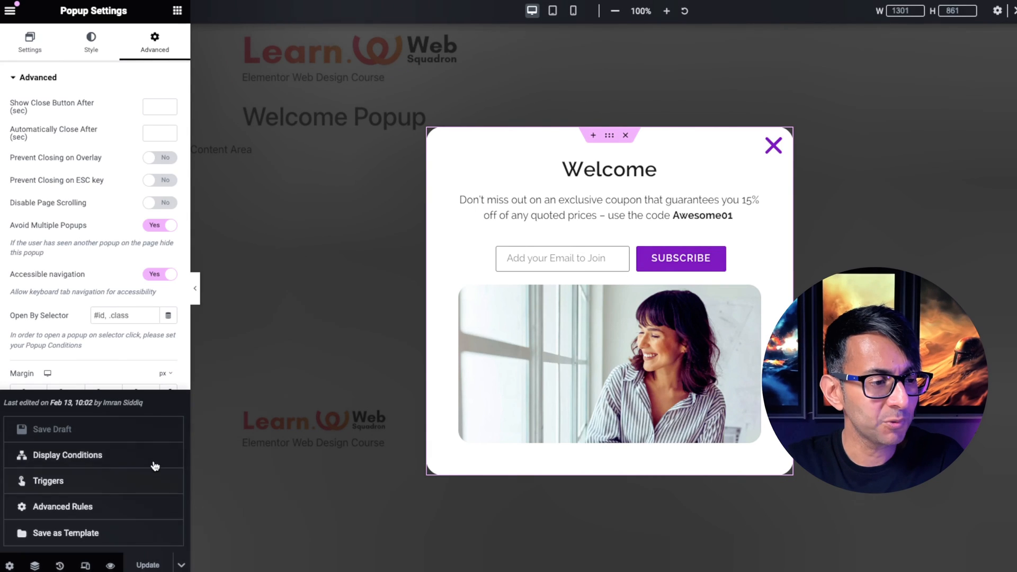
Step: Turn off the popup's On Page Load trigger and save the publish settings
click(66, 454)
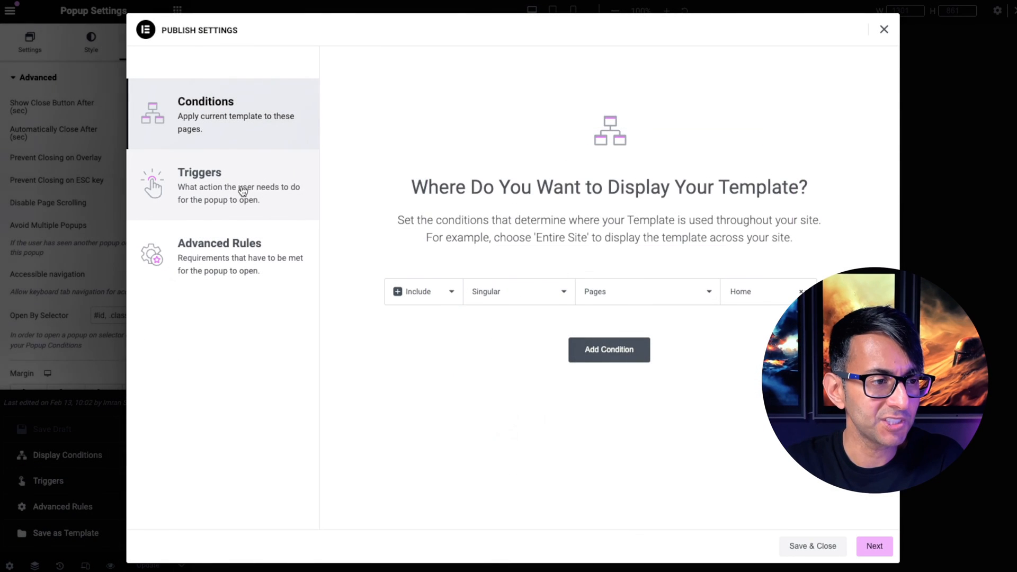
click(223, 186)
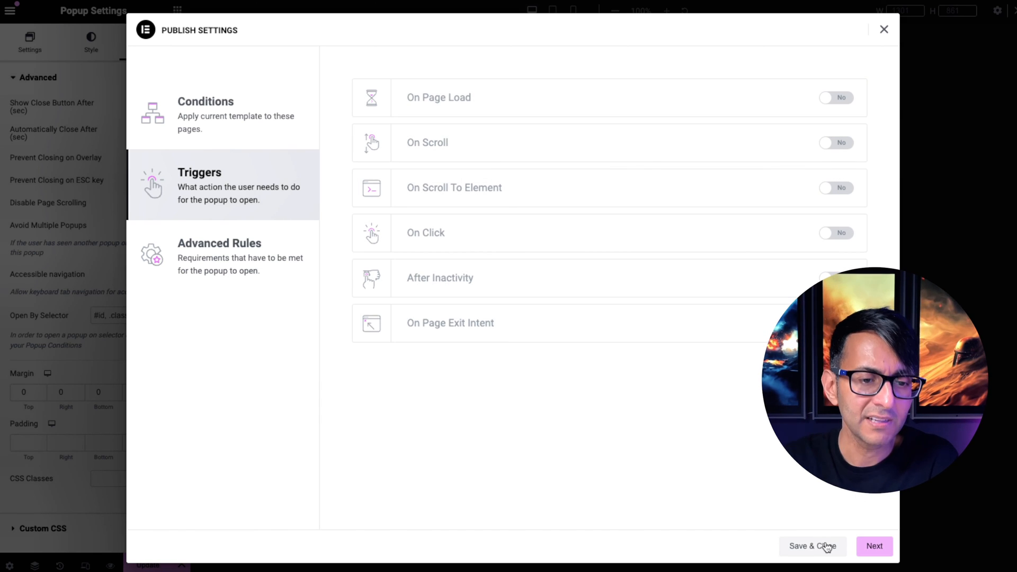
click(811, 546)
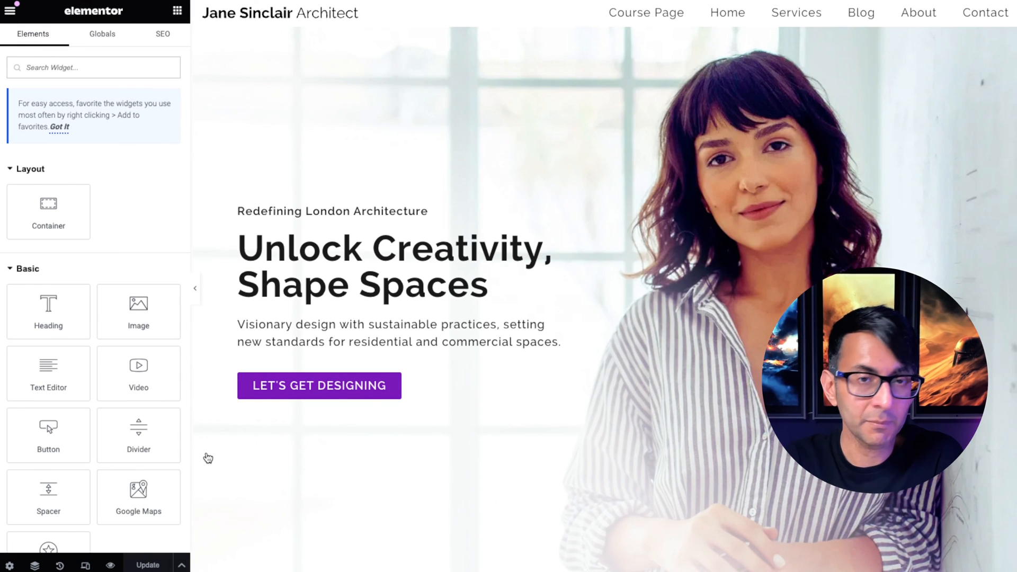
Step: Select the hero container and its Let's Get Designing button
click(319, 385)
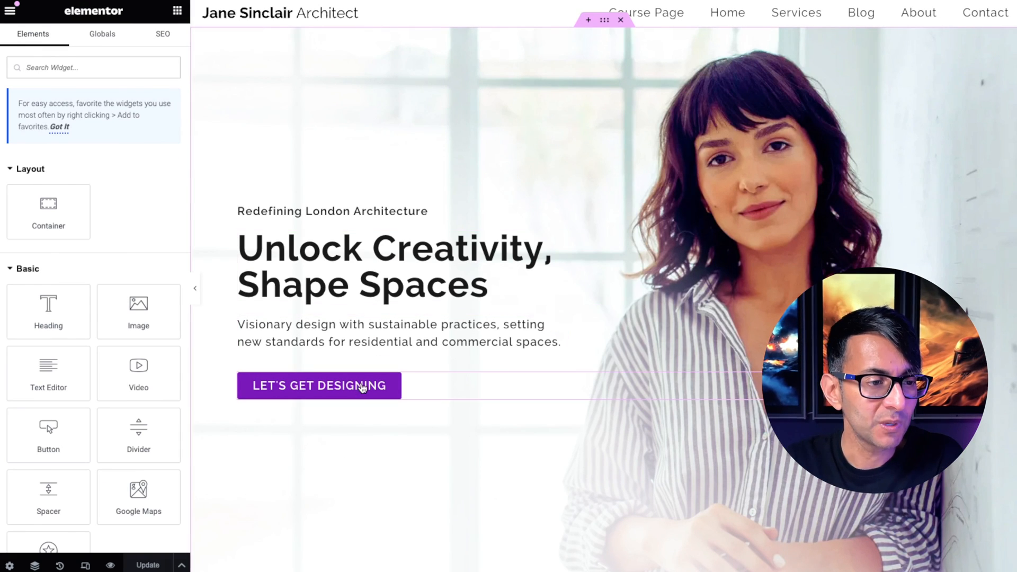
click(318, 385)
text(Open Pop-Up)
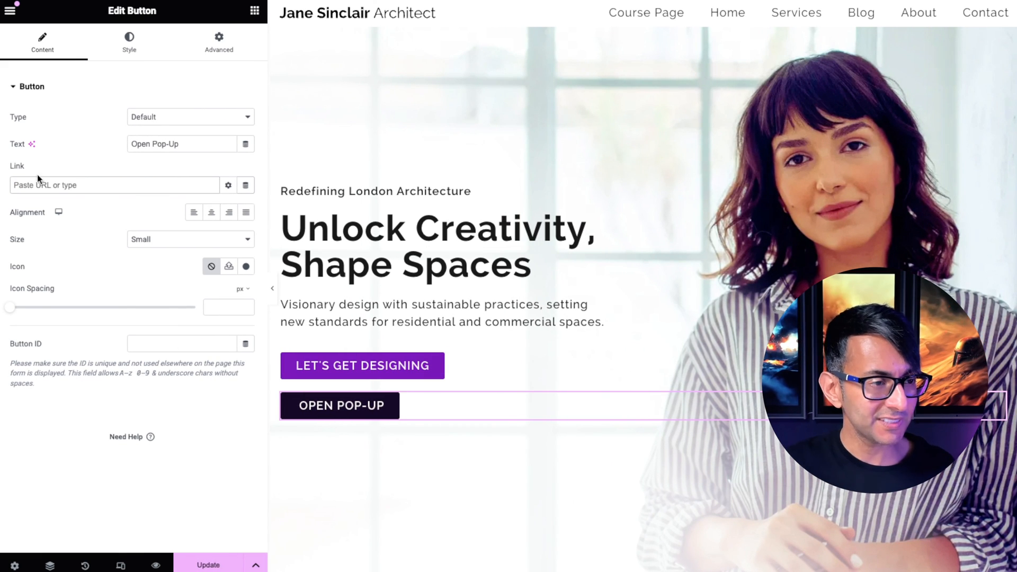
mouse_move(245, 185)
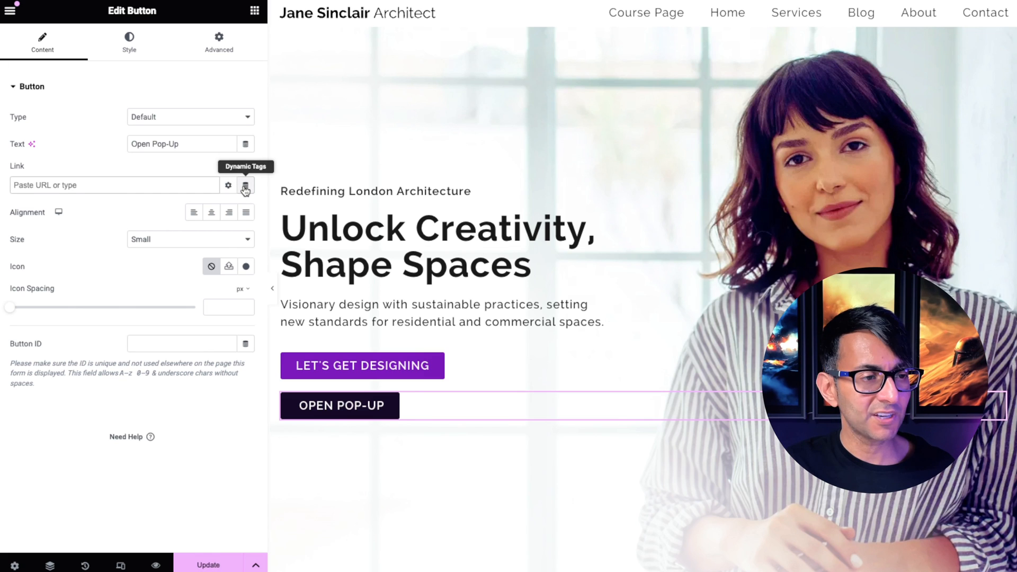
Step: Link the button via a dynamic Popup action set to Open Popup targeting Welcome Popup
click(245, 185)
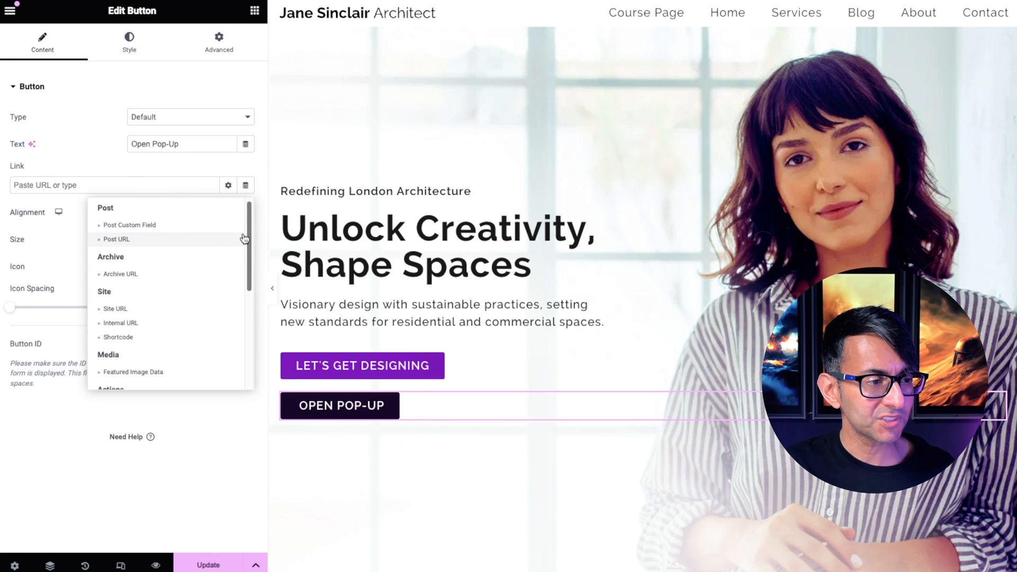
scroll(down, 3)
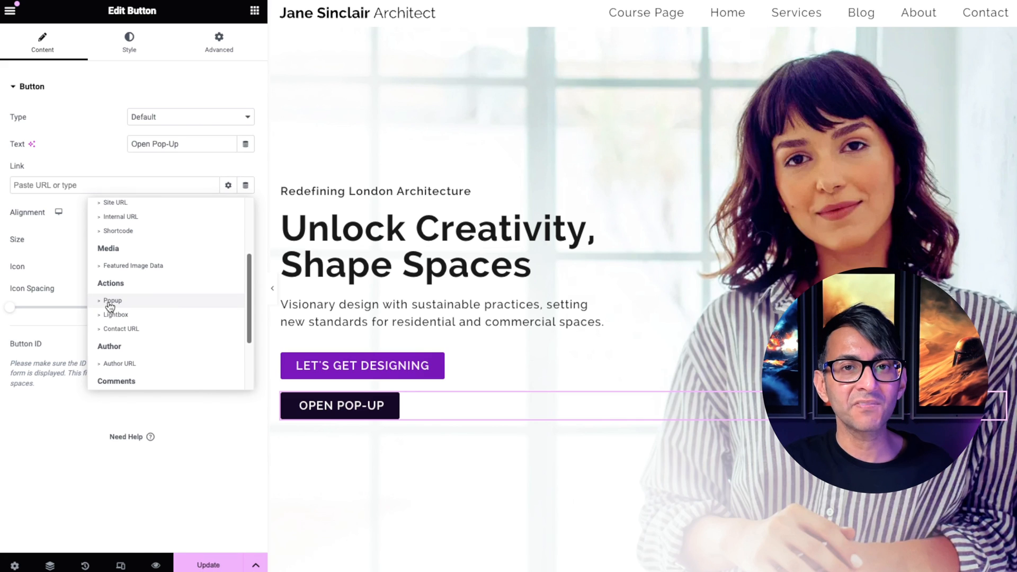
click(112, 300)
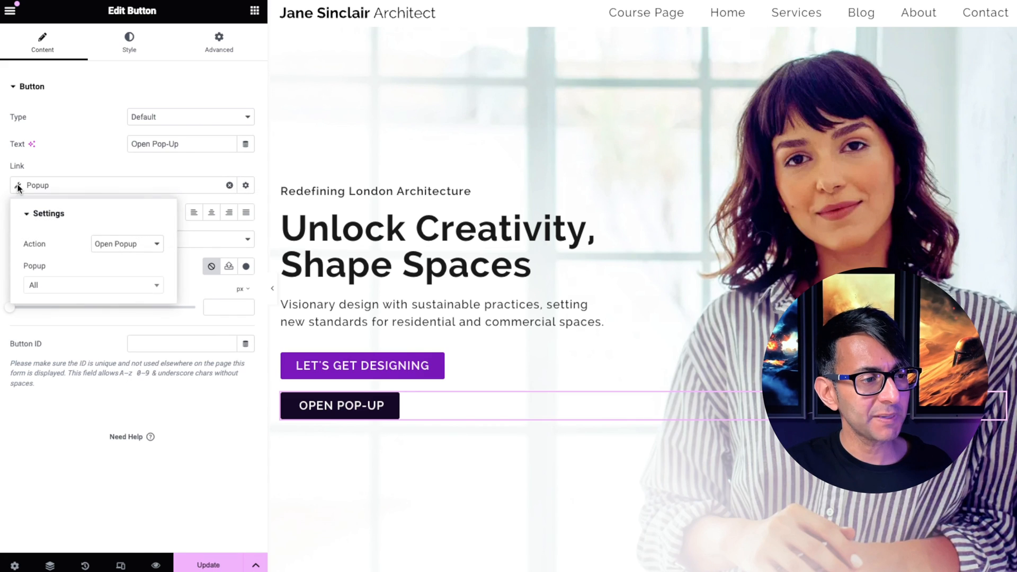
mouse_move(127, 244)
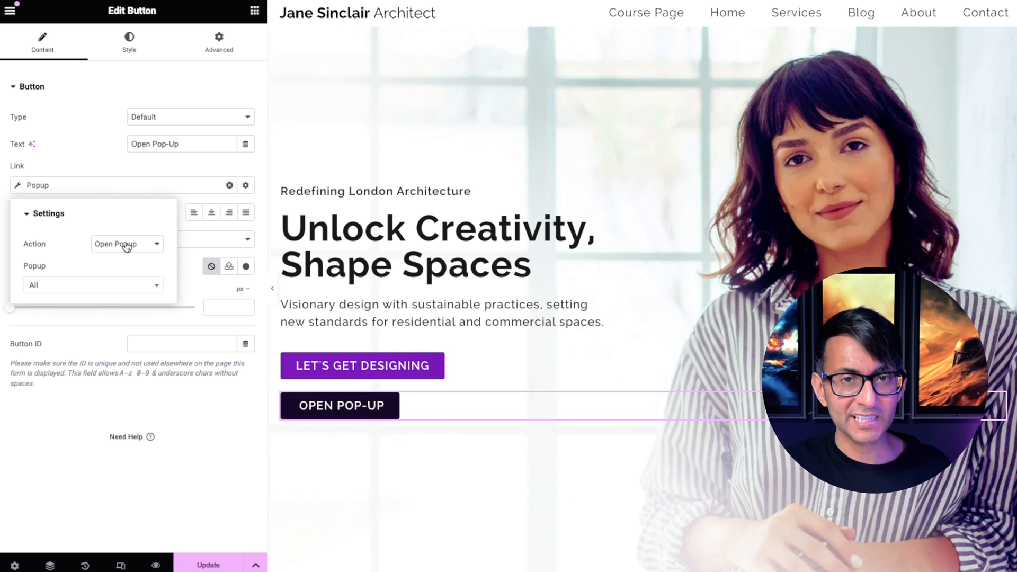
click(126, 243)
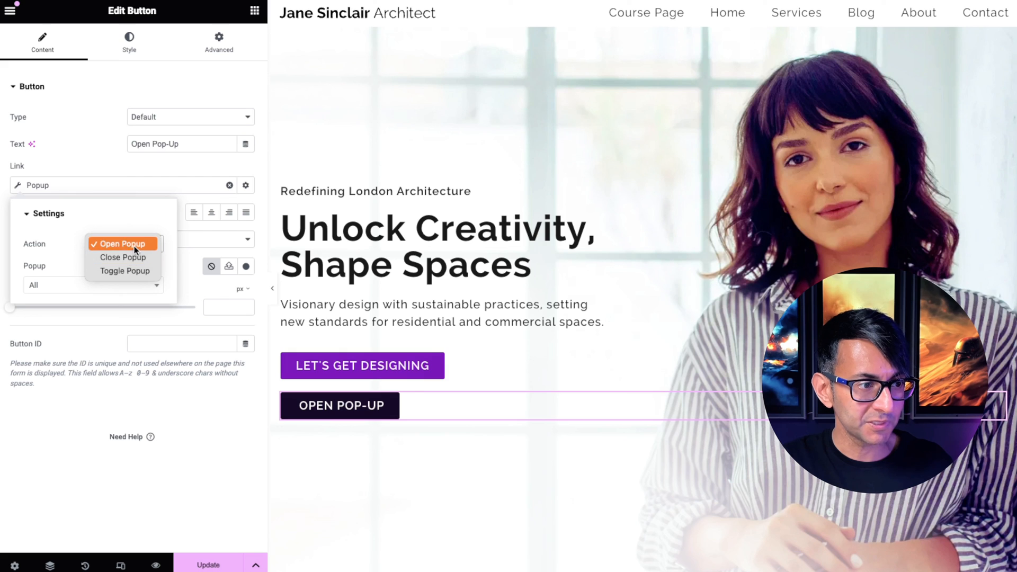
click(121, 243)
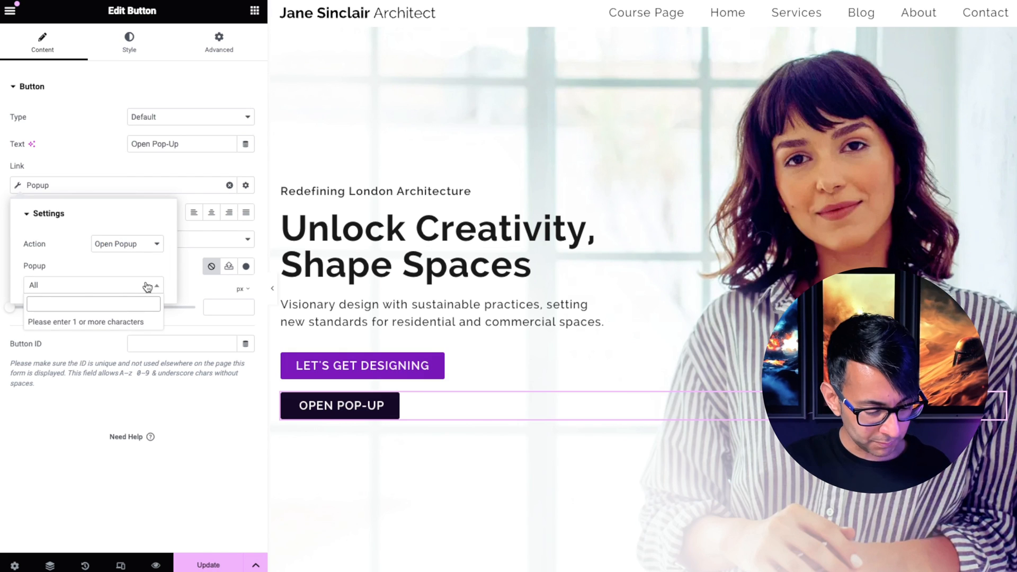
text(Welcom)
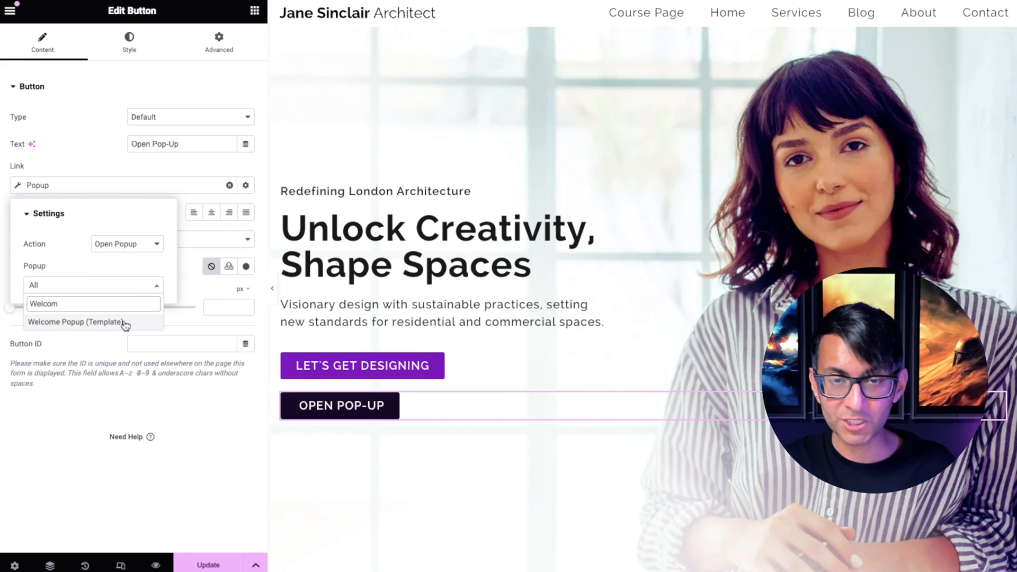
click(75, 322)
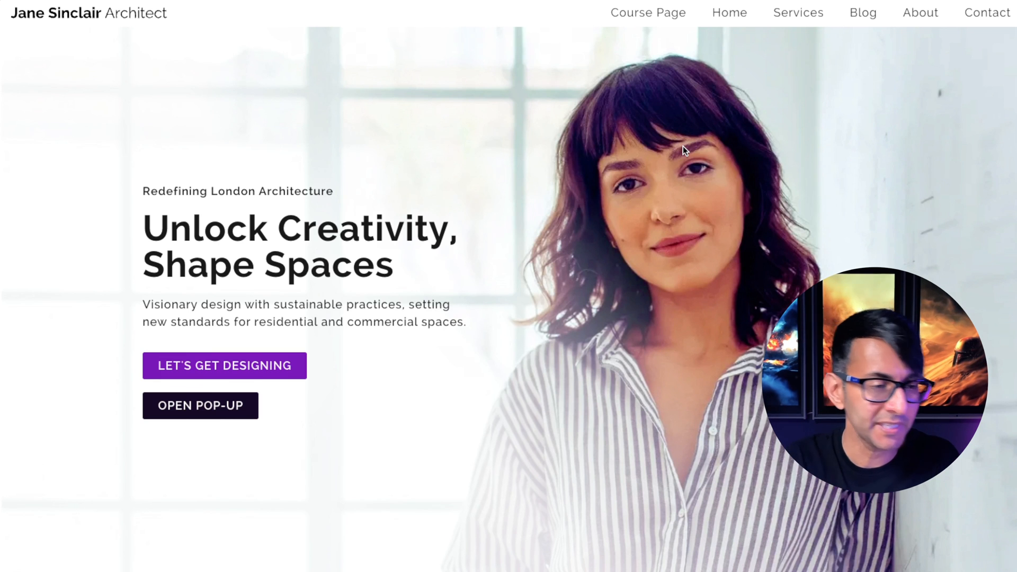
Step: Trigger the Welcome popup from the live Open Pop-Up button, then dismiss it
click(200, 405)
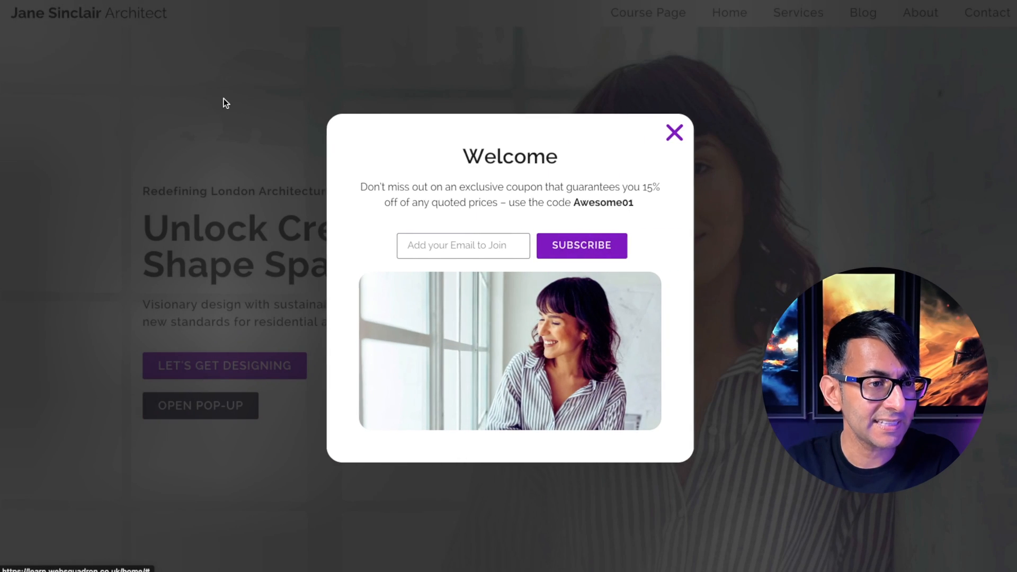
click(673, 132)
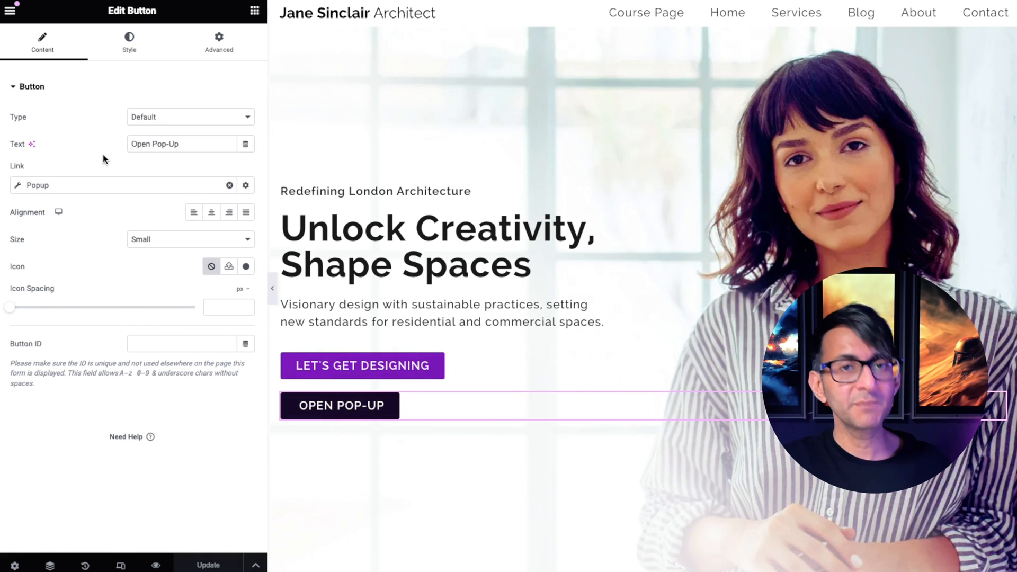
mouse_move(98, 170)
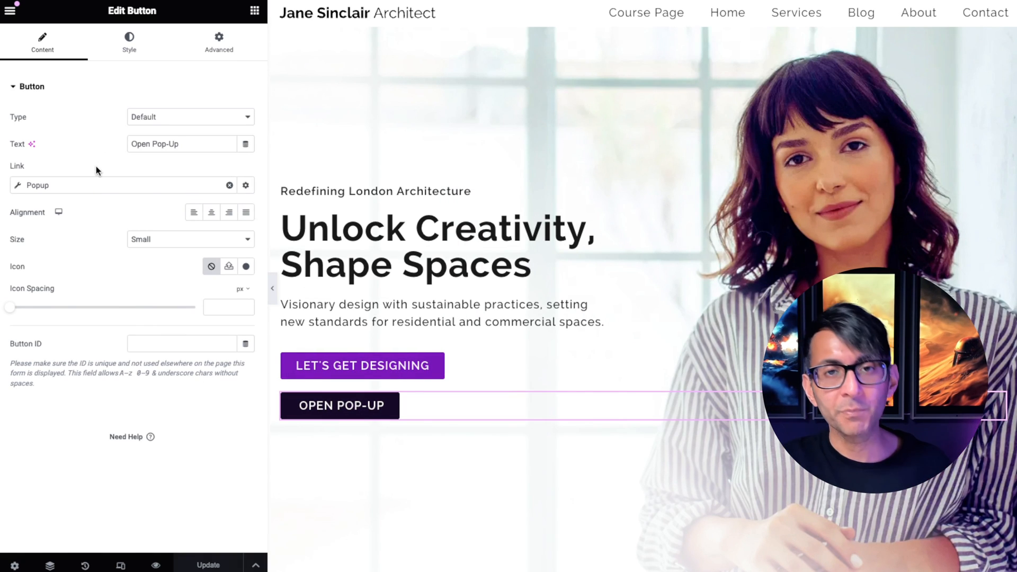